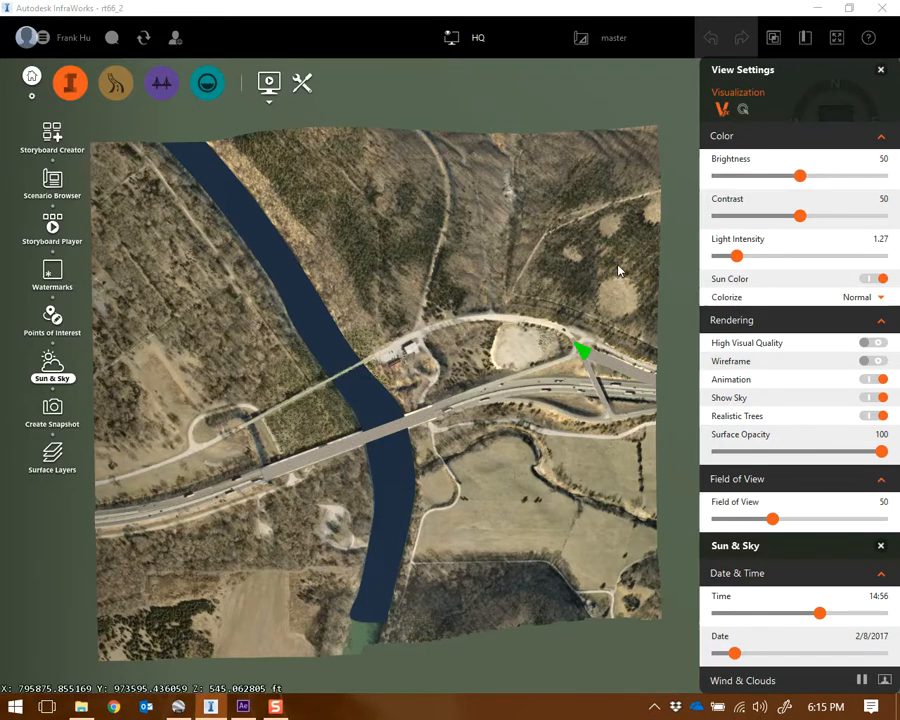
pyautogui.moveTo(528, 490)
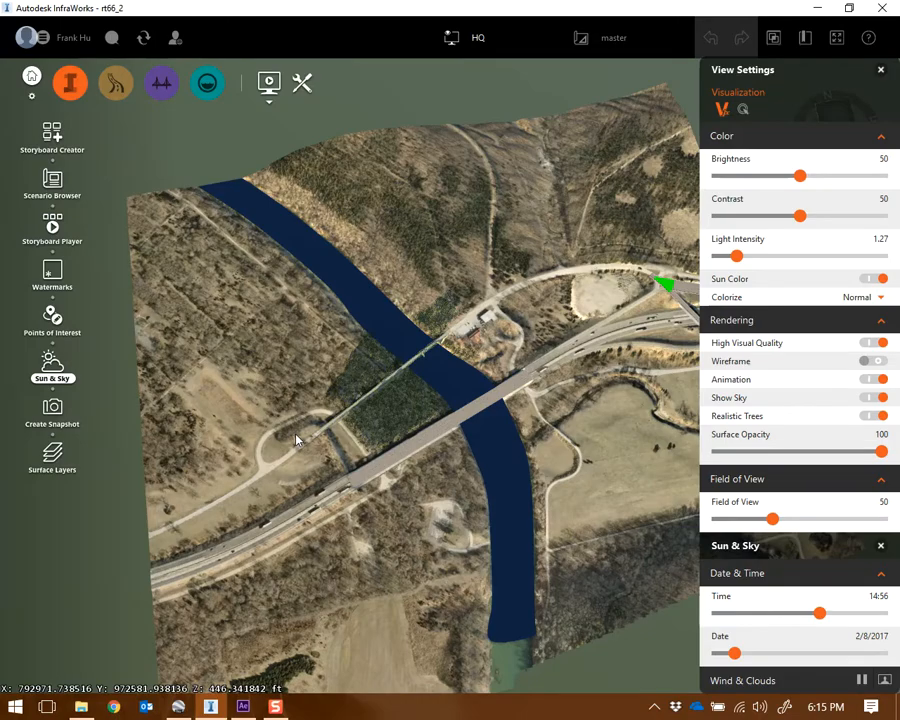
# Step: Orbit the InfraWorks viewport down toward the green bridge over the river
pyautogui.moveTo(300, 440); pyautogui.dragTo(408, 344)
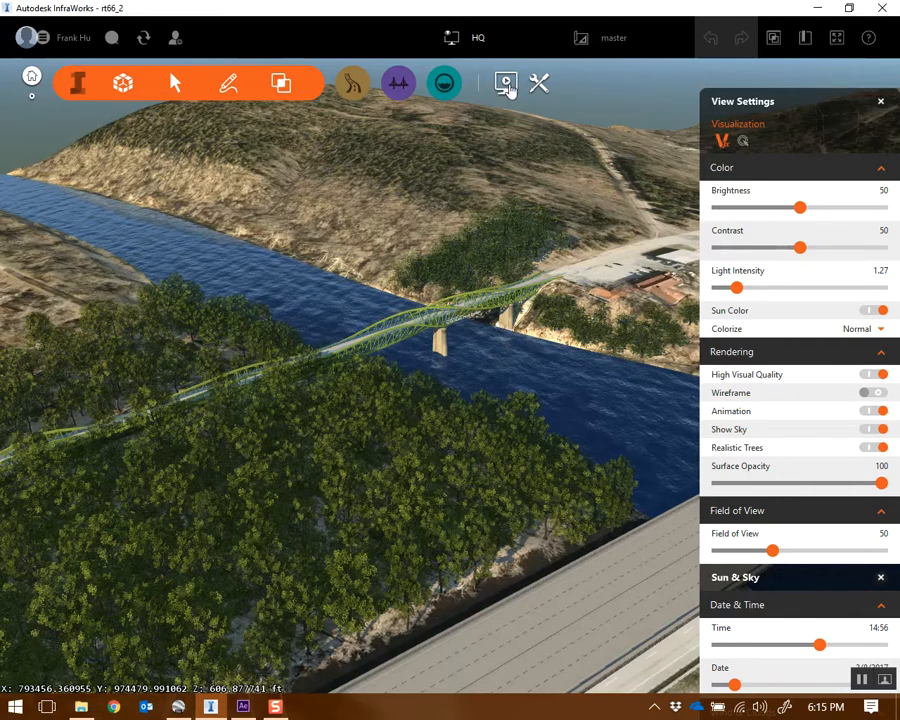
# Step: Bring up the Storyboard Creator for the bridge model
pyautogui.click(504, 84)
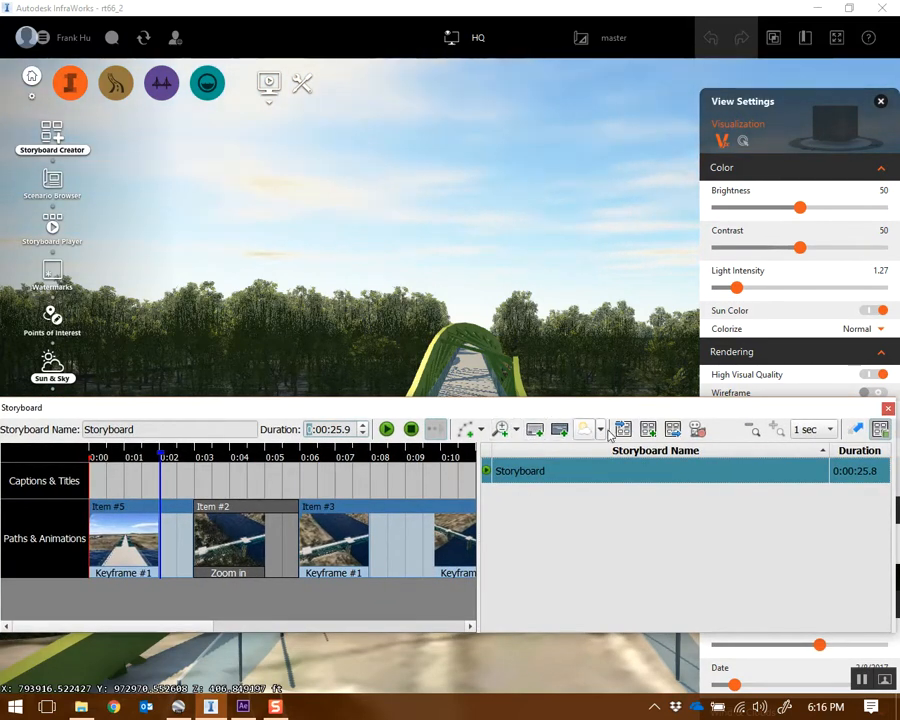
pyautogui.moveTo(648, 428)
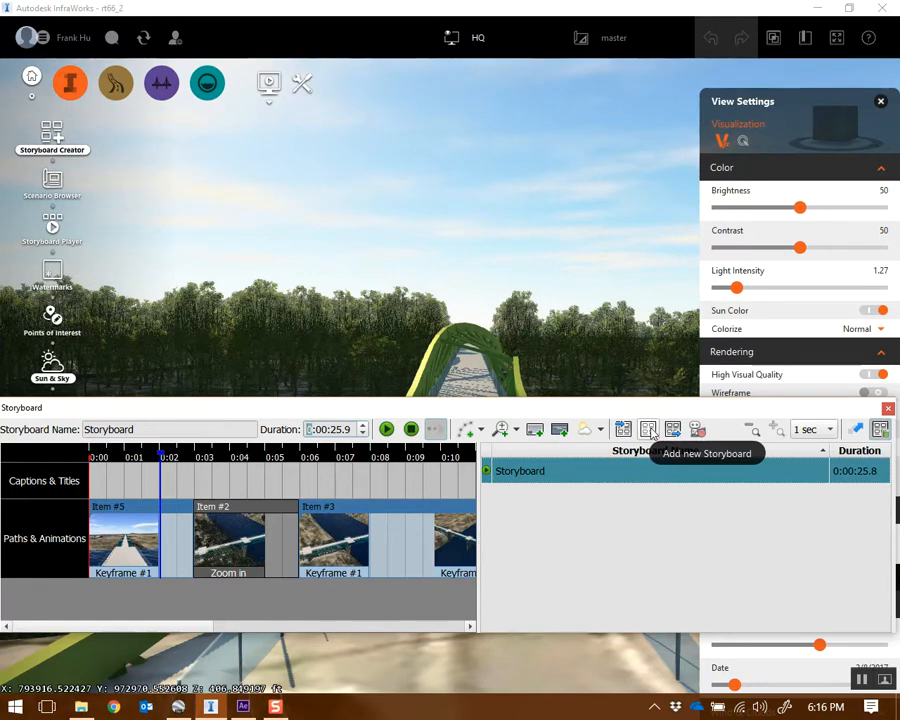
pyautogui.moveTo(644, 488)
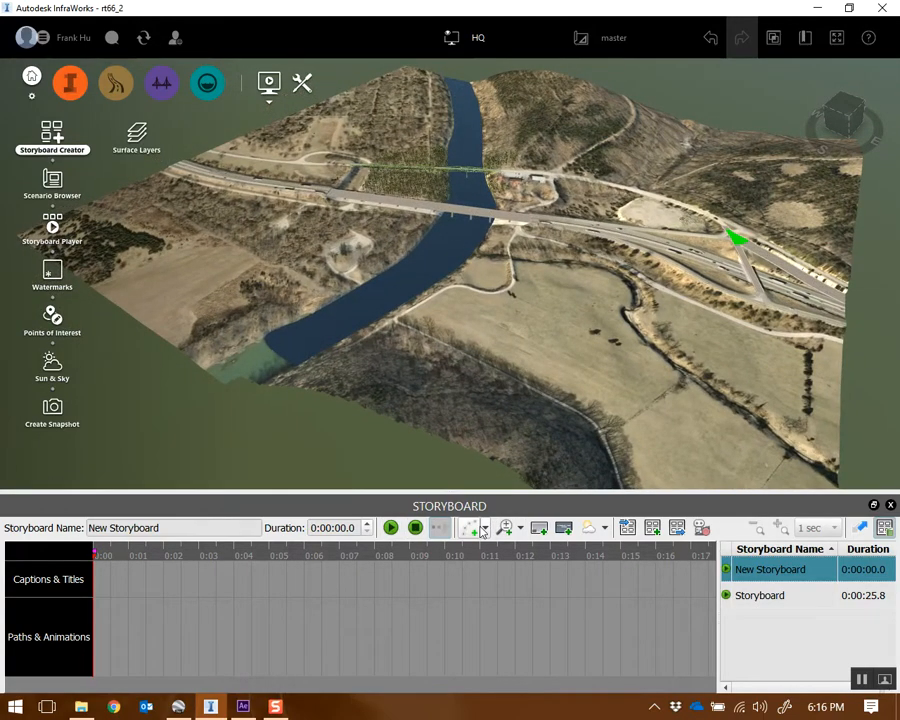
pyautogui.moveTo(472, 528)
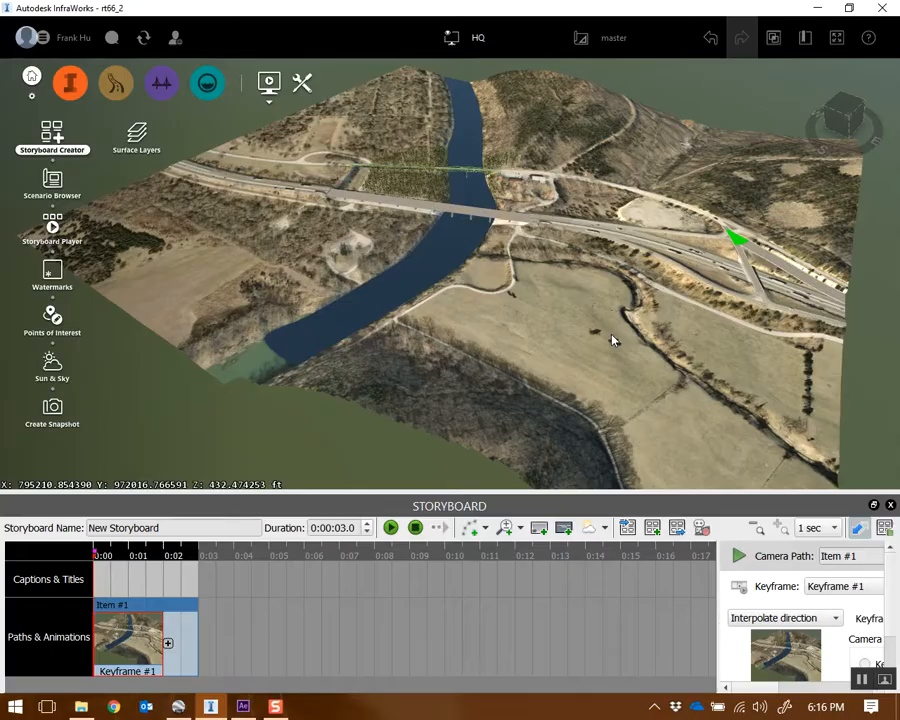
# Step: Reframe the bridge overview for a second keyframe and set Time to next keyframe to 5 seconds
pyautogui.moveTo(612, 340); pyautogui.dragTo(484, 150)
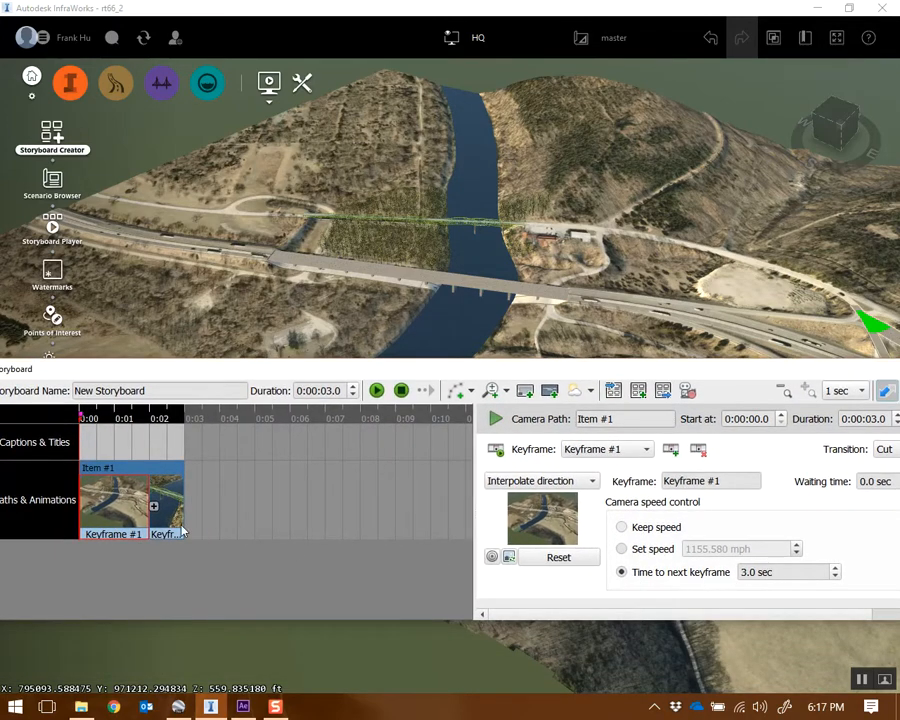
pyautogui.tripleClick(788, 572)
pyautogui.write('5')
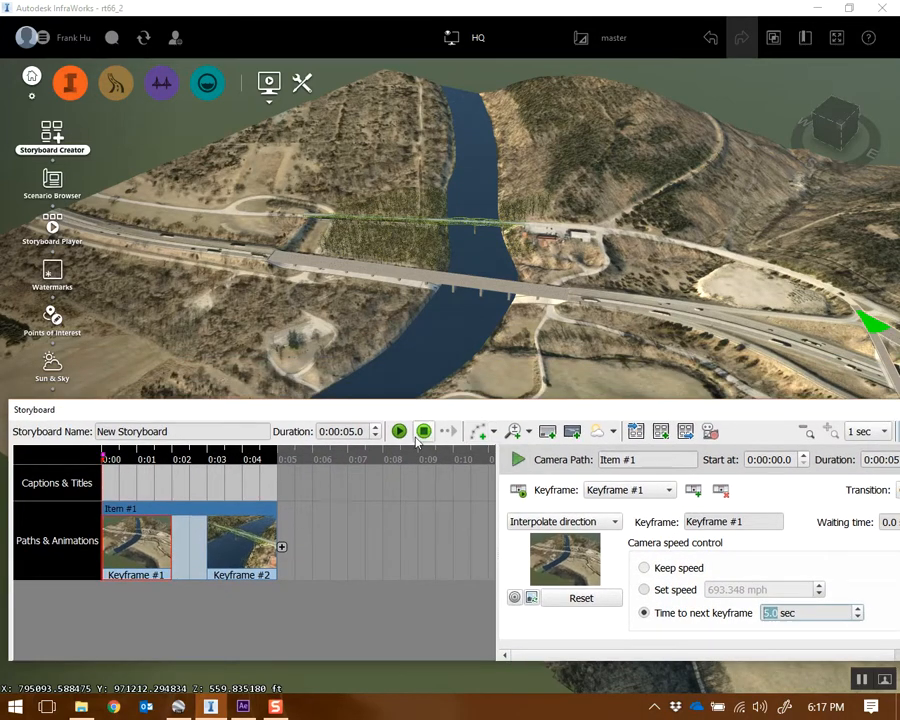
pyautogui.click(398, 432)
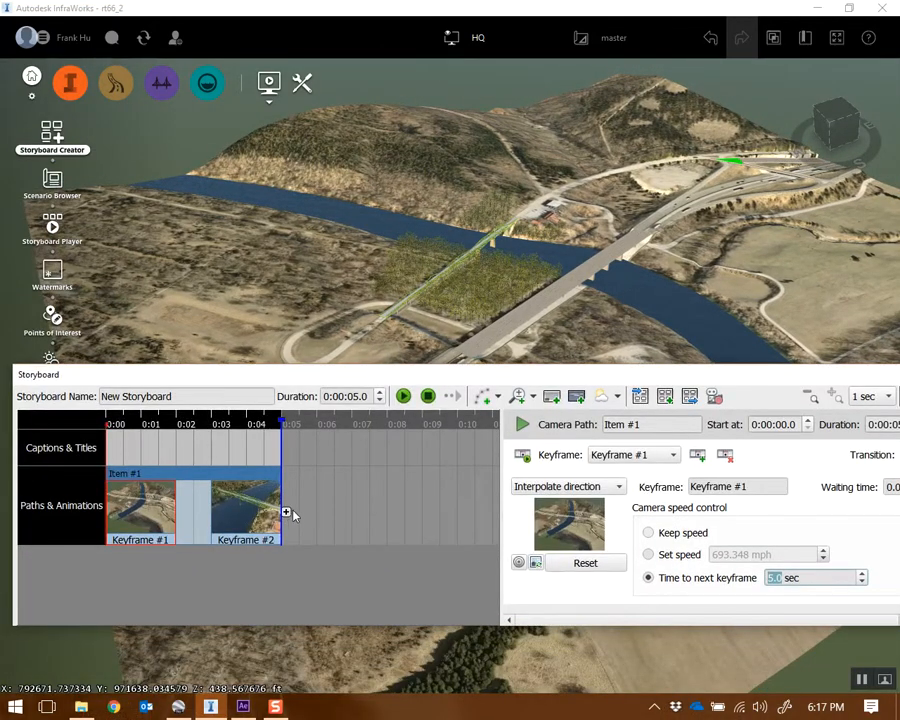
pyautogui.click(404, 396)
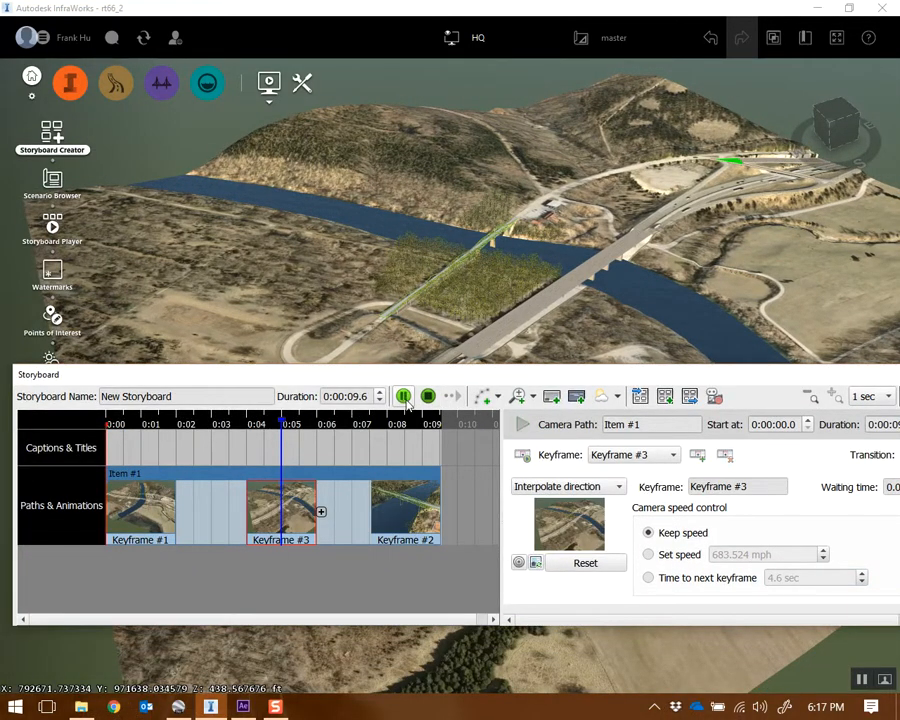
pyautogui.click(428, 396)
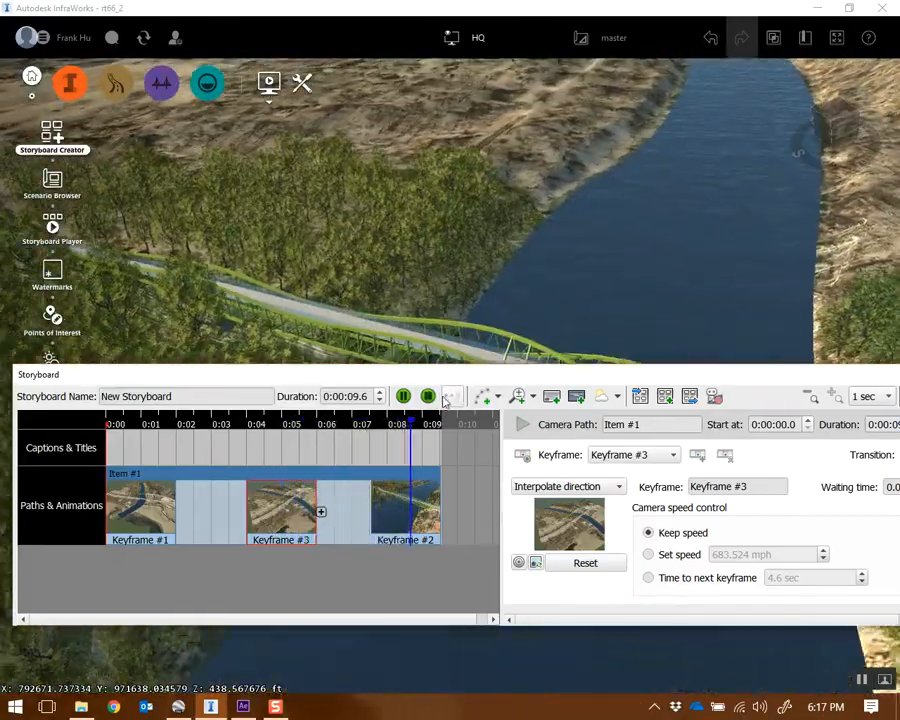
pyautogui.click(404, 396)
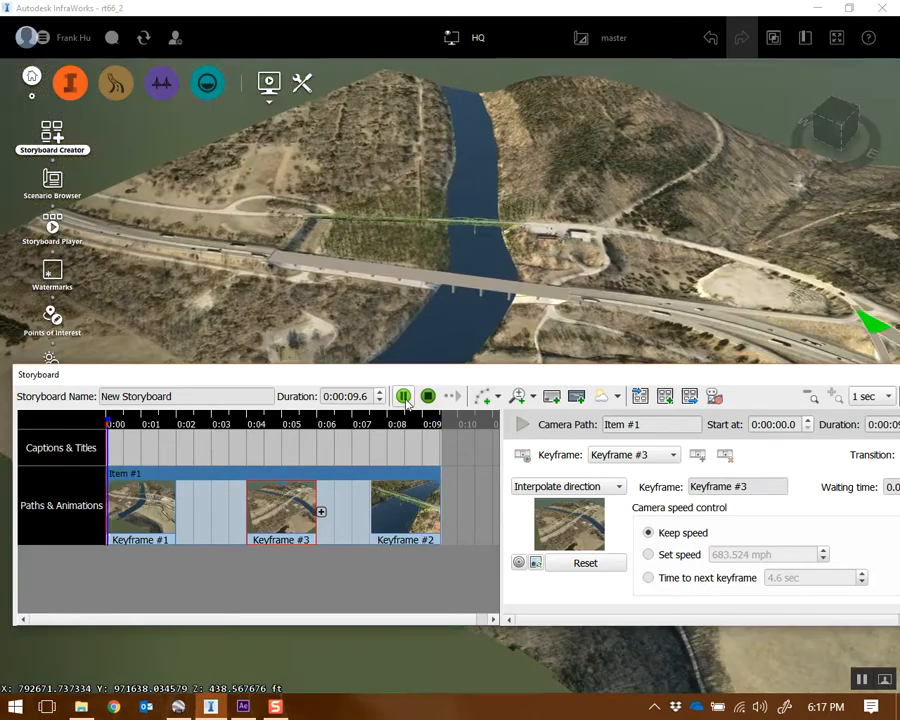
pyautogui.click(404, 396)
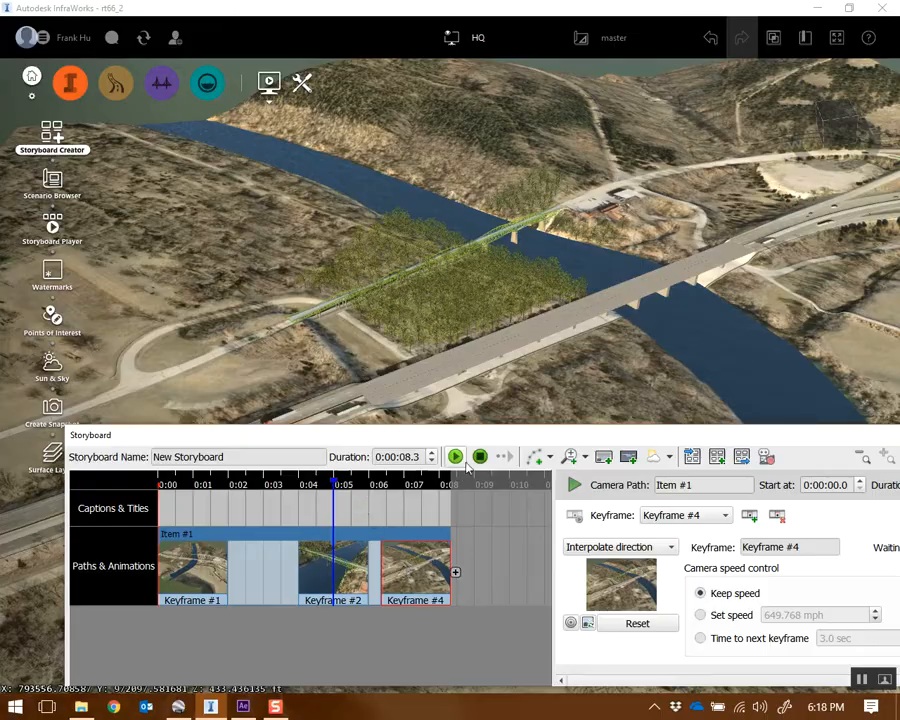
pyautogui.click(456, 456)
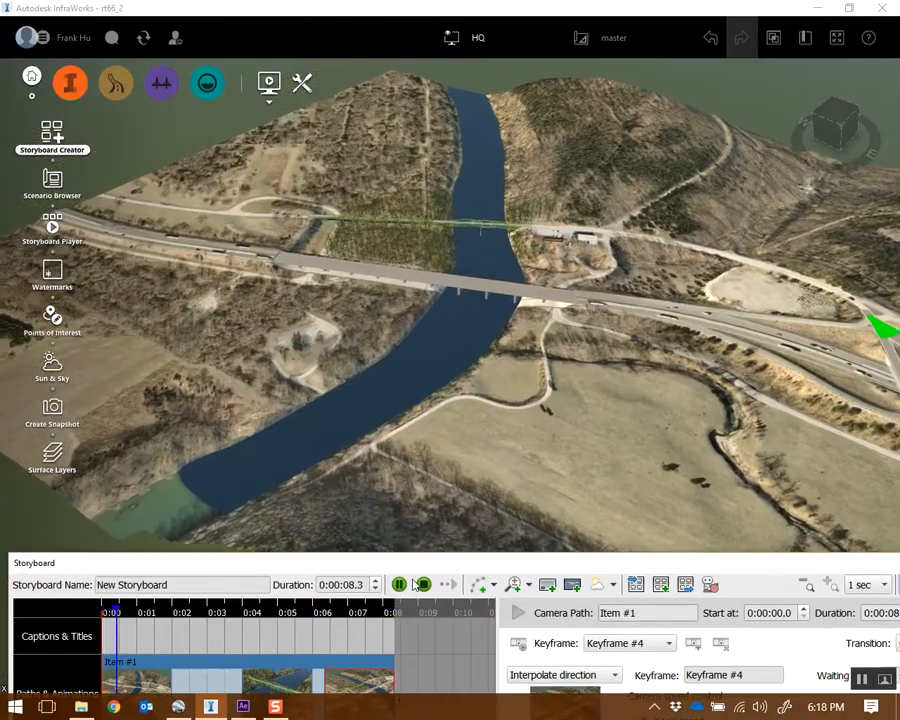
pyautogui.click(400, 584)
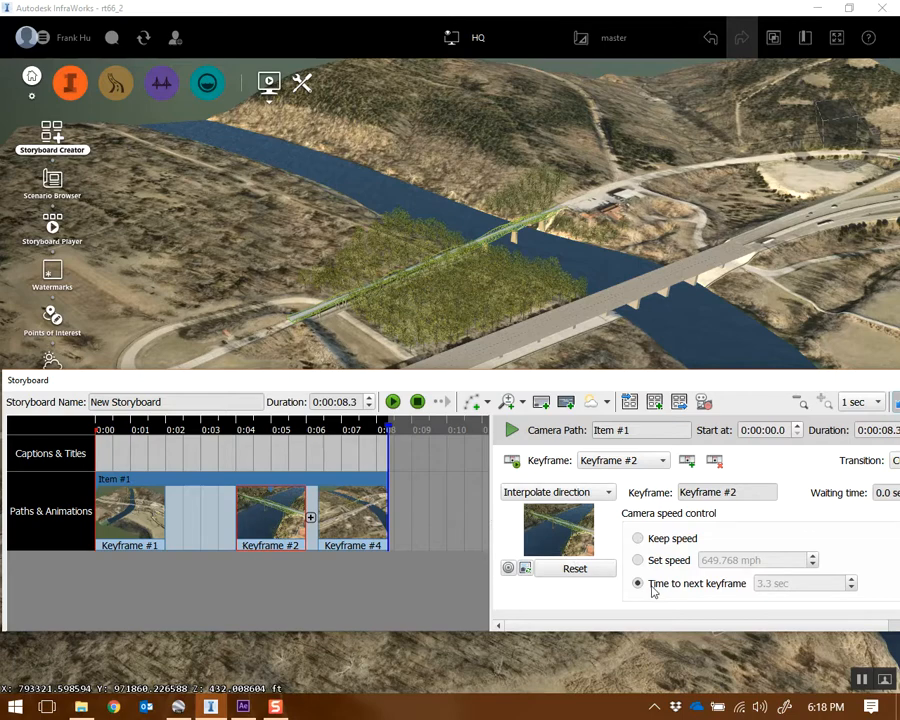
pyautogui.tripleClick(800, 584)
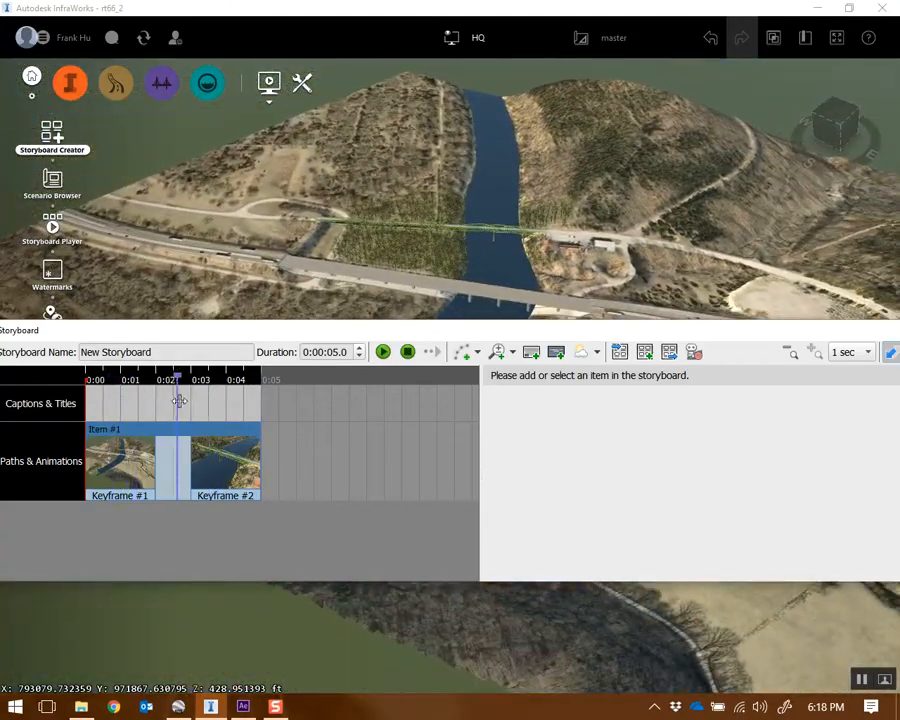
# Step: Select camera path Item #1 and set its Time to next keyframe to 15 seconds
pyautogui.moveTo(172, 400); pyautogui.dragTo(130, 400)
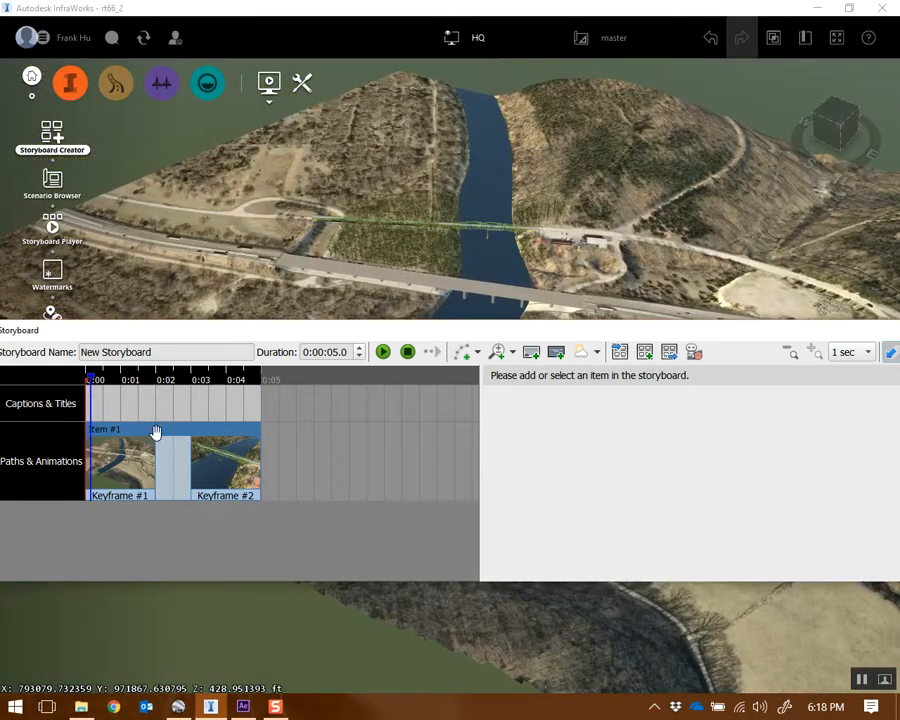
pyautogui.click(120, 464)
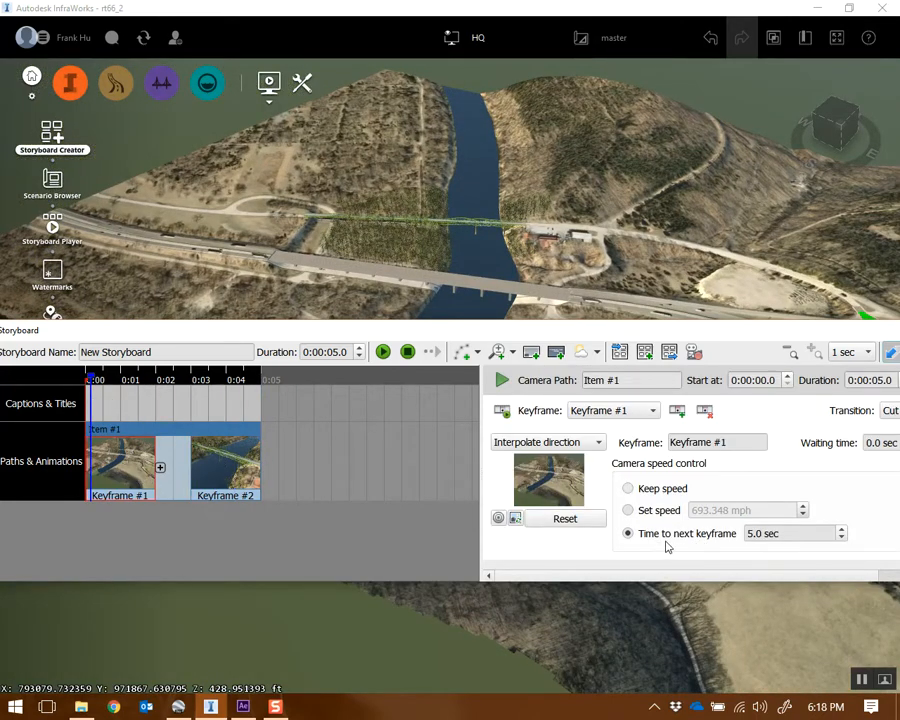
pyautogui.tripleClick(790, 532)
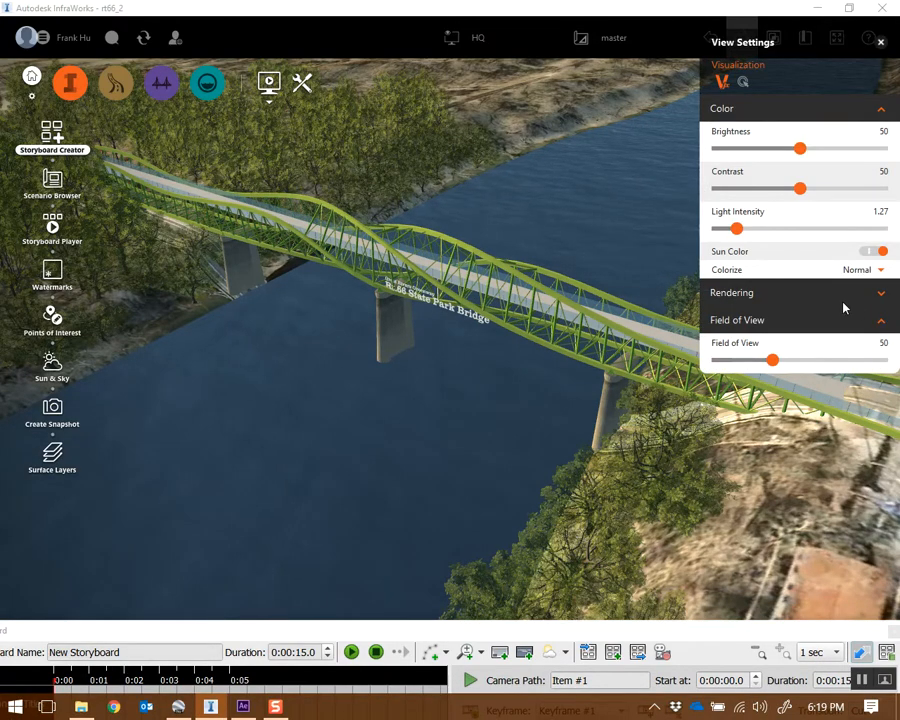
# Step: Show the Model Explorer layer list beside the 15-second storyboard
pyautogui.click(880, 292)
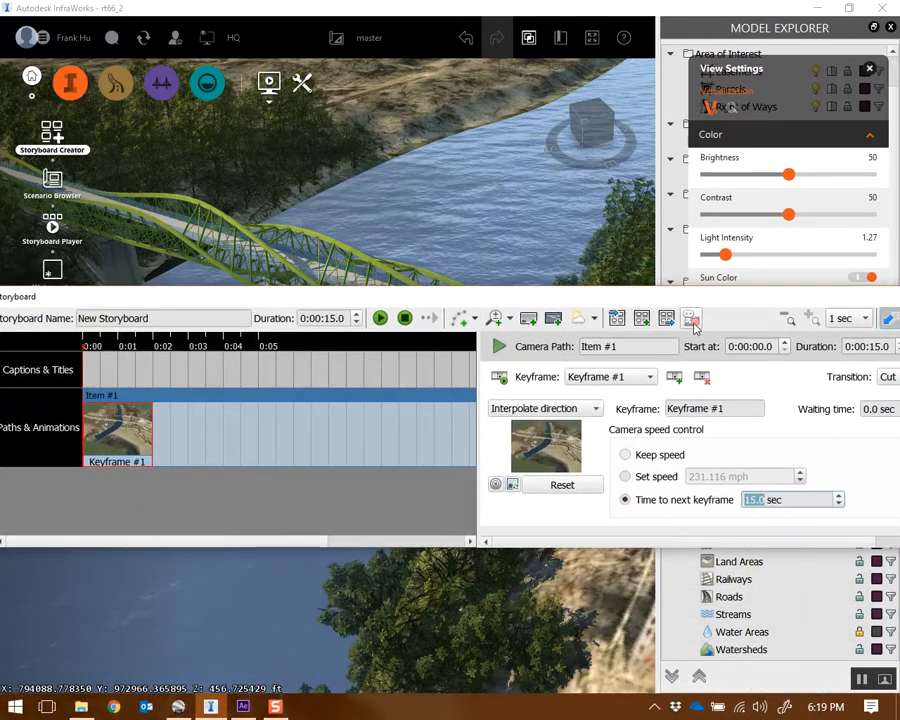
pyautogui.moveTo(690, 318)
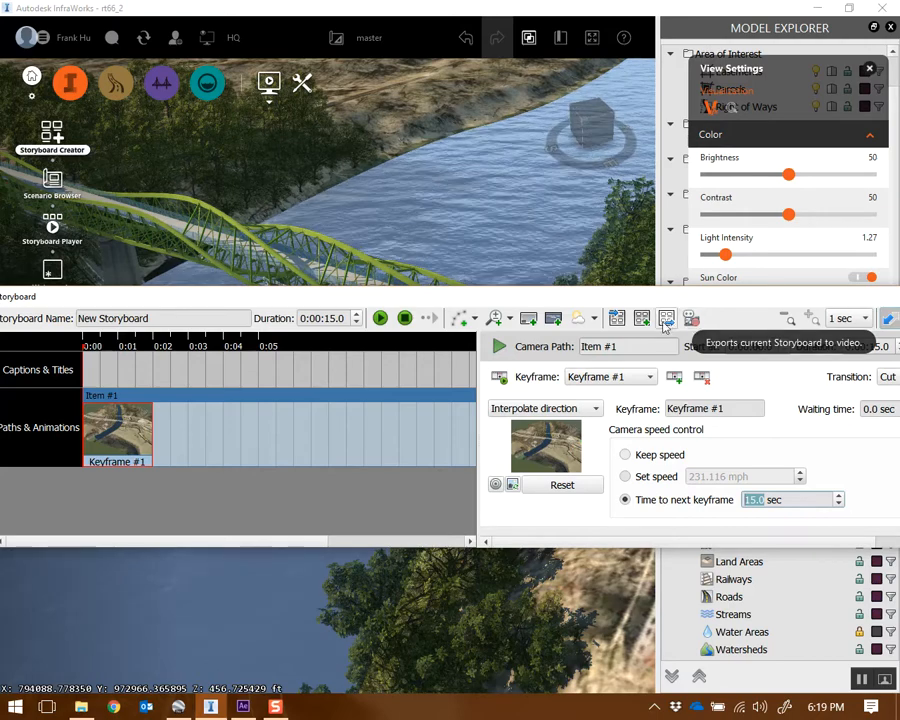
# Step: Bring up Export Storyboard to video and keep uncompressed video as the encoder
pyautogui.click(666, 318)
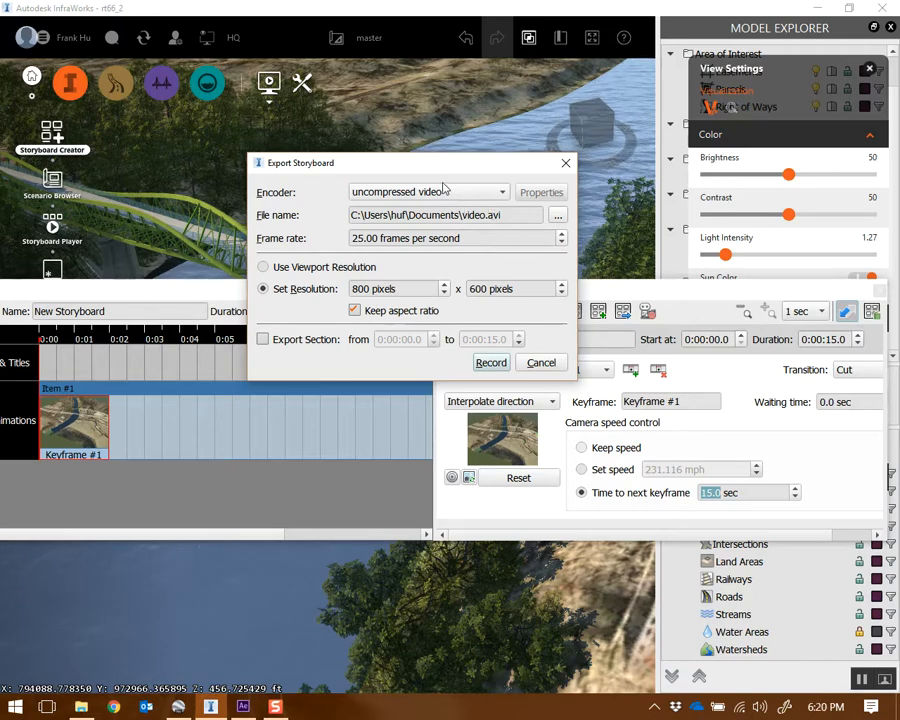
pyautogui.click(500, 192)
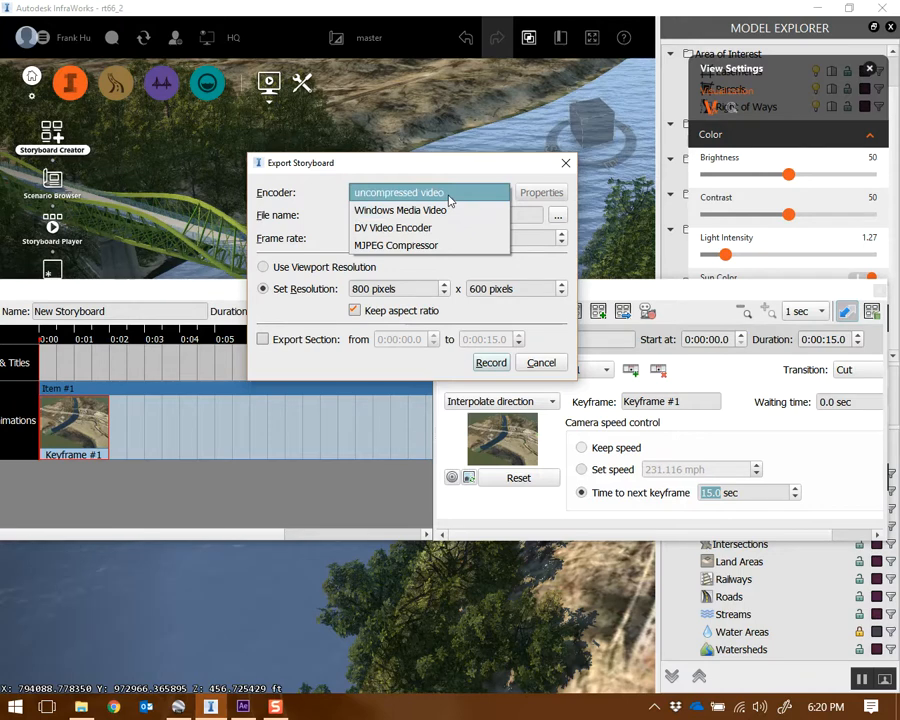
pyautogui.click(398, 192)
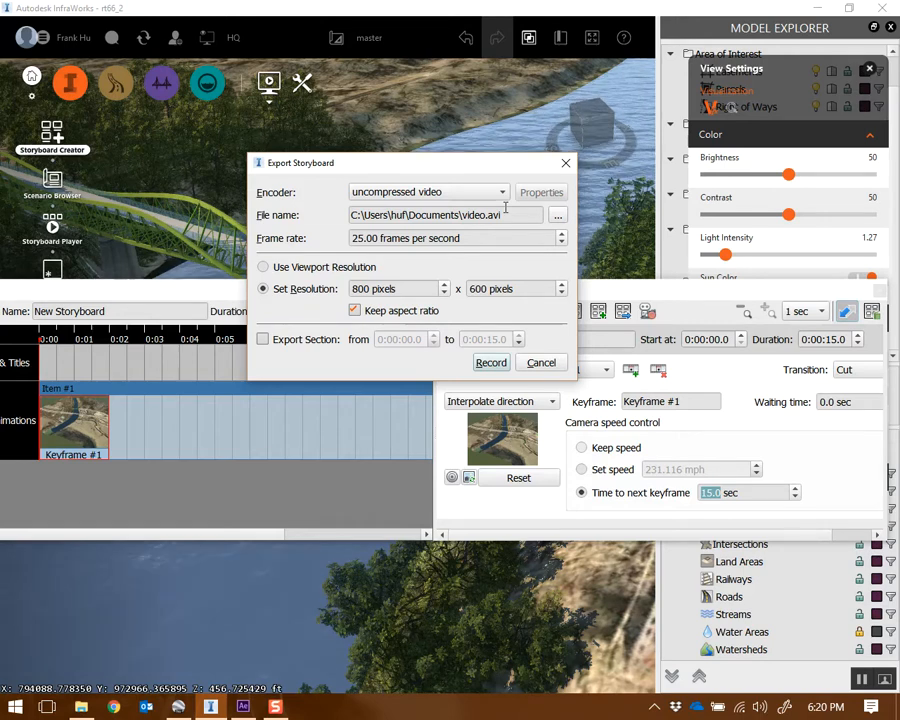
pyautogui.moveTo(496, 264)
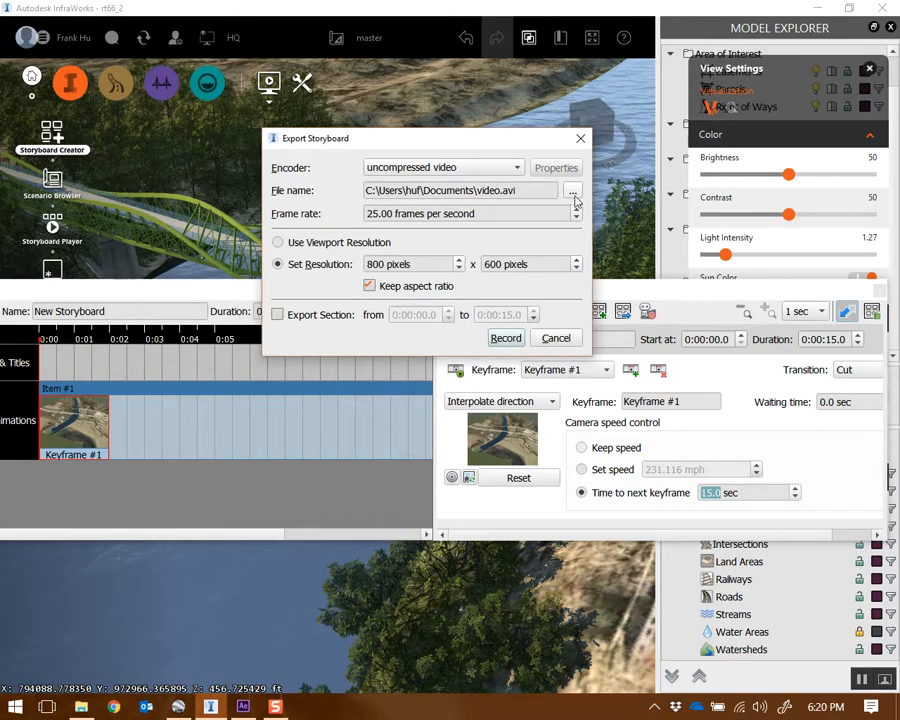
# Step: Save the export as Bridge_Animation.avi on the Desktop
pyautogui.click(572, 190)
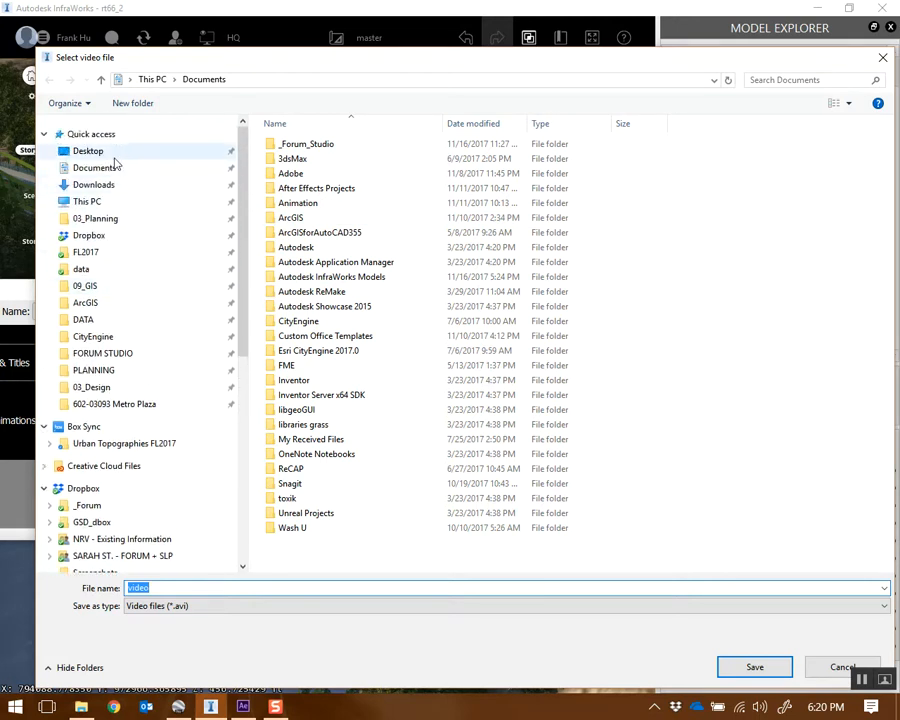
pyautogui.click(88, 150)
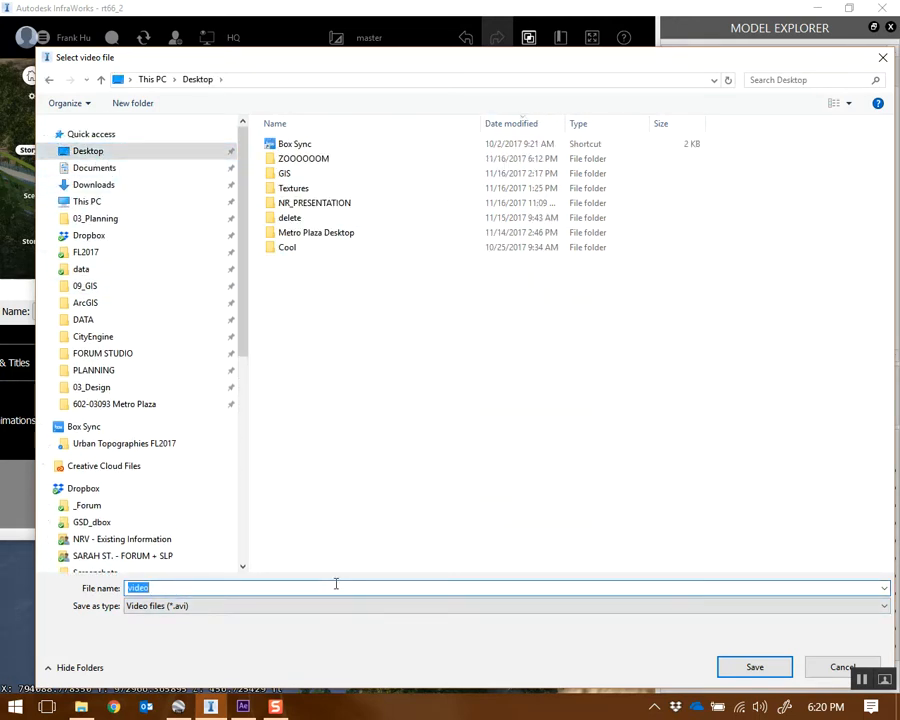
pyautogui.write('Bridge_A')
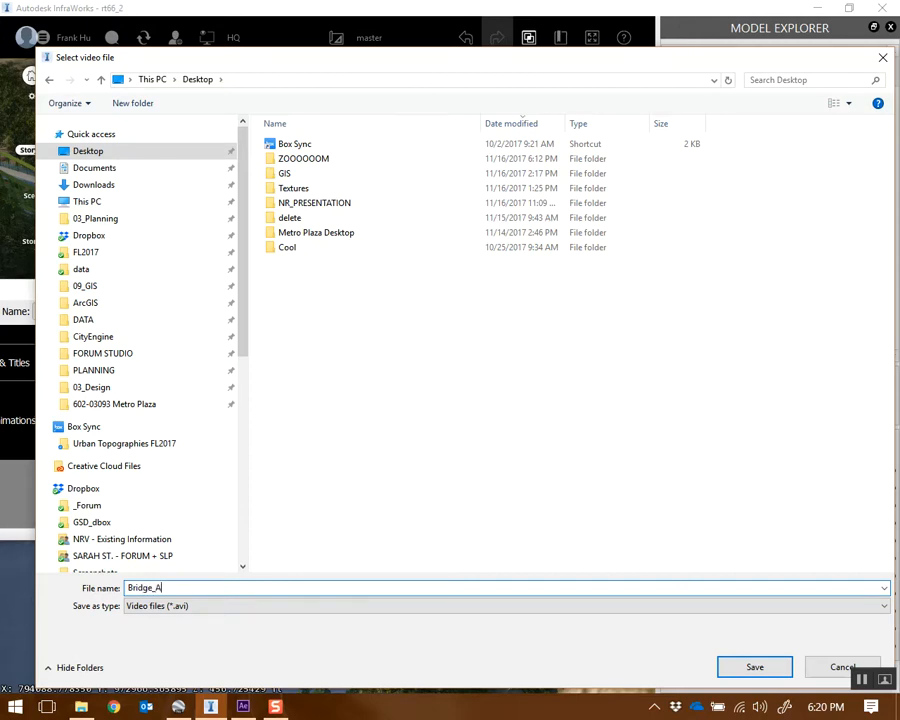
pyautogui.click(754, 668)
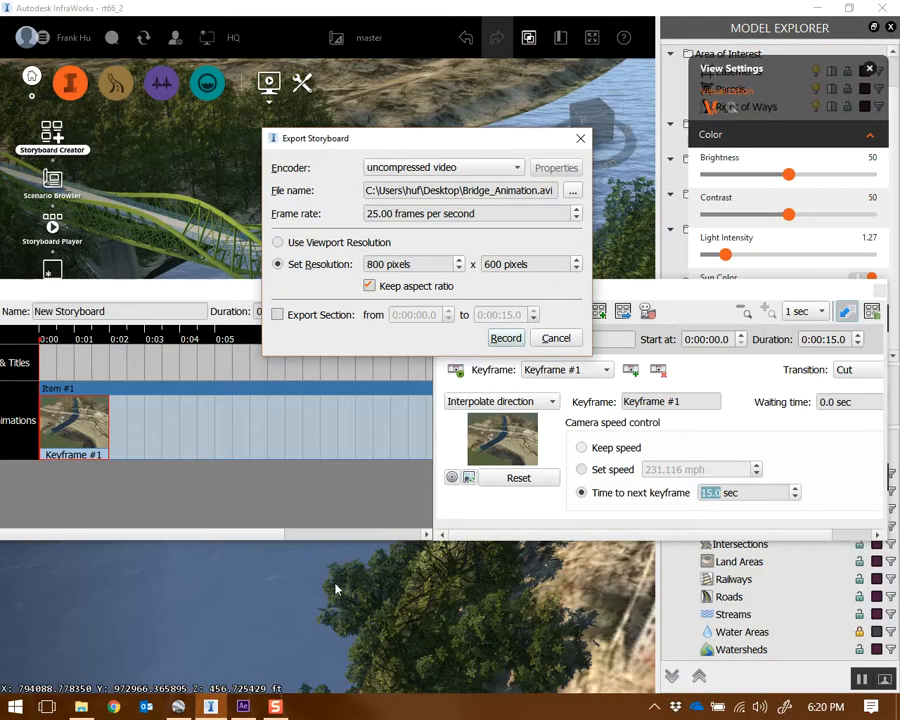
# Step: Record the storyboard at 1280×720 and 30 fps and dismiss the finished message
pyautogui.click(368, 284)
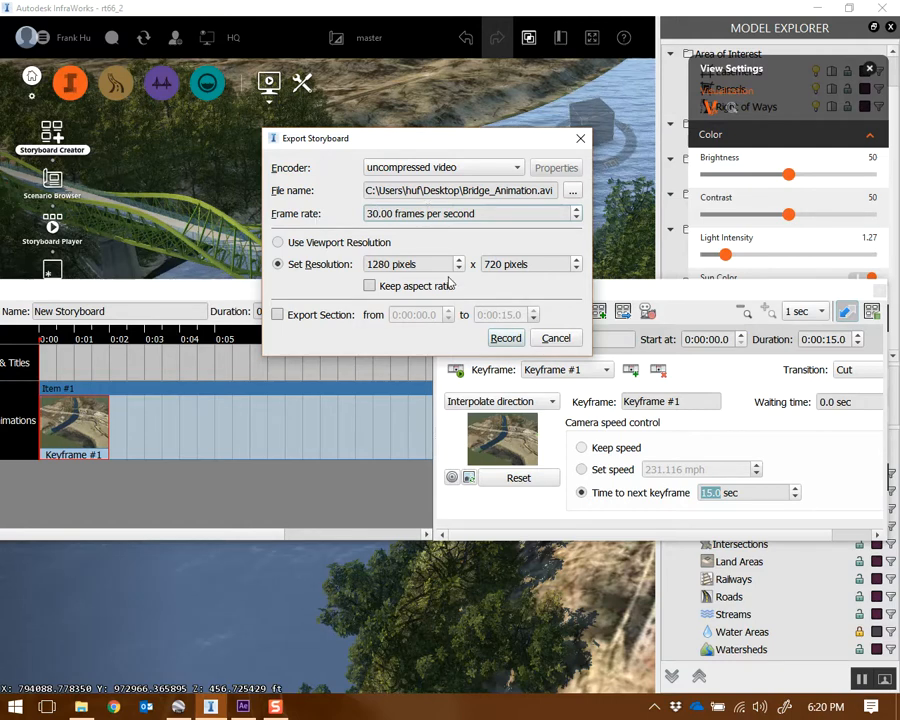
pyautogui.click(504, 338)
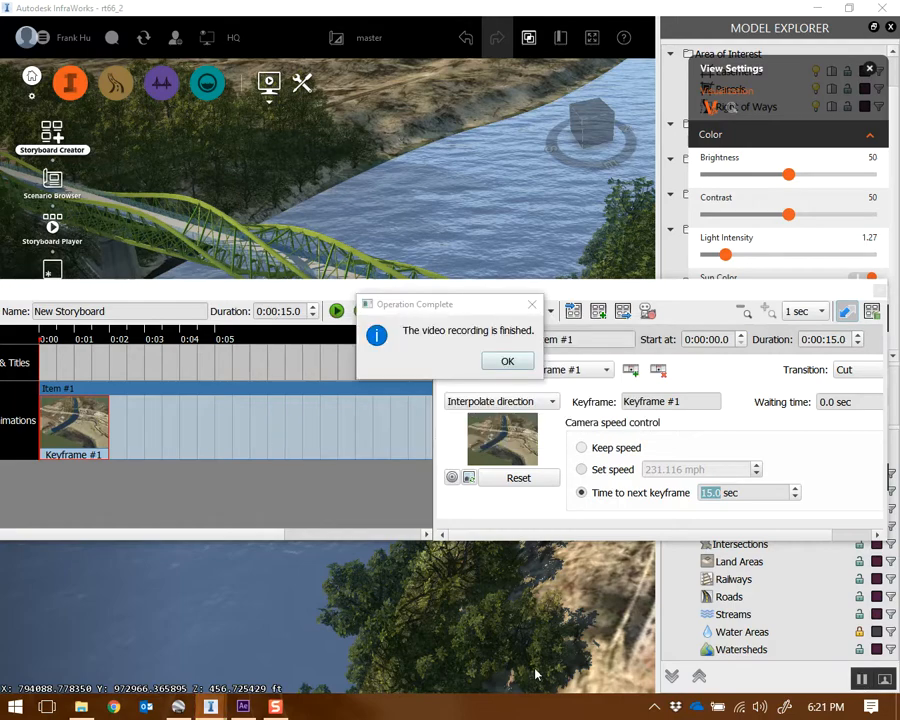
pyautogui.click(508, 360)
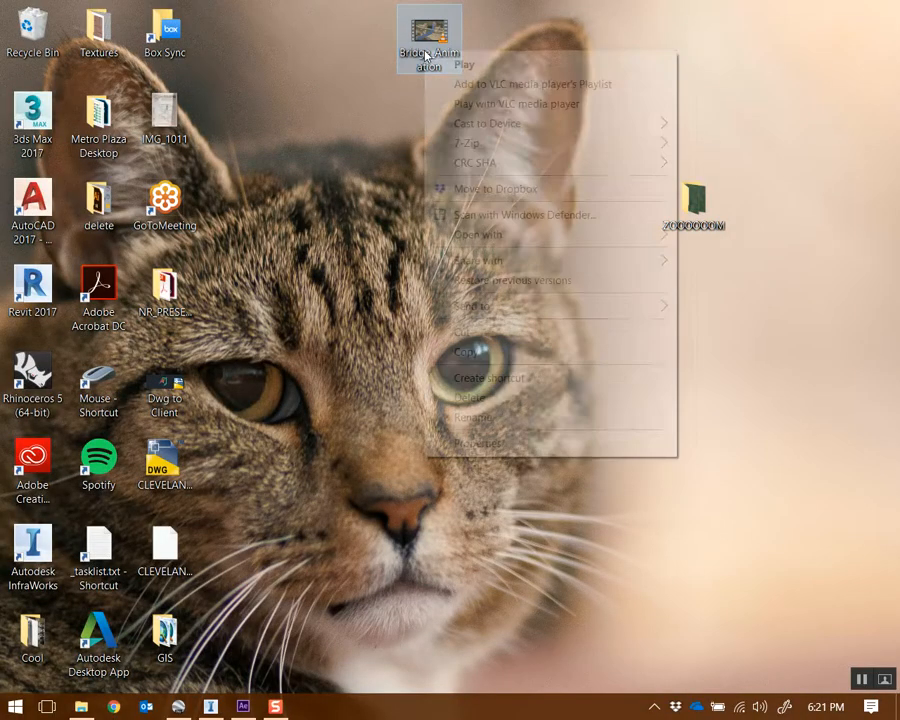
pyautogui.click(480, 444)
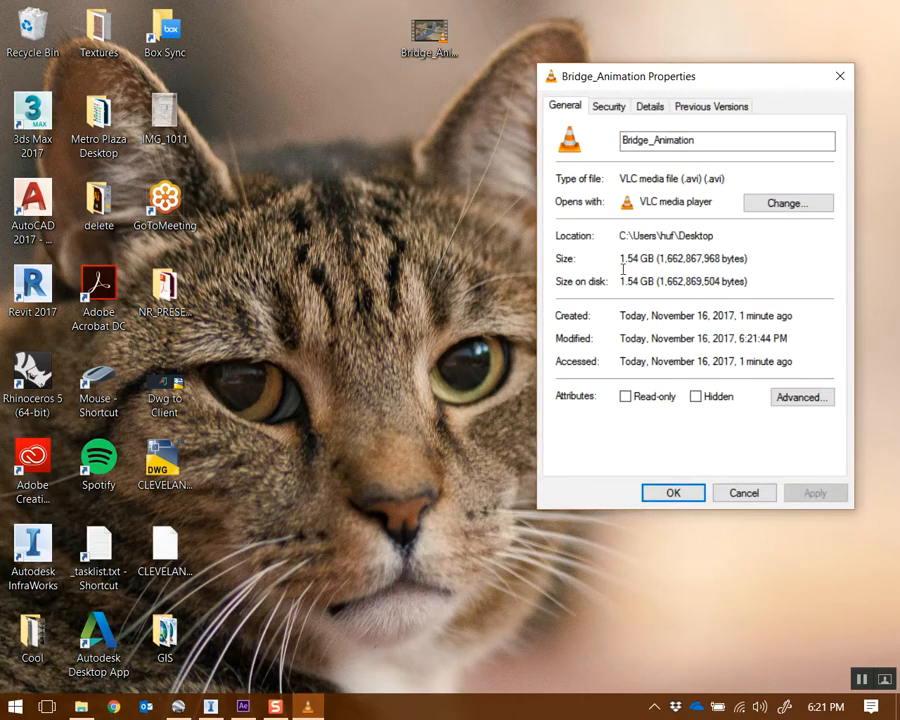
pyautogui.moveTo(684, 470)
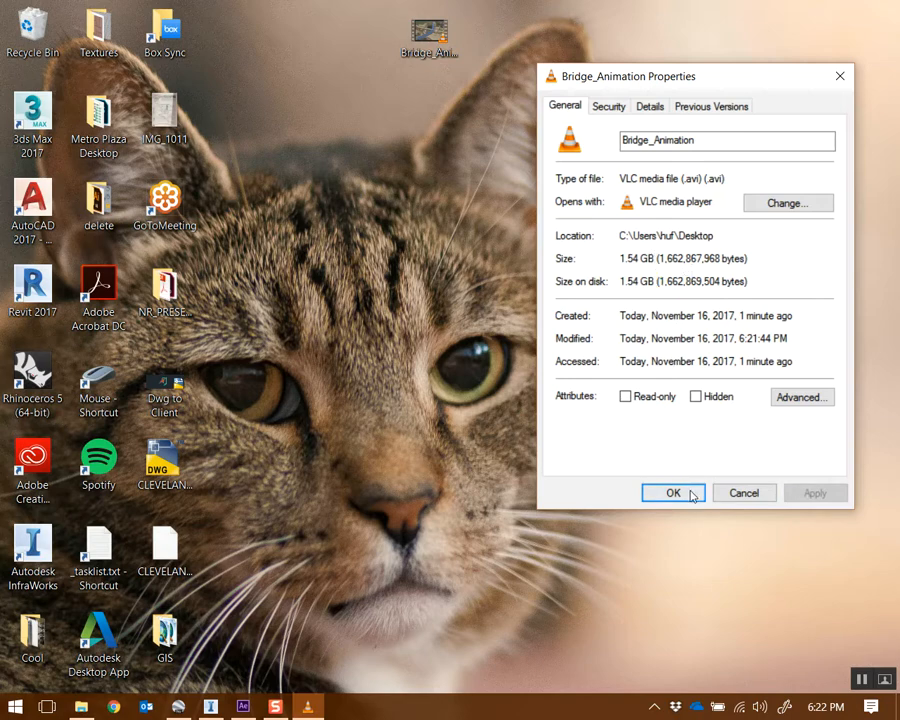
pyautogui.click(672, 492)
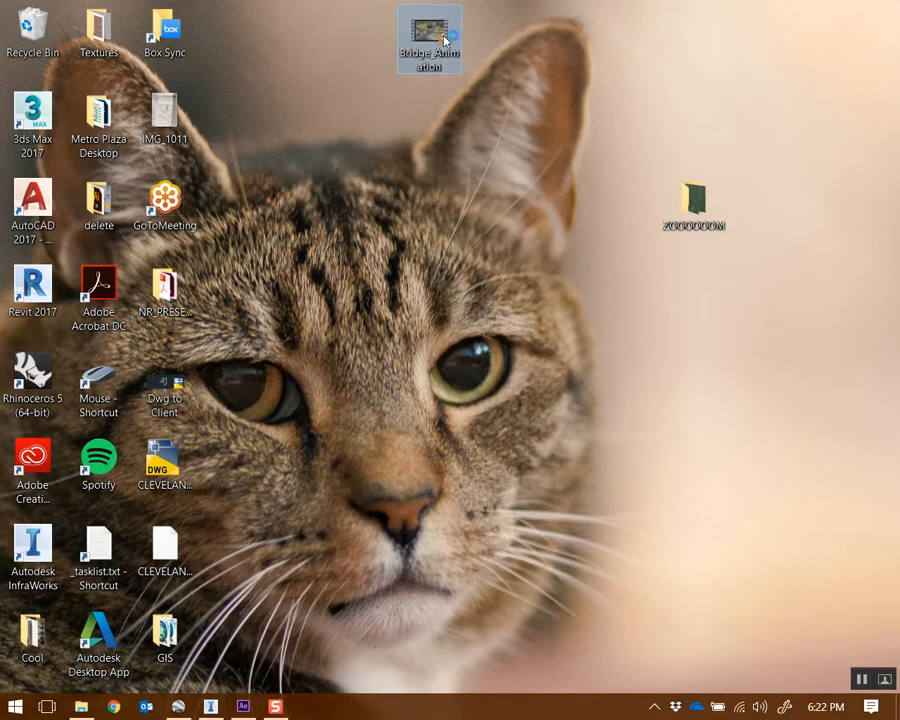
# Step: Play the Bridge_Animation video from the desktop
pyautogui.doubleClick(428, 32)
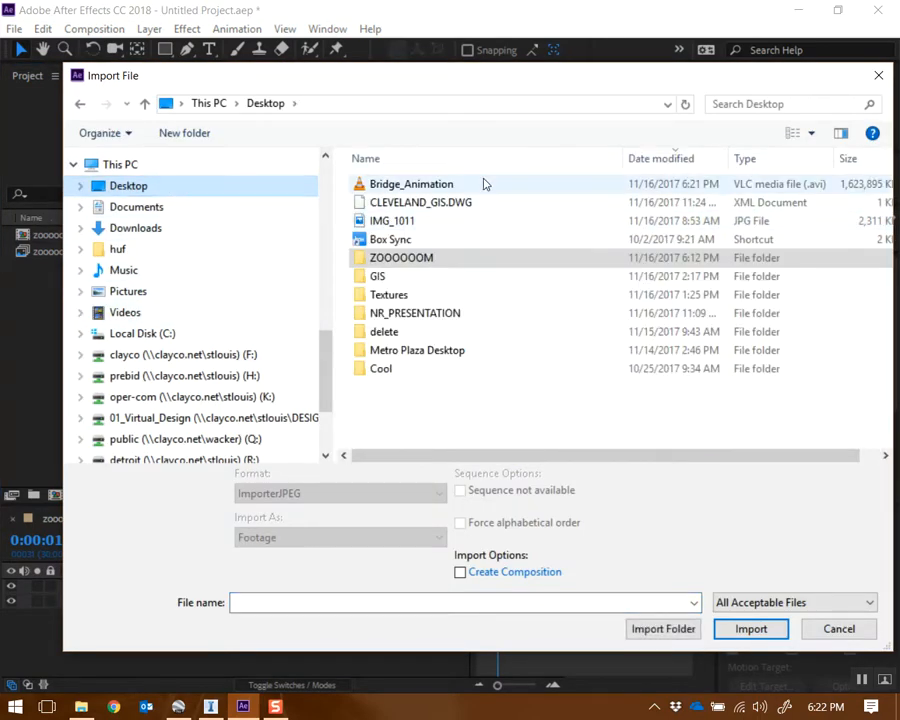
# Step: Import Bridge_Animation.avi, accept its alpha interpretation, and scrub through the flyover
pyautogui.click(750, 628)
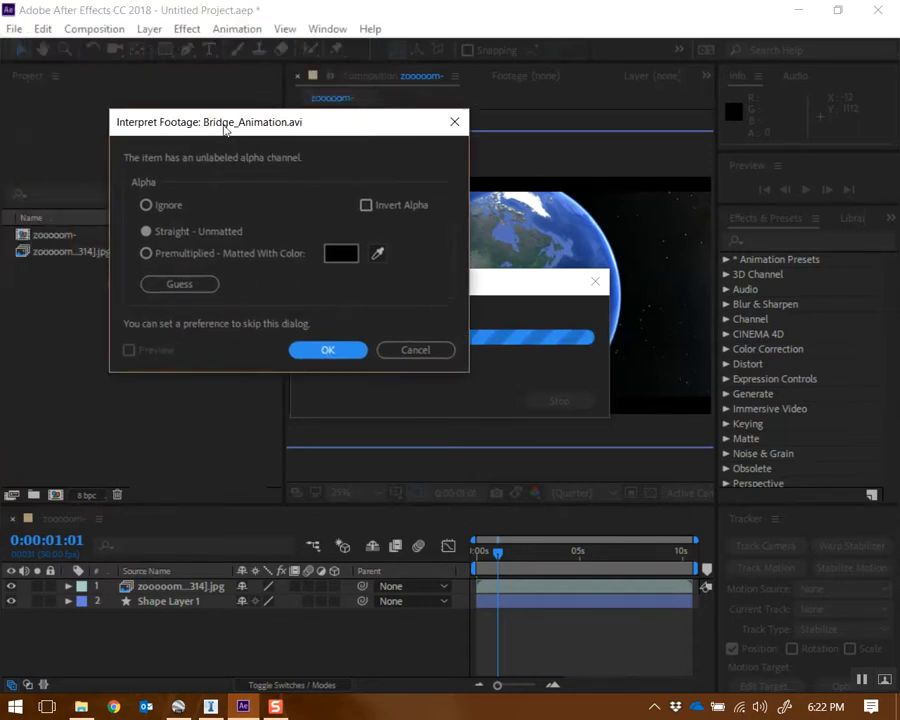
pyautogui.click(328, 350)
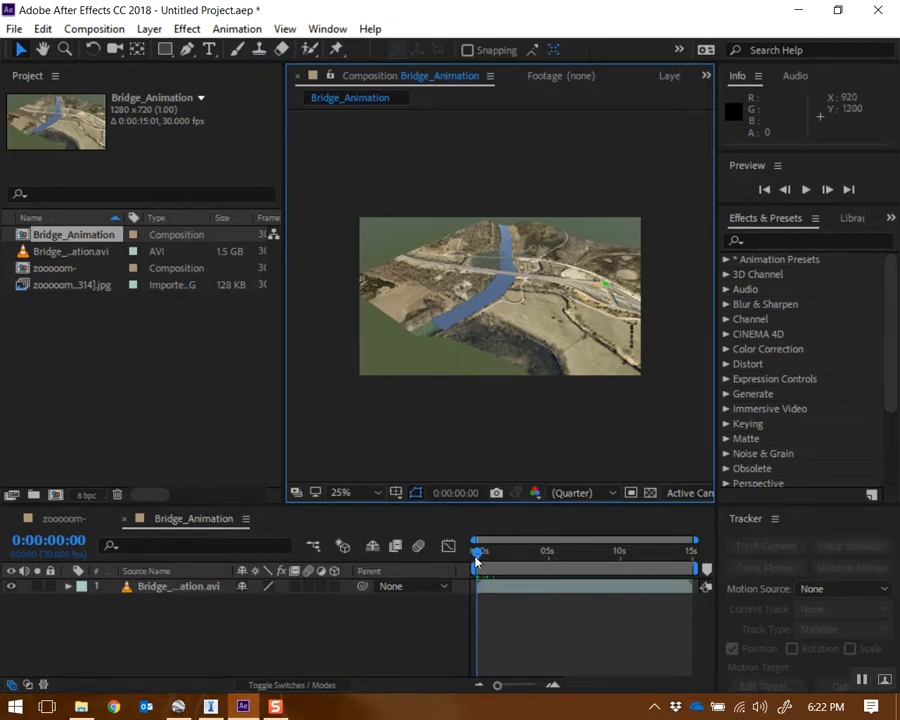
pyautogui.moveTo(476, 550); pyautogui.dragTo(590, 550)
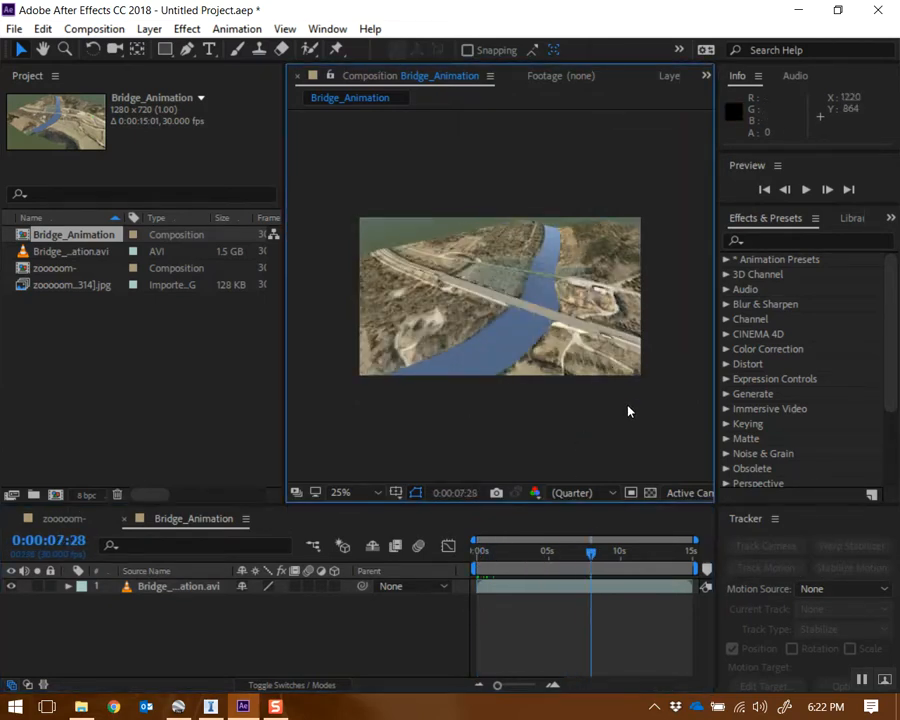
# Step: Preview the composition viewer maximized, restore it, and minimize After Effects to the desktop
pyautogui.click(340, 492)
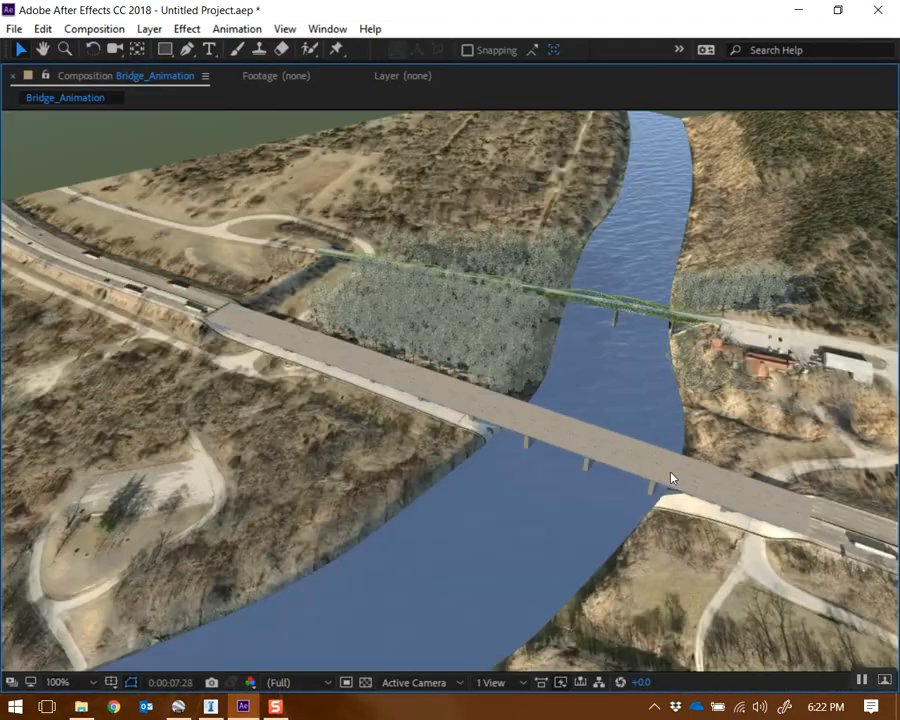
pyautogui.click(58, 682)
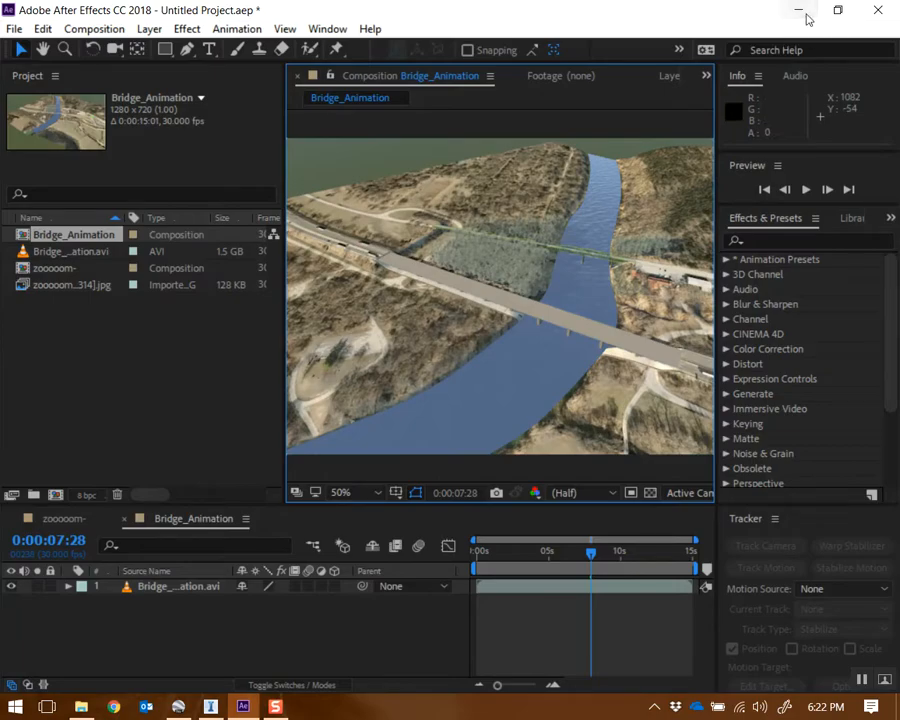
pyautogui.click(800, 12)
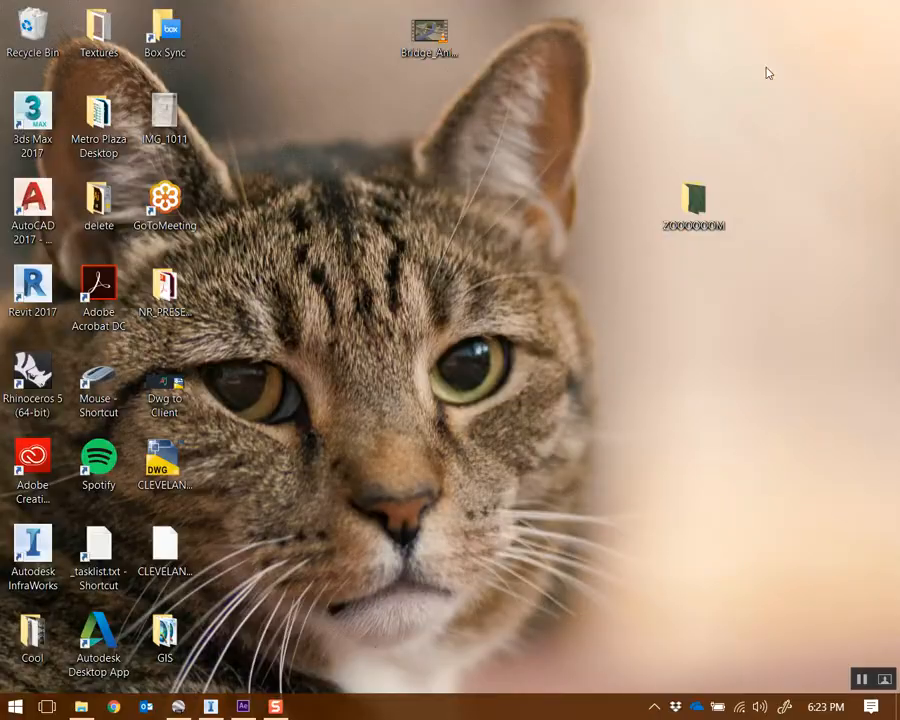
# Step: Browse the image thumbnails inside the desktop Textures folder
pyautogui.click(98, 200)
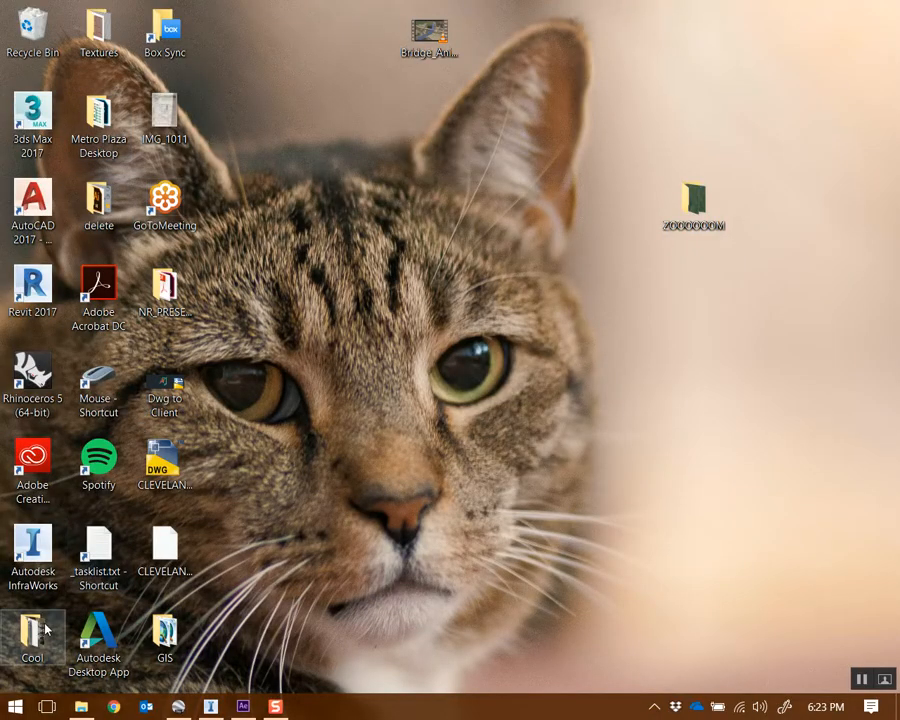
pyautogui.click(98, 32)
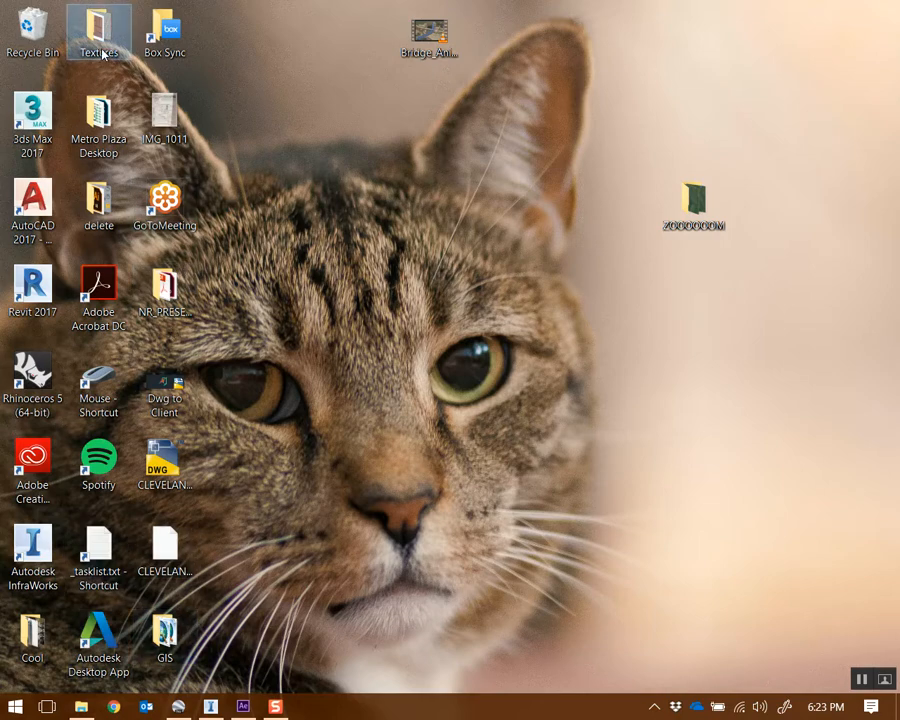
pyautogui.doubleClick(98, 32)
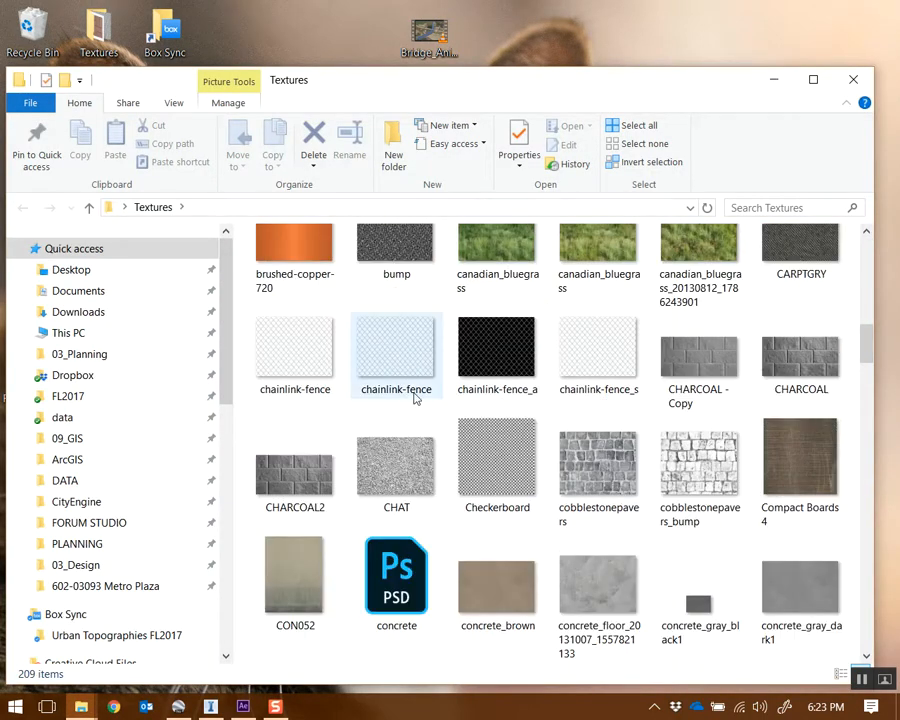
pyautogui.click(496, 460)
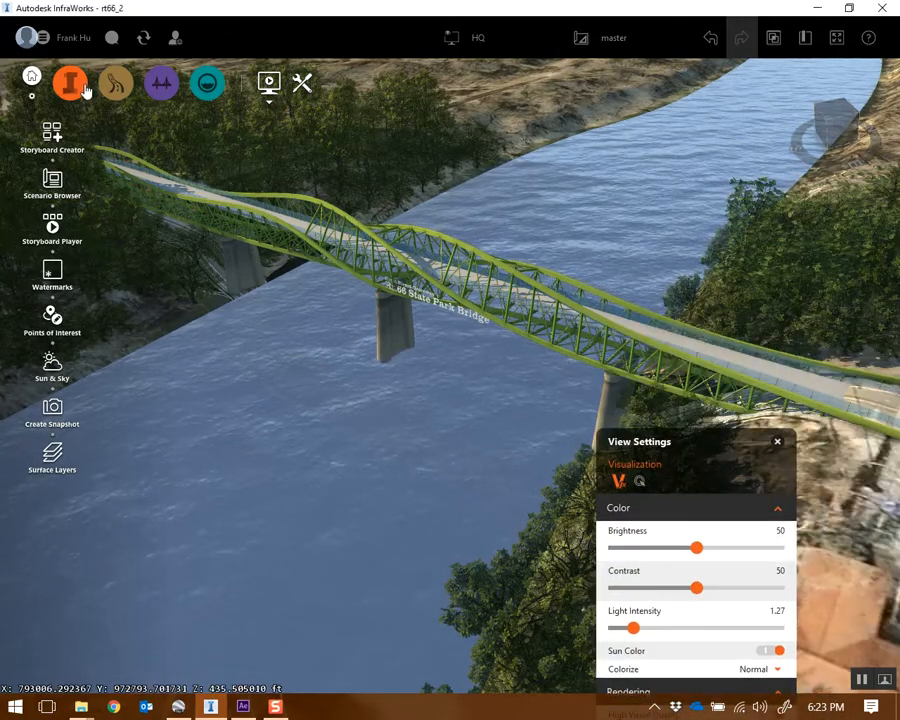
# Step: Add Checkerboard.jpg from Desktop > Textures as a new raster data source
pyautogui.click(70, 84)
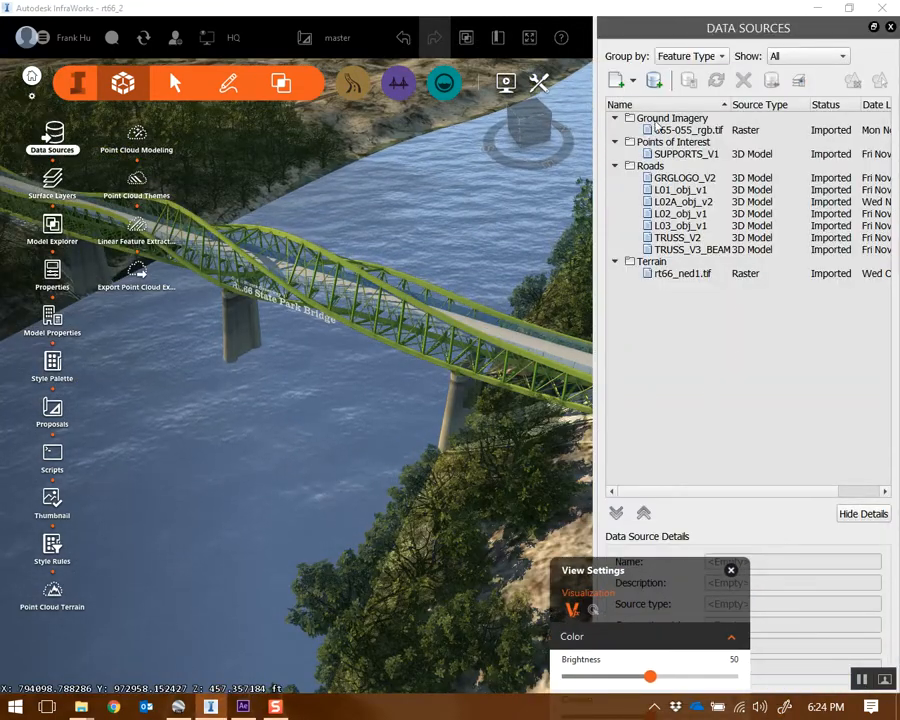
pyautogui.click(616, 80)
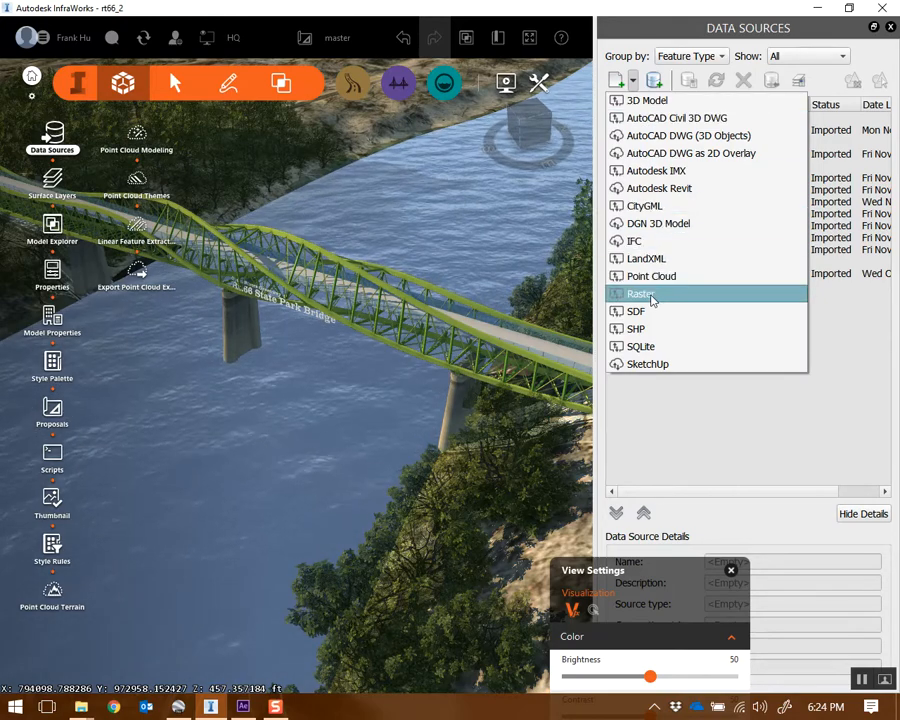
pyautogui.click(640, 294)
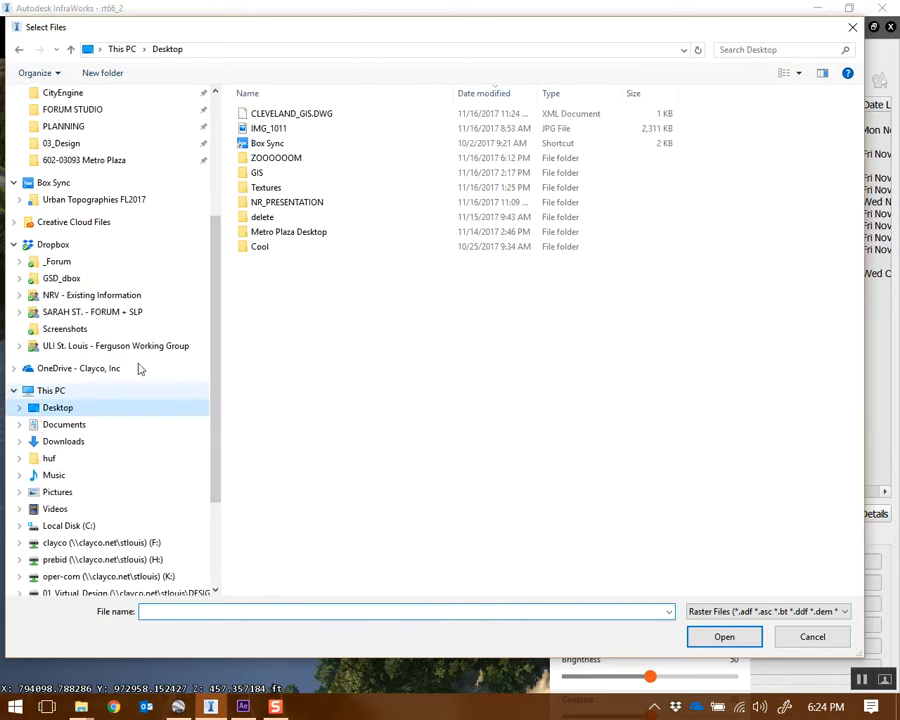
pyautogui.doubleClick(266, 188)
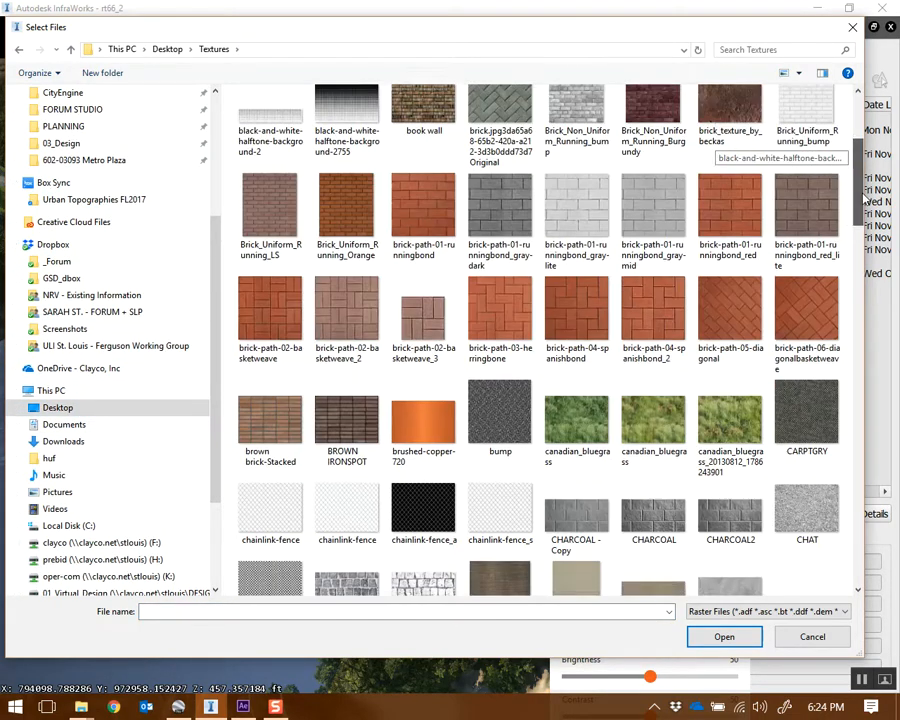
pyautogui.click(270, 378)
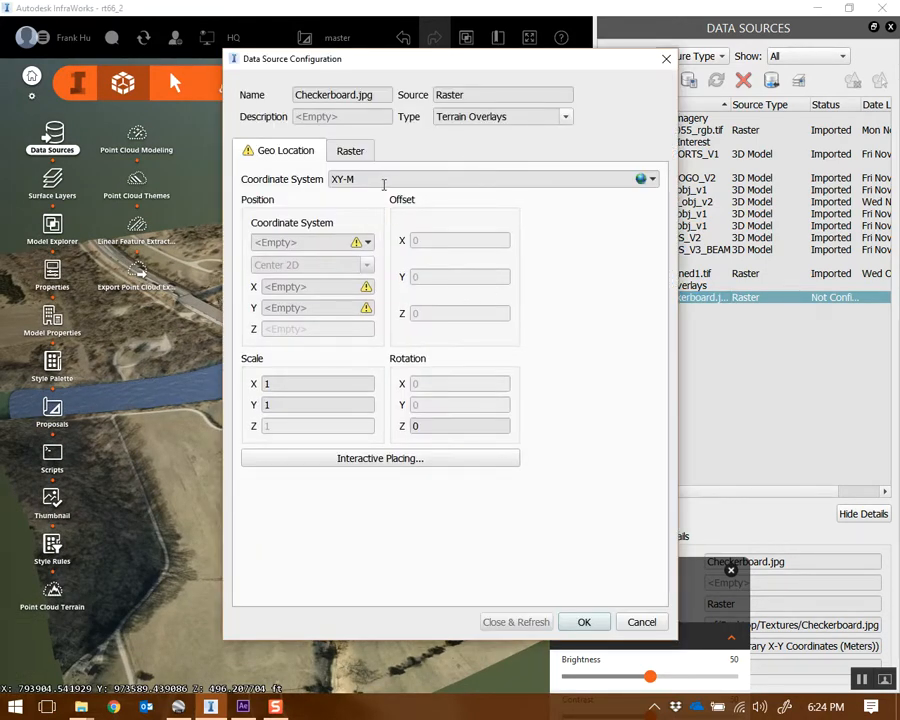
pyautogui.moveTo(558, 210)
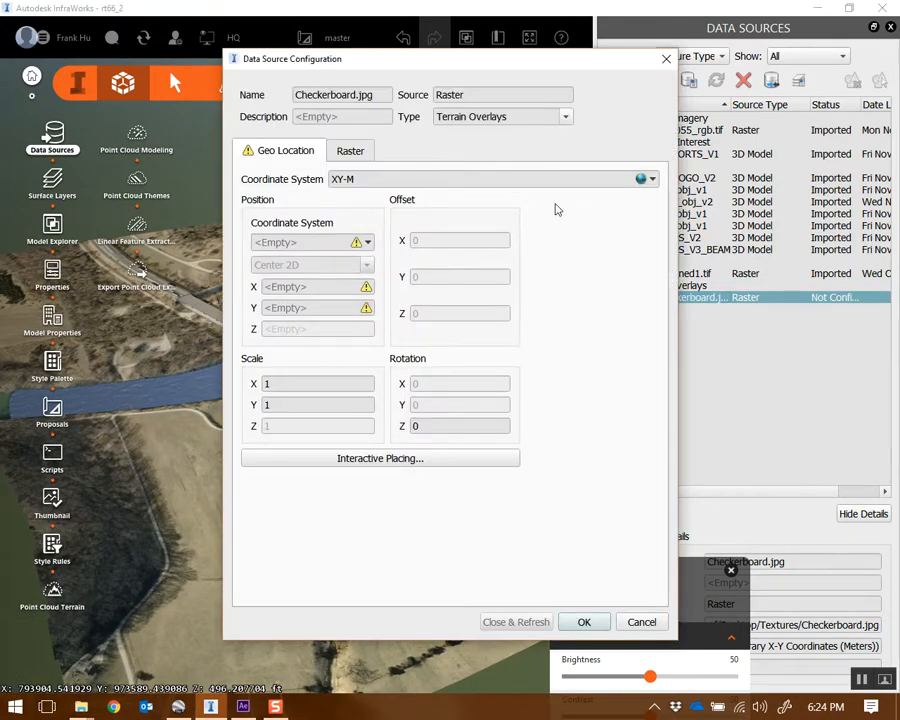
# Step: Assign a coordinate system to the Checkerboard raster overlay
pyautogui.click(584, 622)
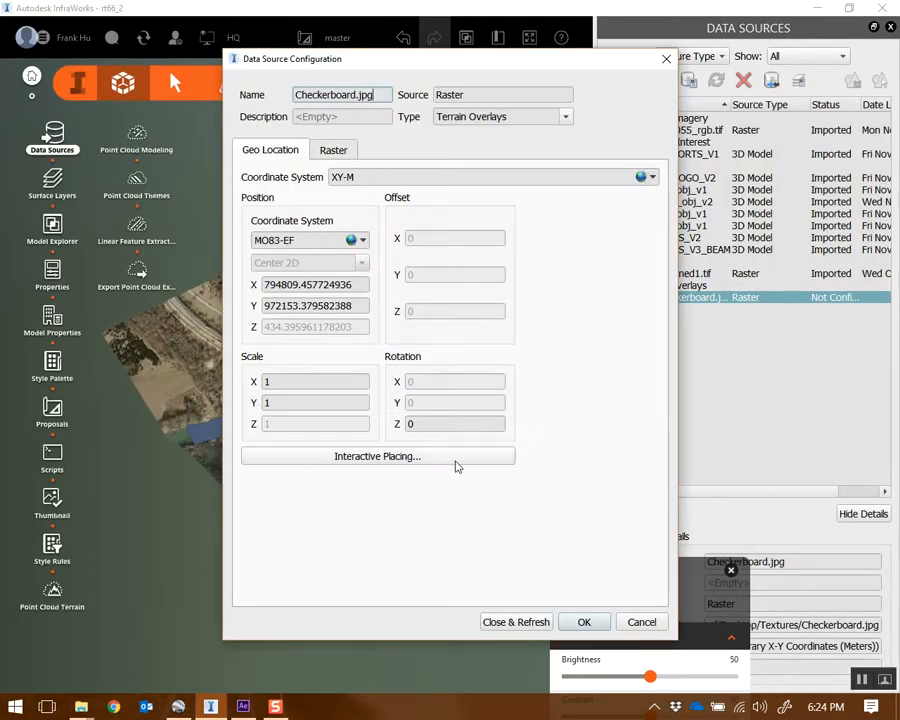
pyautogui.moveTo(228, 412)
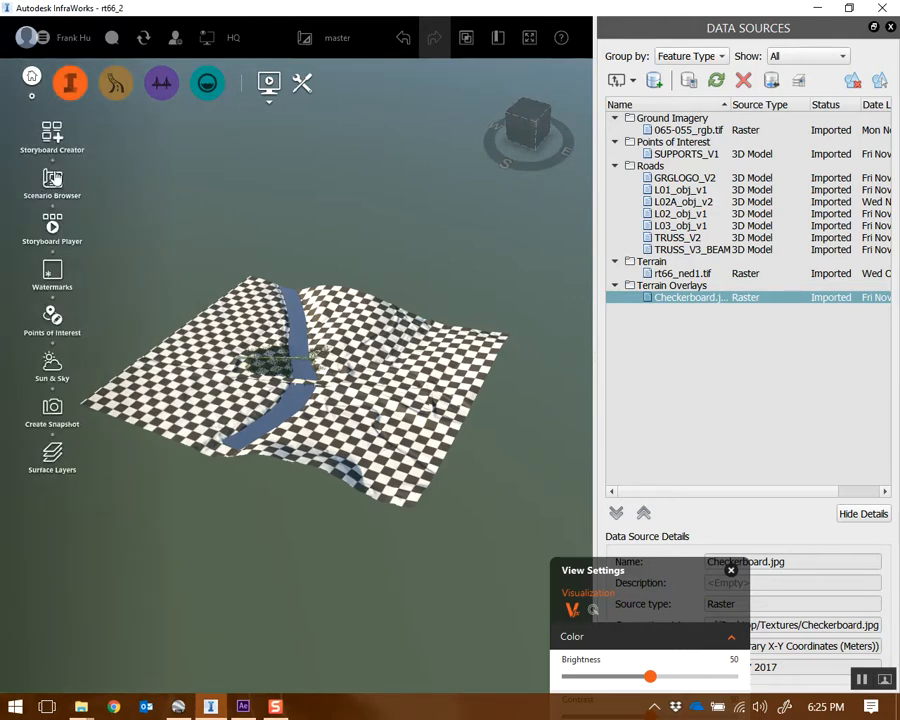
# Step: Target the storyboard export at Bridge_Animation_track.avi on the desktop, 1280×720 at 30 fps
pyautogui.click(52, 130)
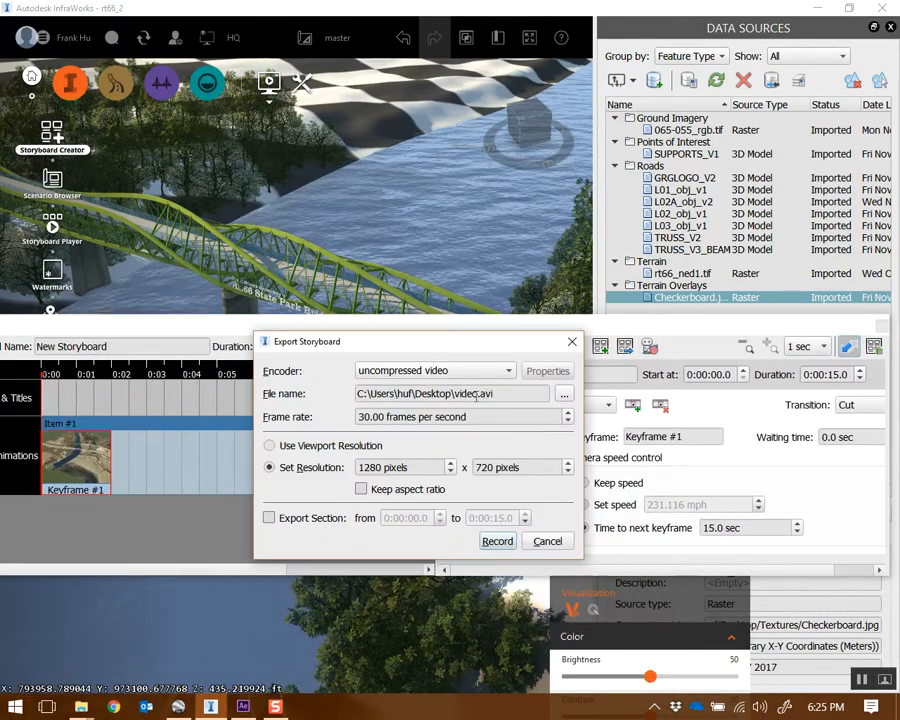
pyautogui.click(564, 392)
pyautogui.write('Bridge_Animation_')
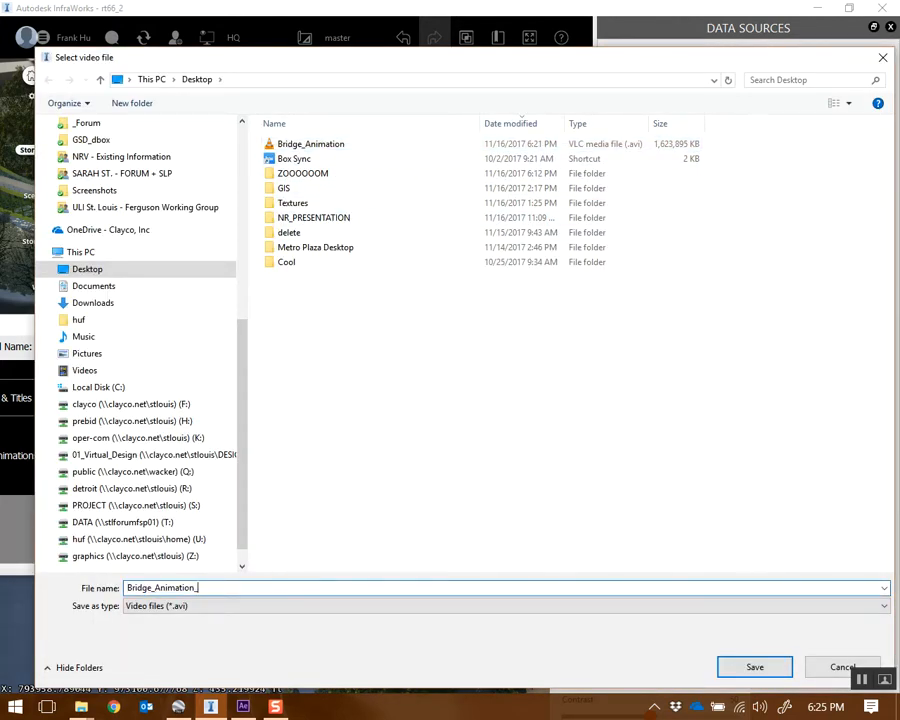
pyautogui.click(756, 668)
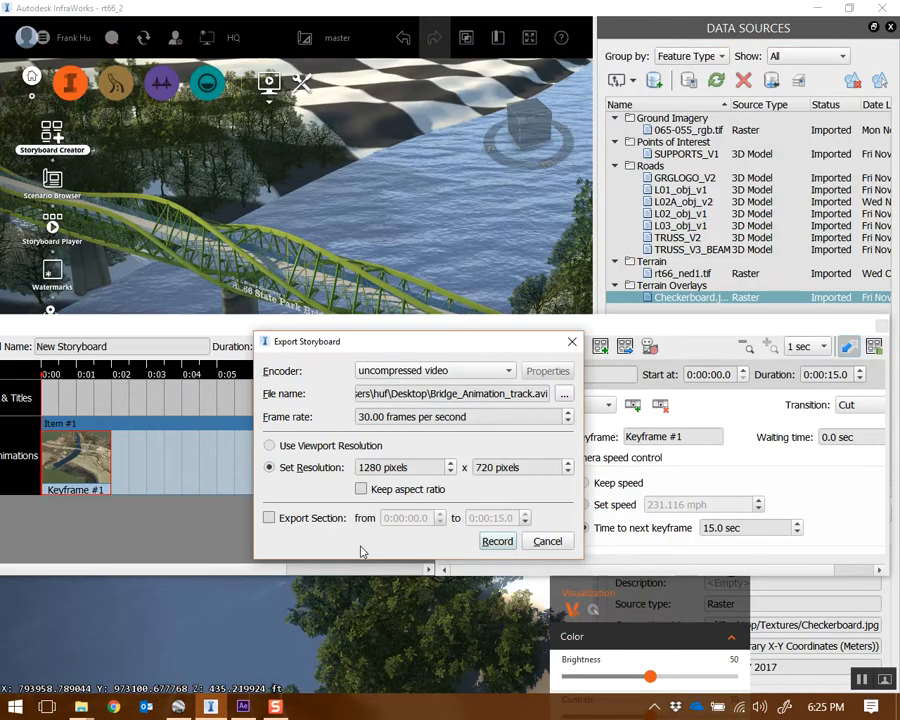
pyautogui.moveTo(284, 500)
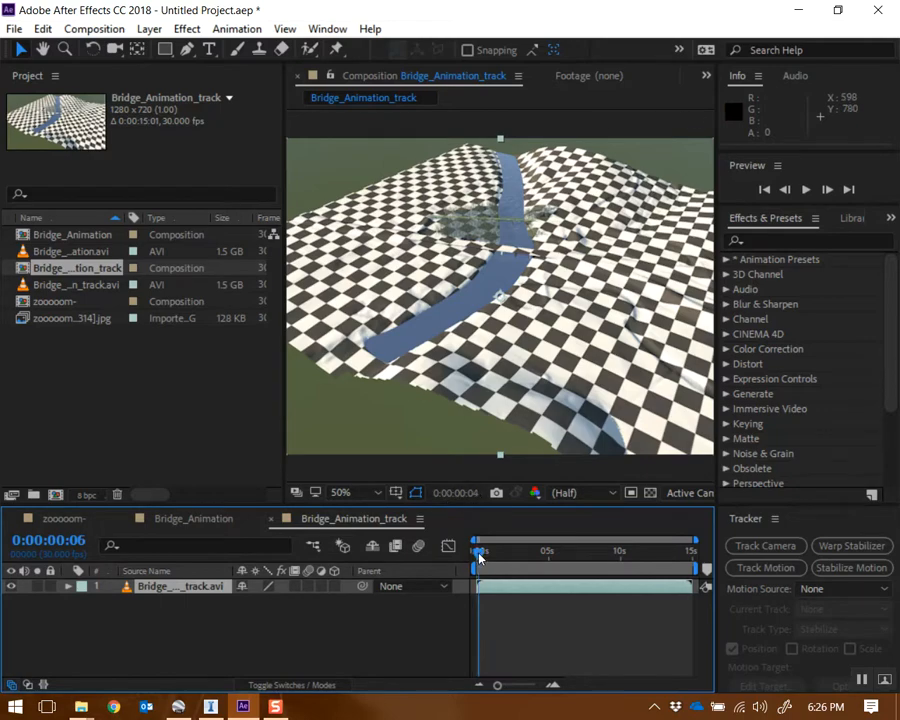
# Step: Run the 3D Camera Tracker analysis on the Bridge_Animation_track layer
pyautogui.moveTo(480, 550); pyautogui.dragTo(516, 550)
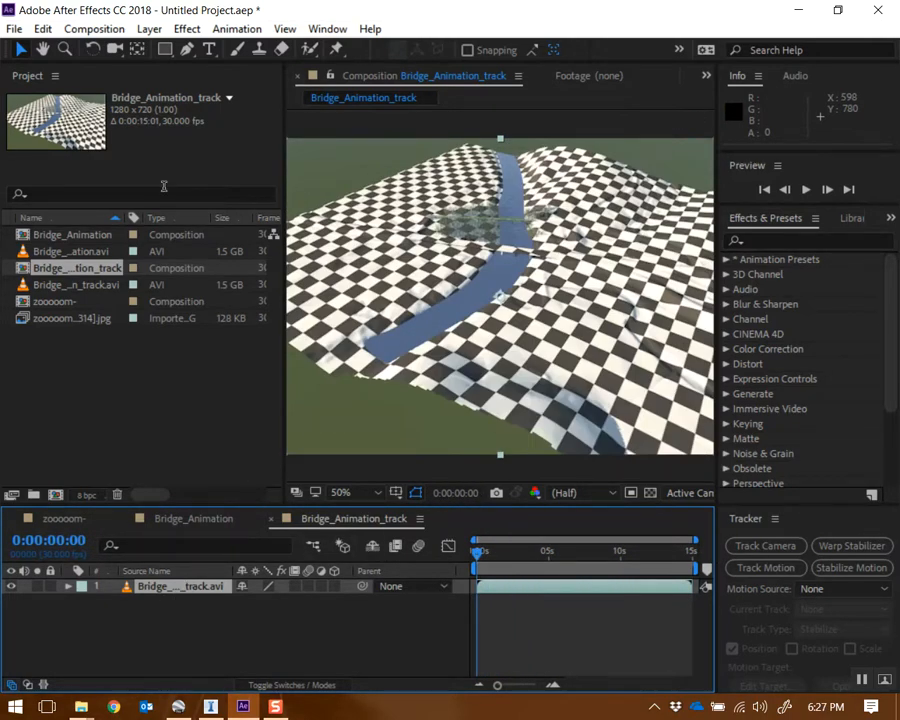
pyautogui.click(764, 546)
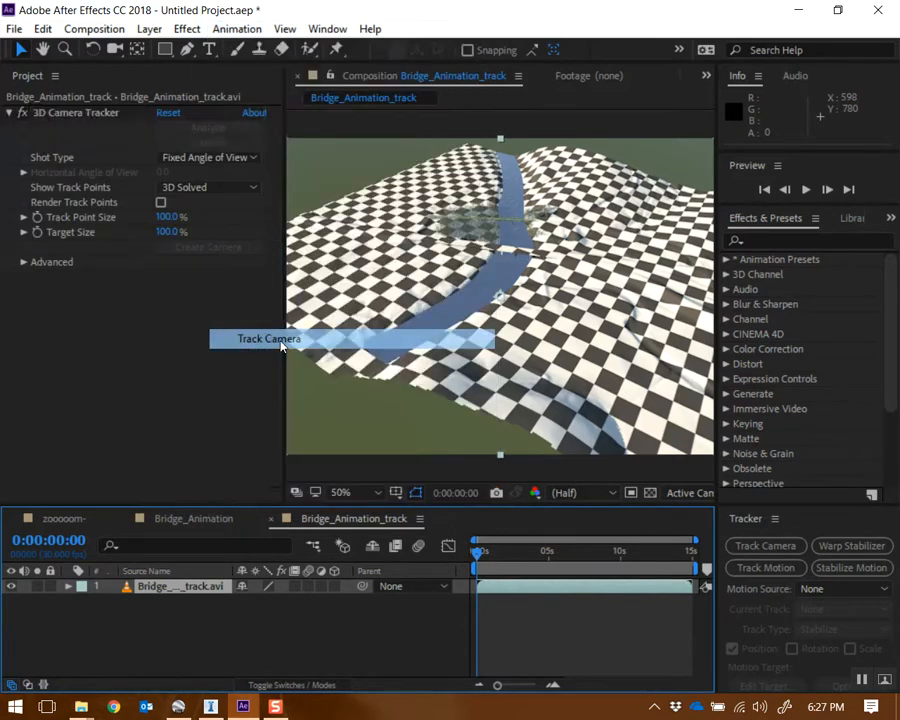
pyautogui.click(268, 340)
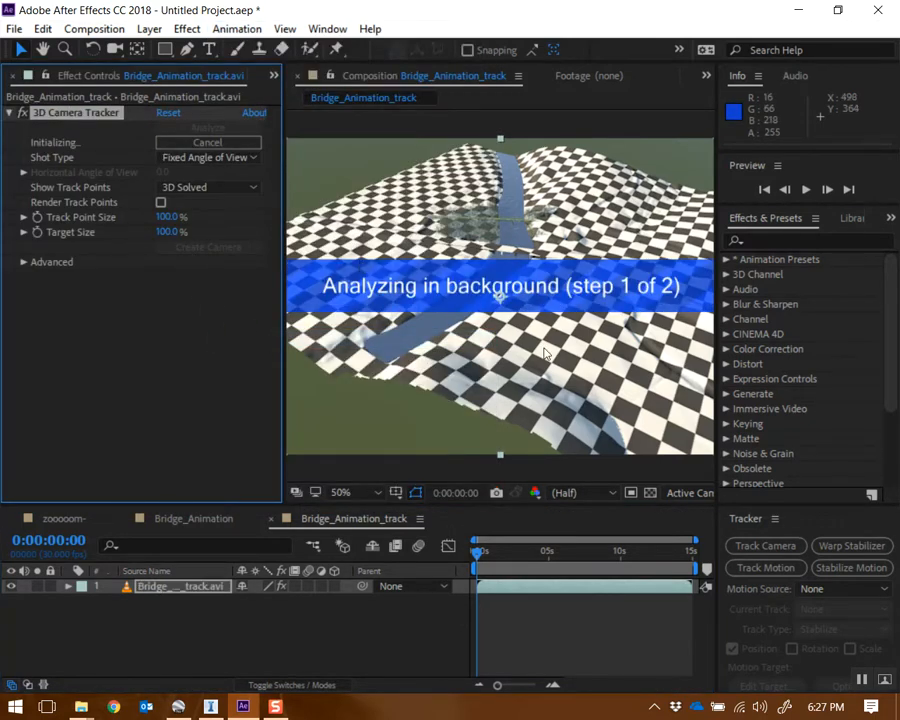
pyautogui.moveTo(858, 680)
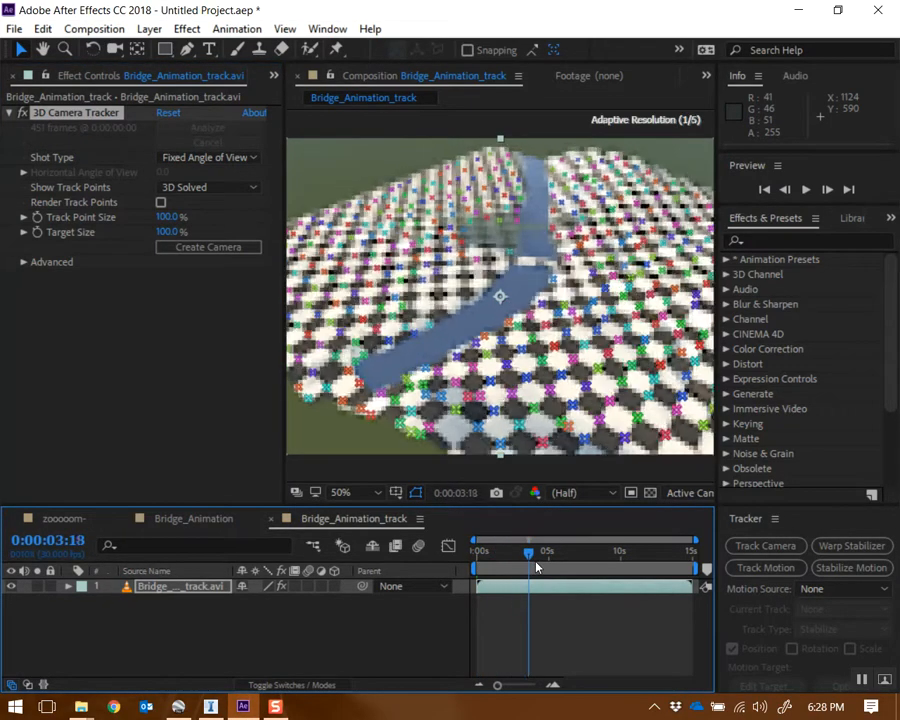
# Step: Scrub through the solved footage to inspect the track points
pyautogui.moveTo(528, 552); pyautogui.dragTo(564, 552)
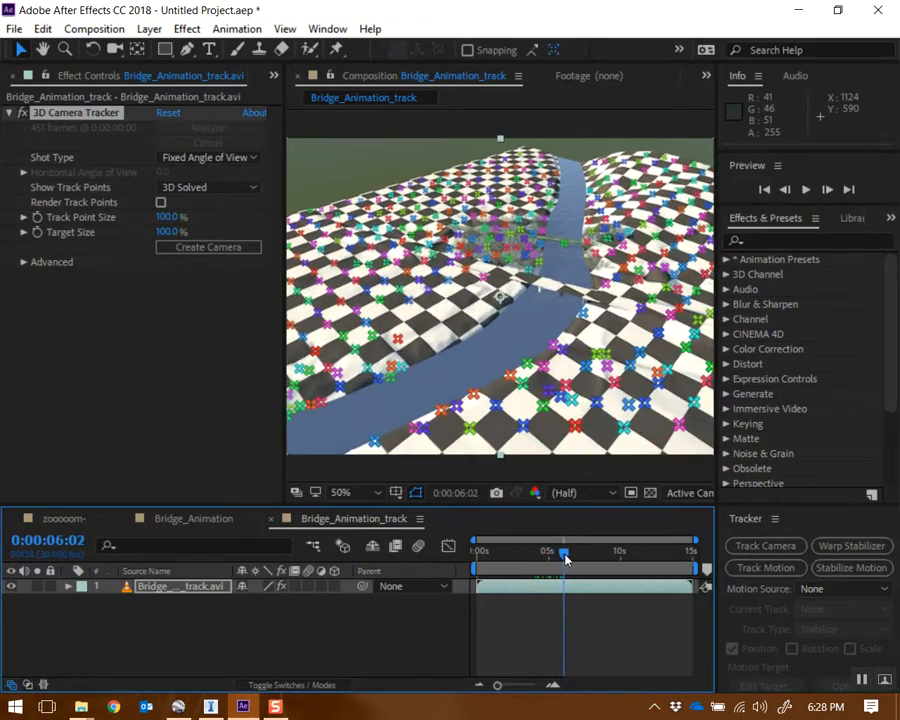
pyautogui.moveTo(564, 556); pyautogui.dragTo(632, 556)
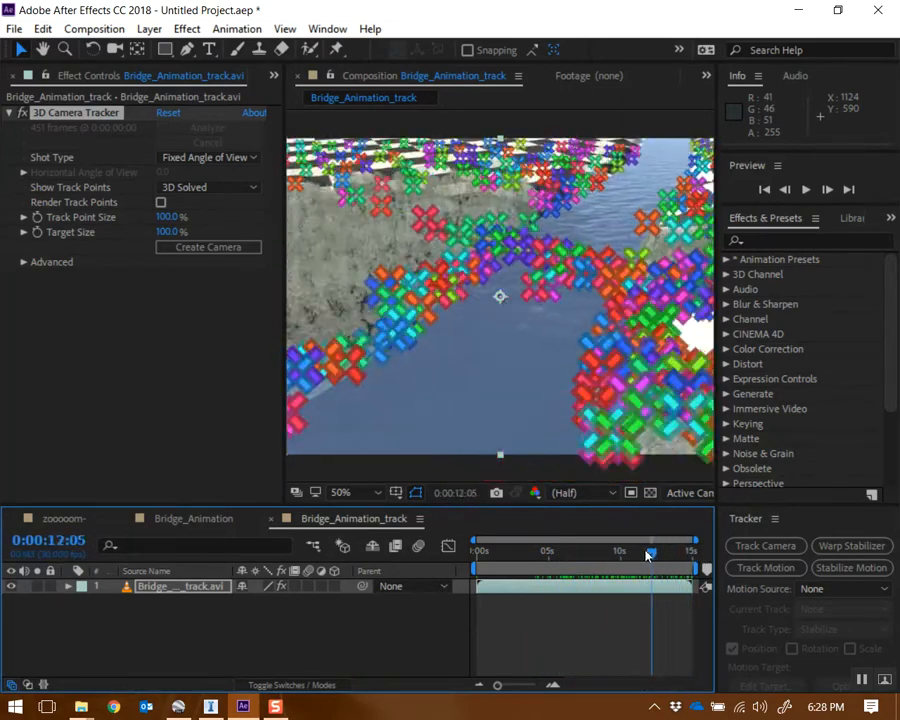
pyautogui.click(582, 552)
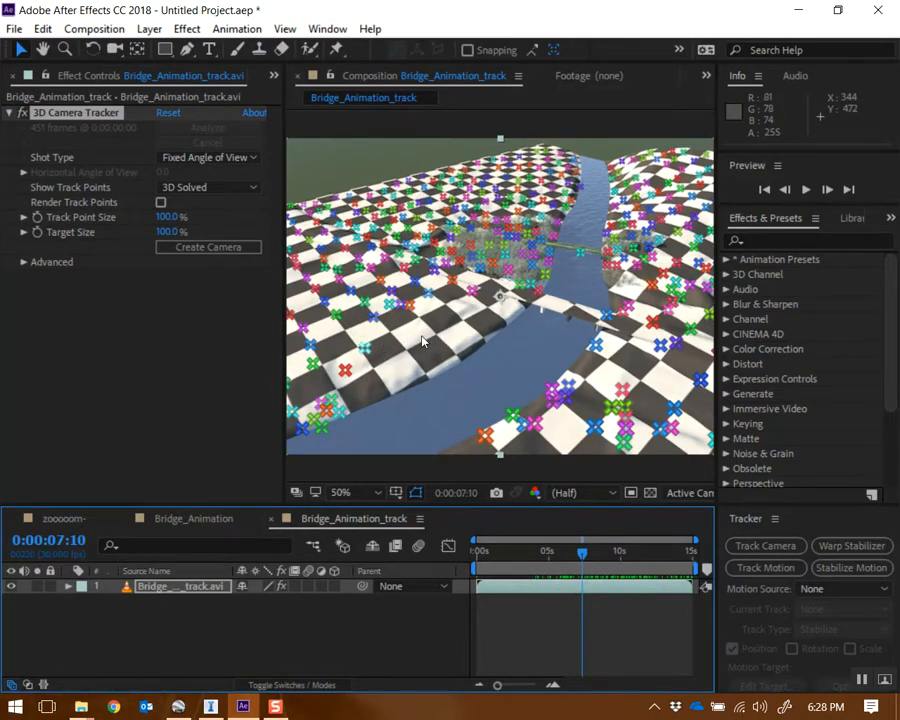
pyautogui.moveTo(582, 552); pyautogui.dragTo(500, 552)
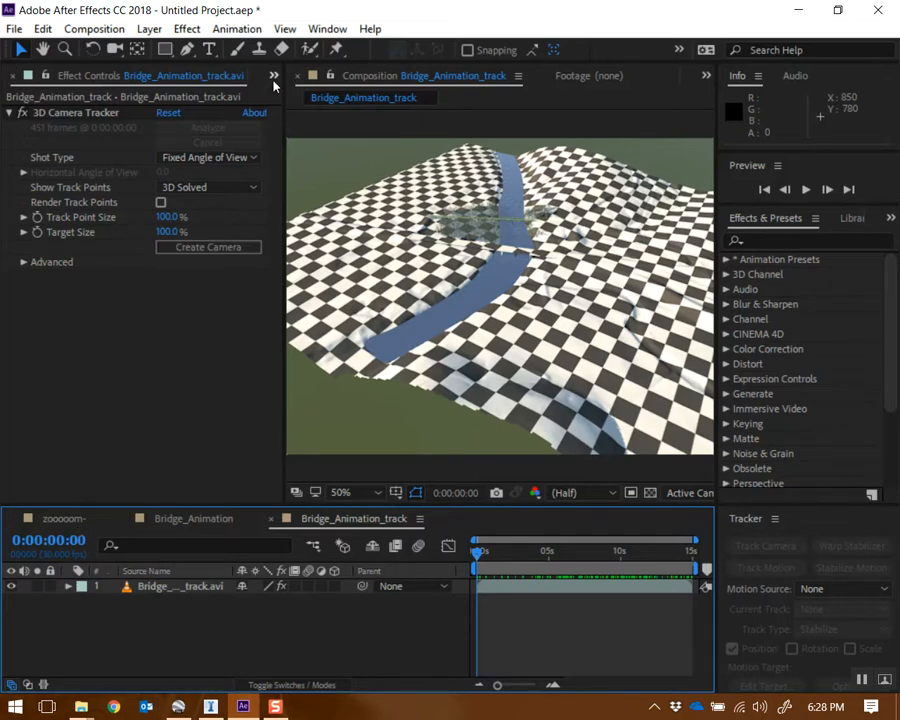
# Step: Place Bridge_Animation.avi from the Project panel into the composition as a second layer
pyautogui.click(28, 76)
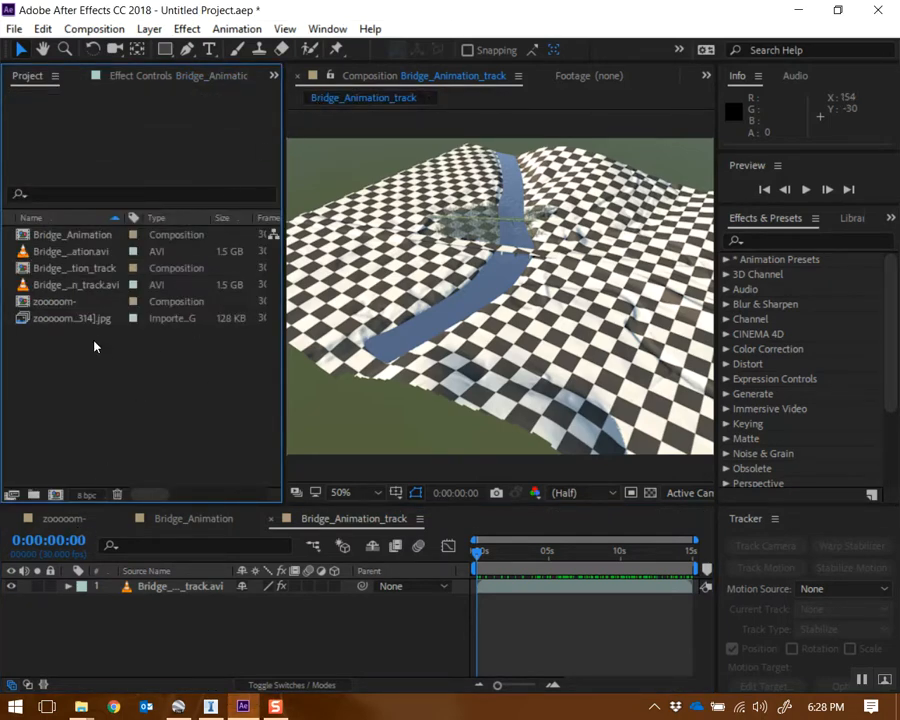
pyautogui.click(76, 252)
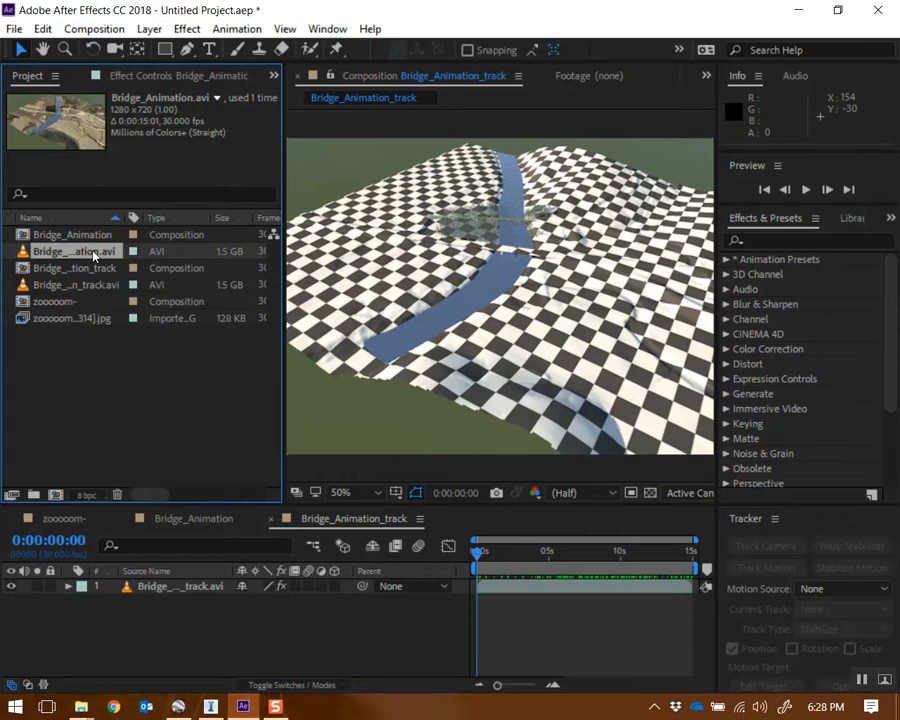
pyautogui.click(340, 492)
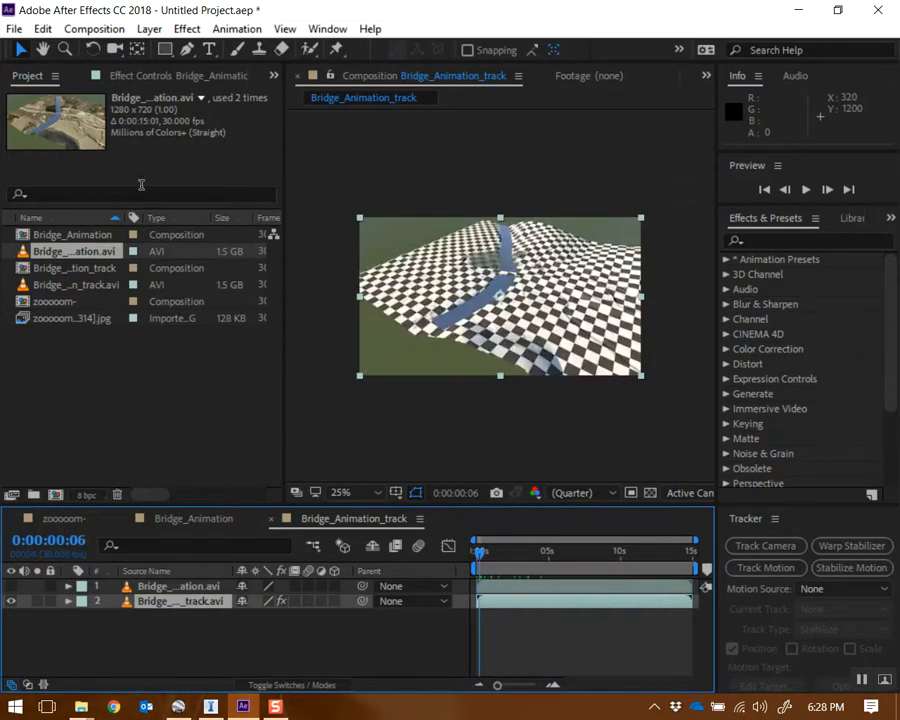
# Step: Reveal the tracked layer's effects and select its 3D Camera Tracker to show track points
pyautogui.click(68, 600)
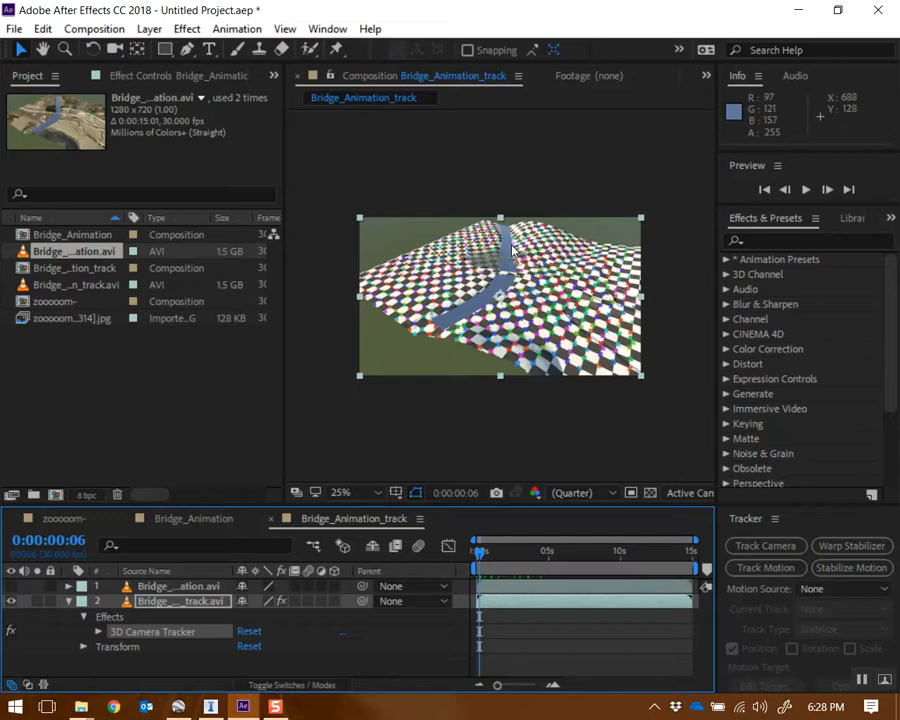
pyautogui.click(360, 492)
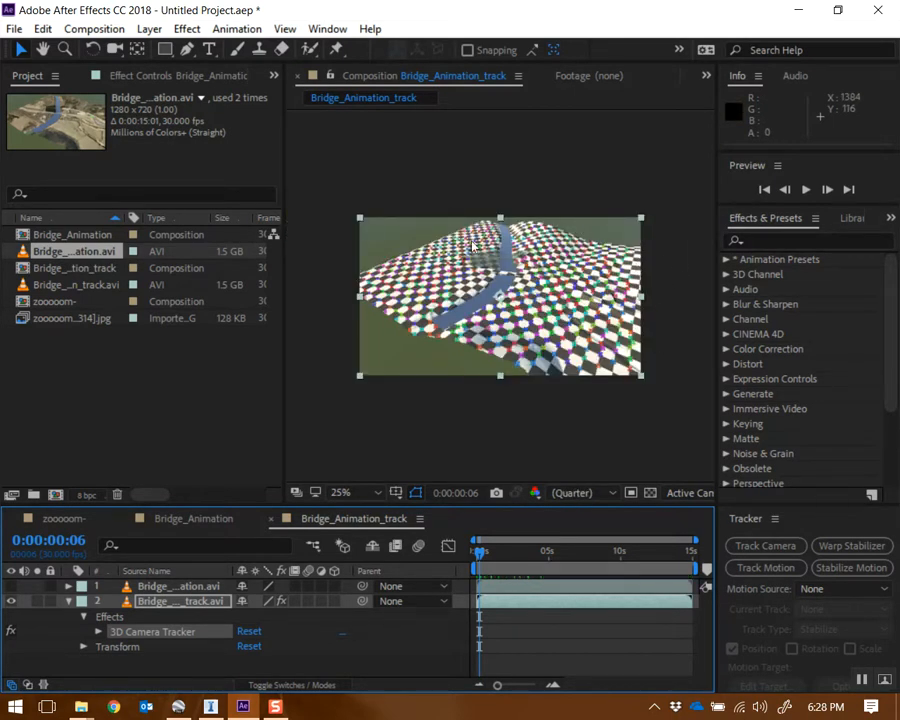
pyautogui.click(356, 492)
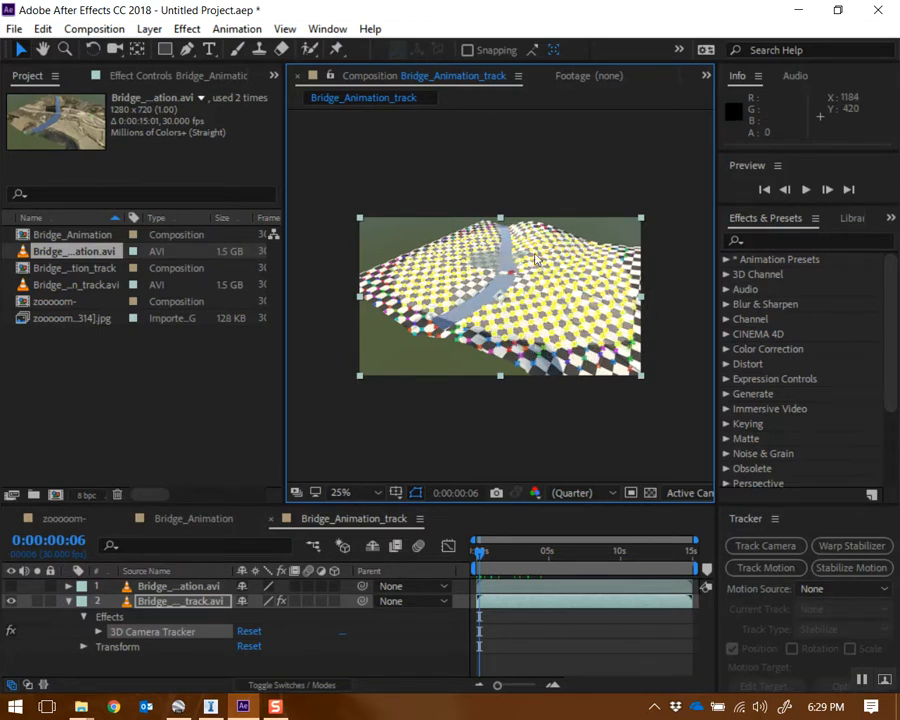
pyautogui.moveTo(538, 250)
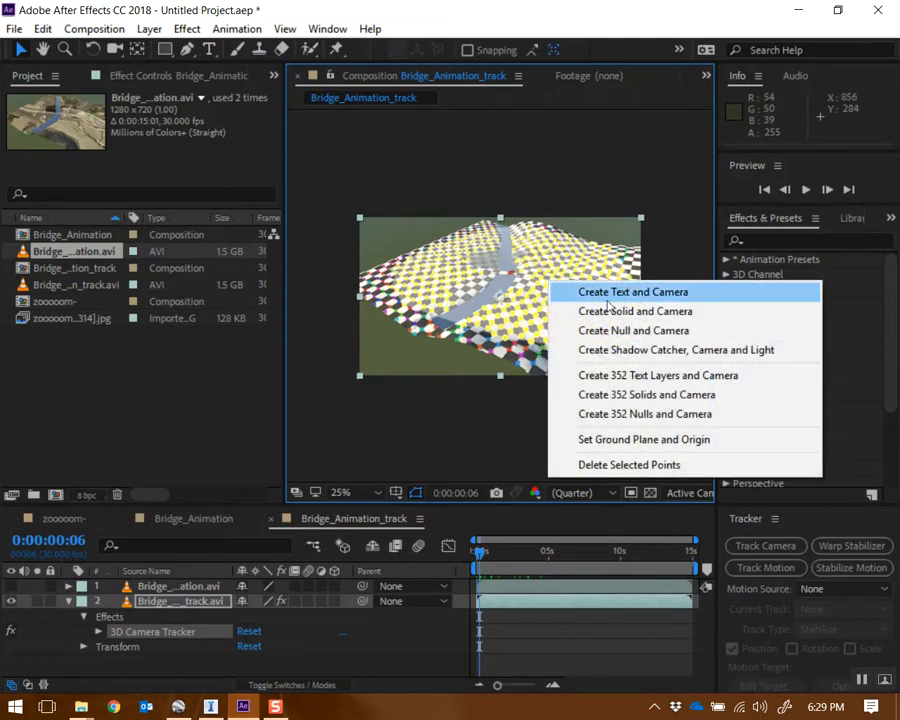
pyautogui.moveTo(636, 312)
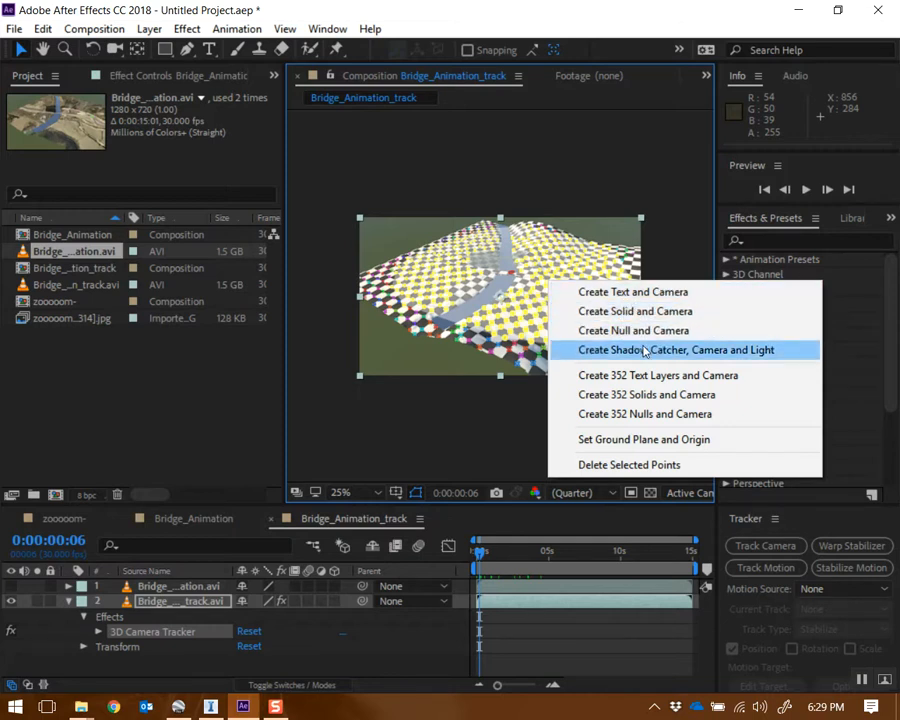
pyautogui.moveTo(634, 312)
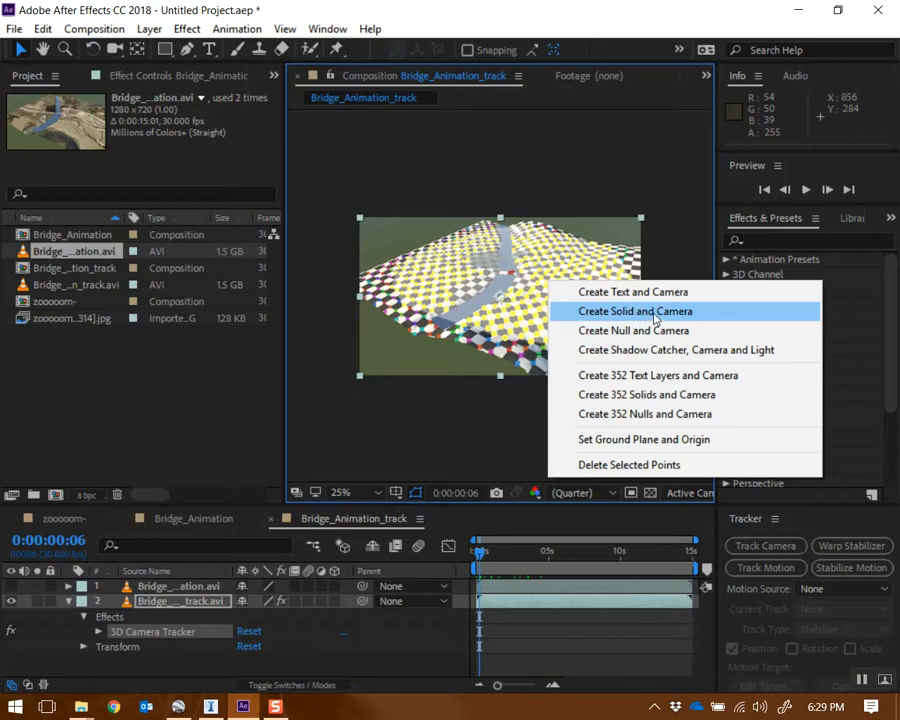
# Step: Create a Track Solid and 3D Tracker Camera from the selected track points
pyautogui.click(636, 312)
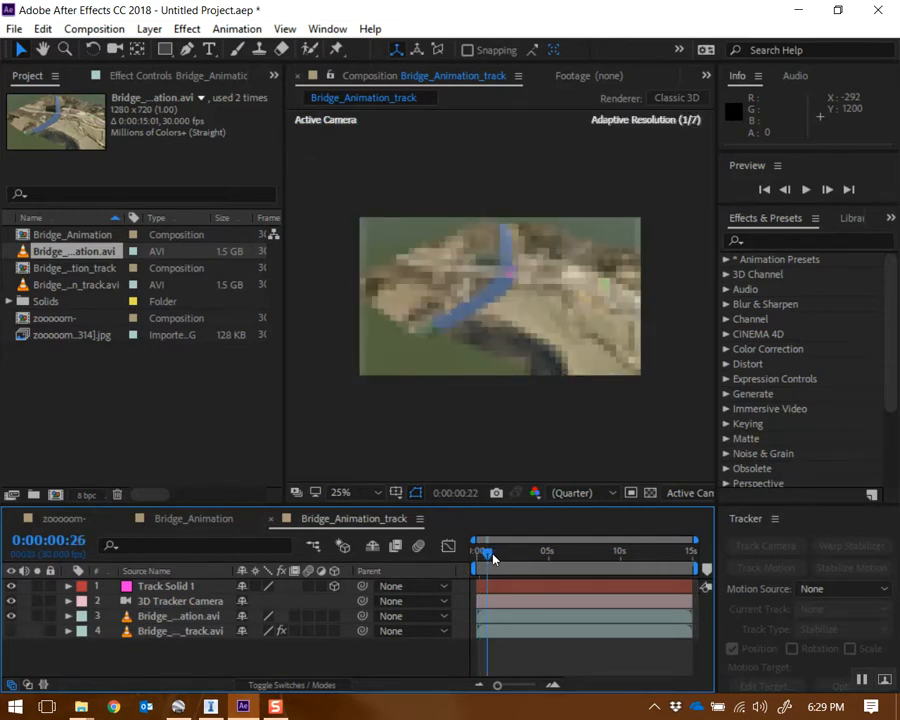
pyautogui.moveTo(490, 556); pyautogui.dragTo(610, 556)
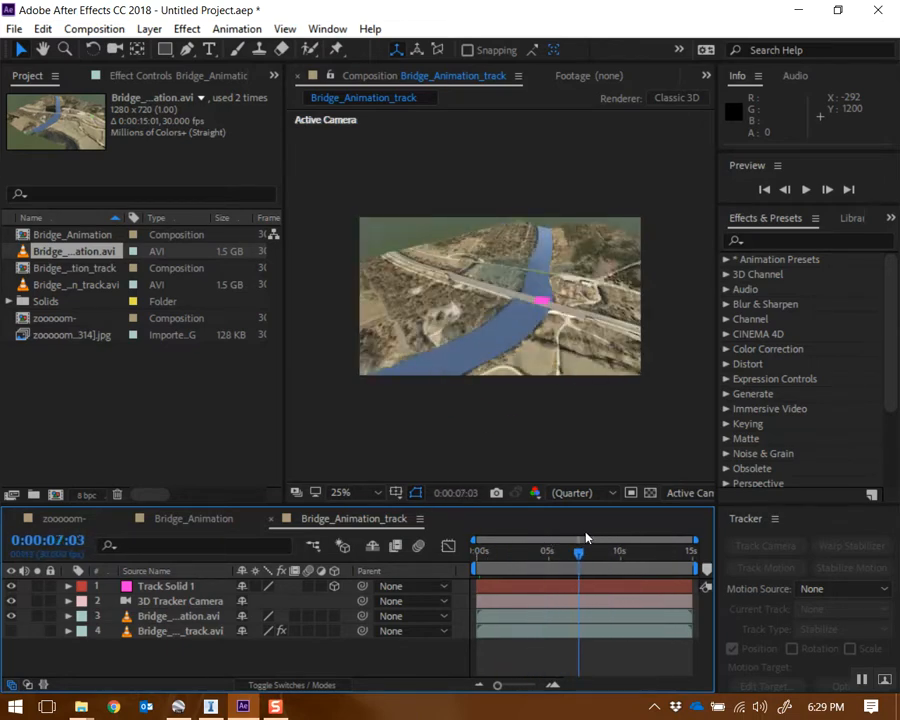
pyautogui.click(510, 550)
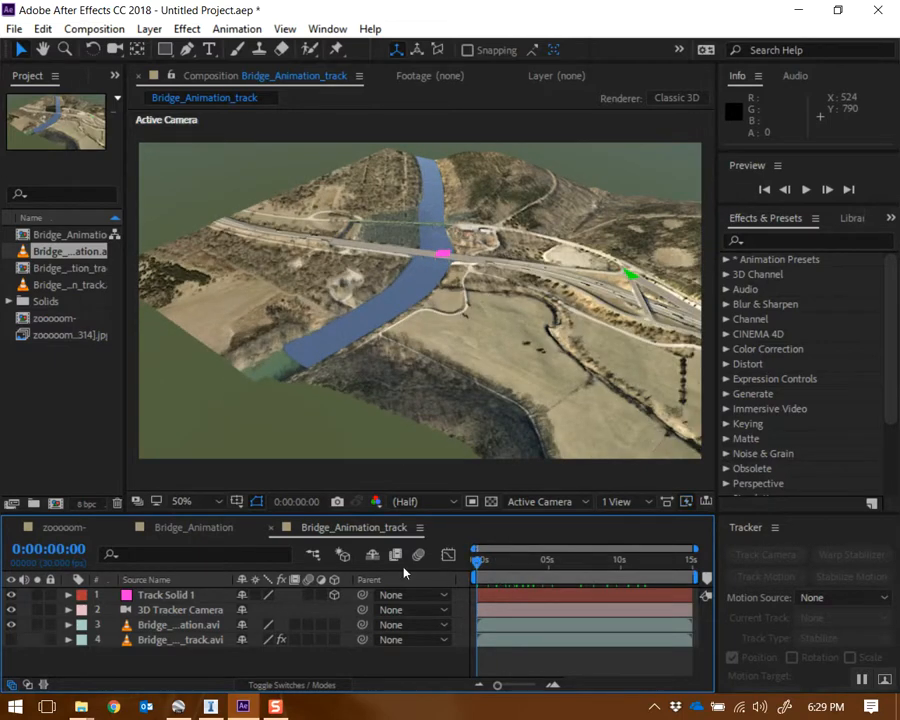
pyautogui.moveTo(510, 510)
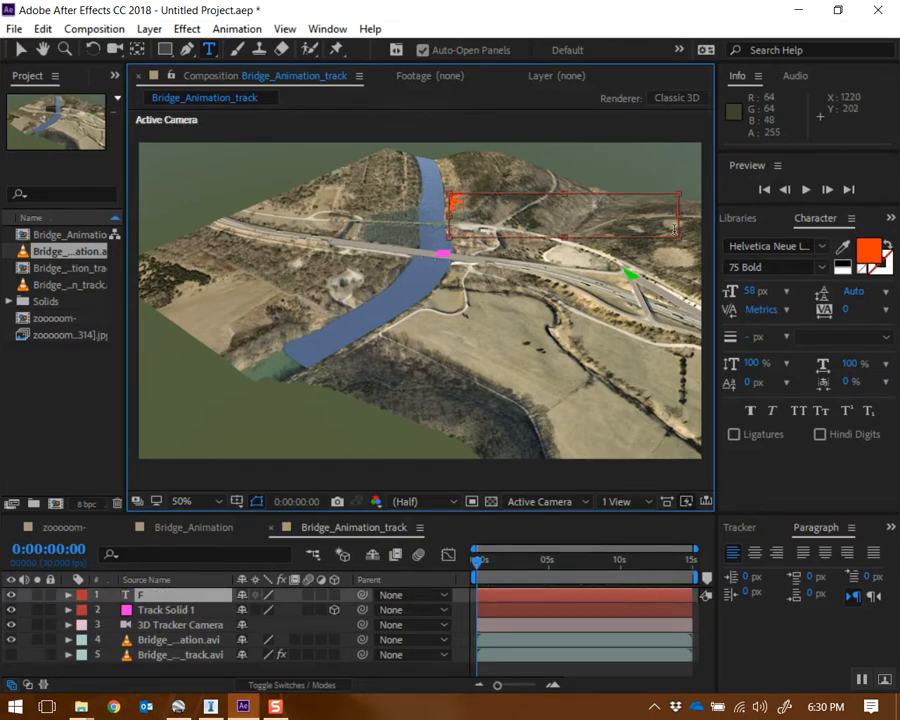
# Step: Enter the FRANK'S BRIDGE title text and pick a new fill colour for it
pyautogui.write("FRANK'S B")
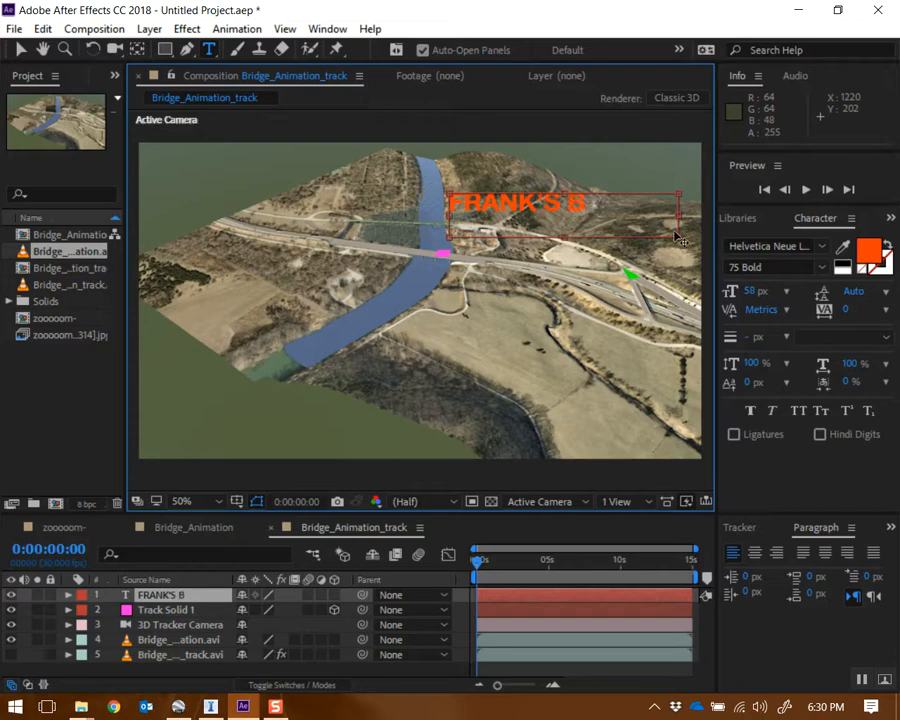
pyautogui.write('RDIDGE')
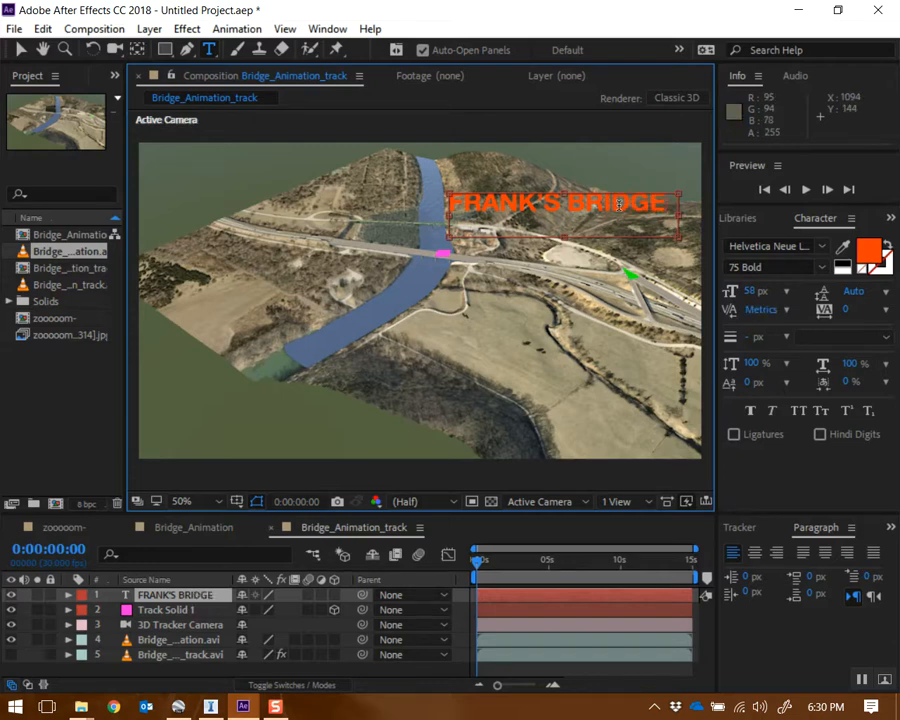
pyautogui.click(868, 256)
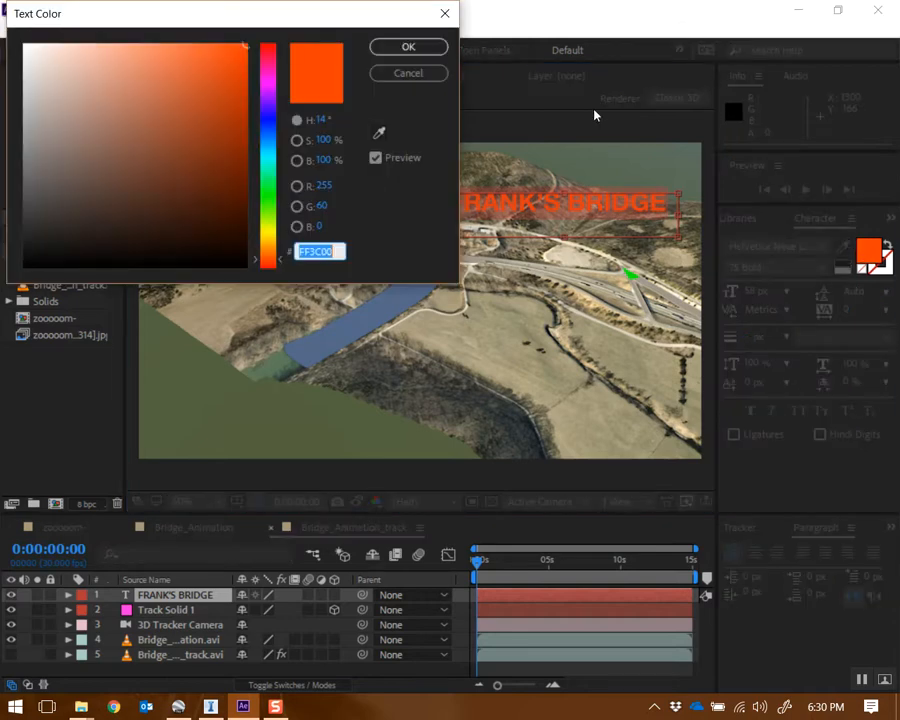
pyautogui.click(408, 46)
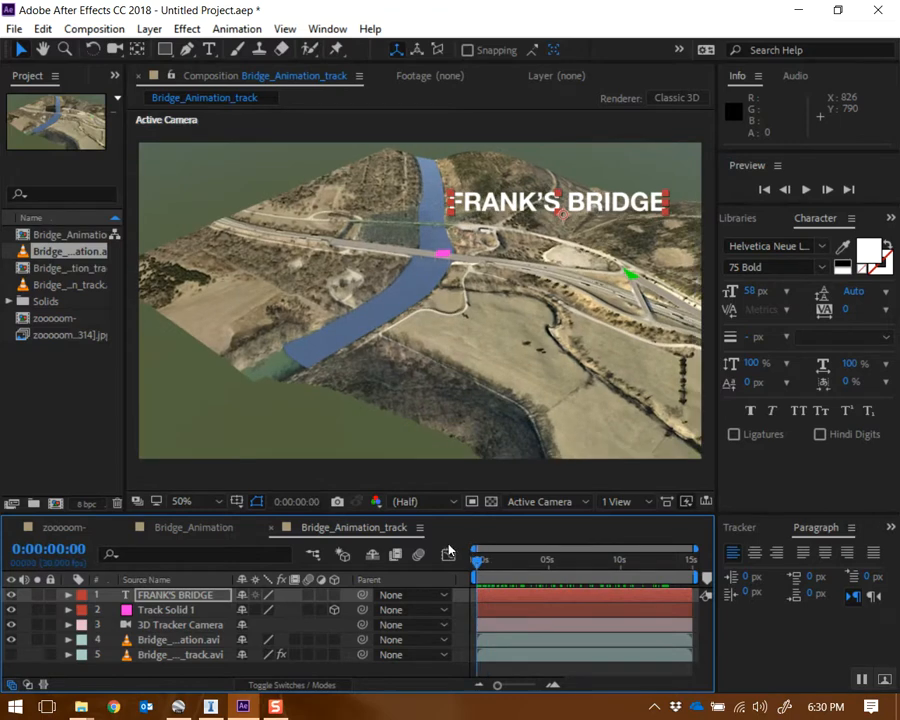
pyautogui.moveTo(336, 600)
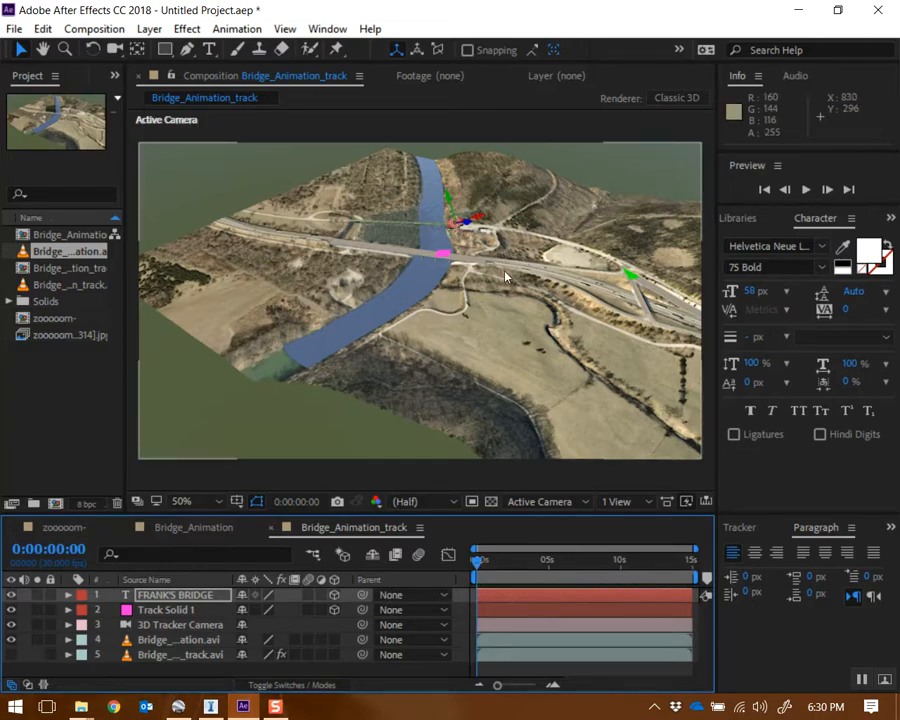
# Step: Scrub through the shot to confirm the white title stays anchored on the bridge
pyautogui.moveTo(476, 560); pyautogui.dragTo(604, 560)
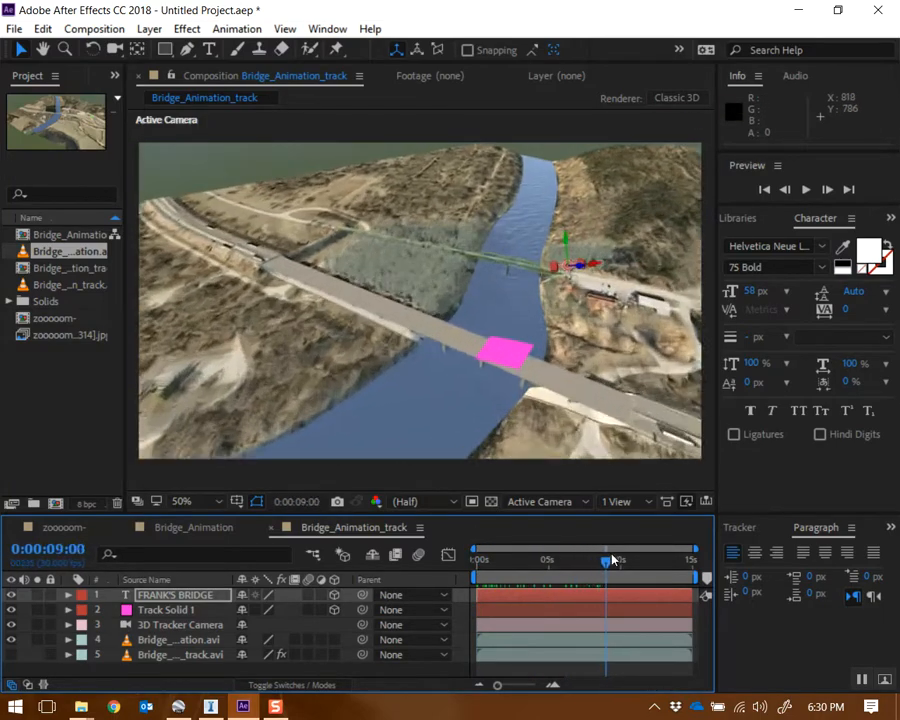
pyautogui.moveTo(608, 560); pyautogui.dragTo(644, 560)
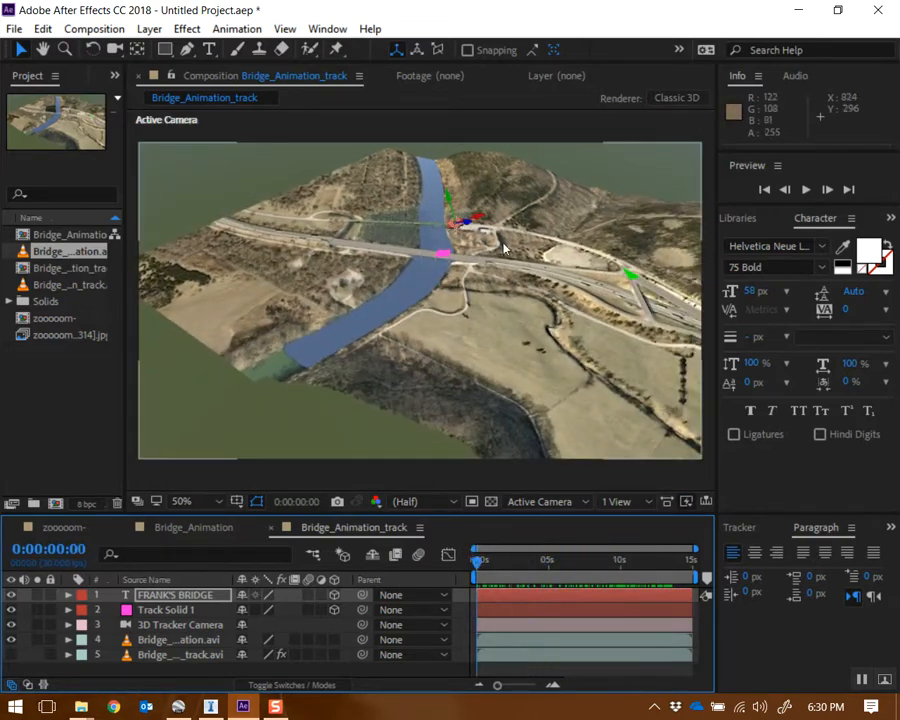
pyautogui.moveTo(468, 224)
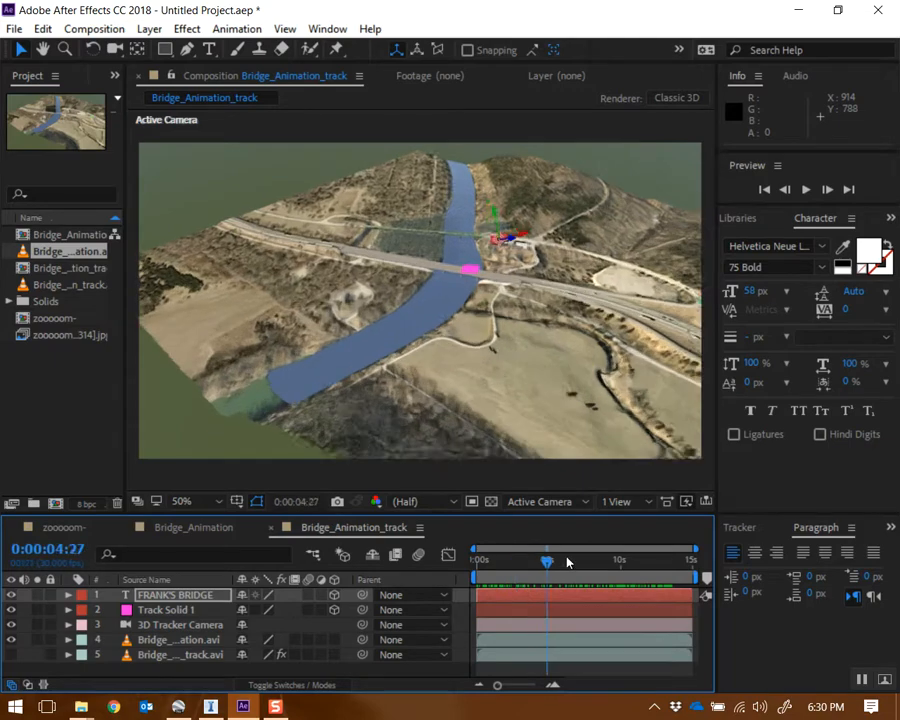
pyautogui.moveTo(548, 562); pyautogui.dragTo(658, 562)
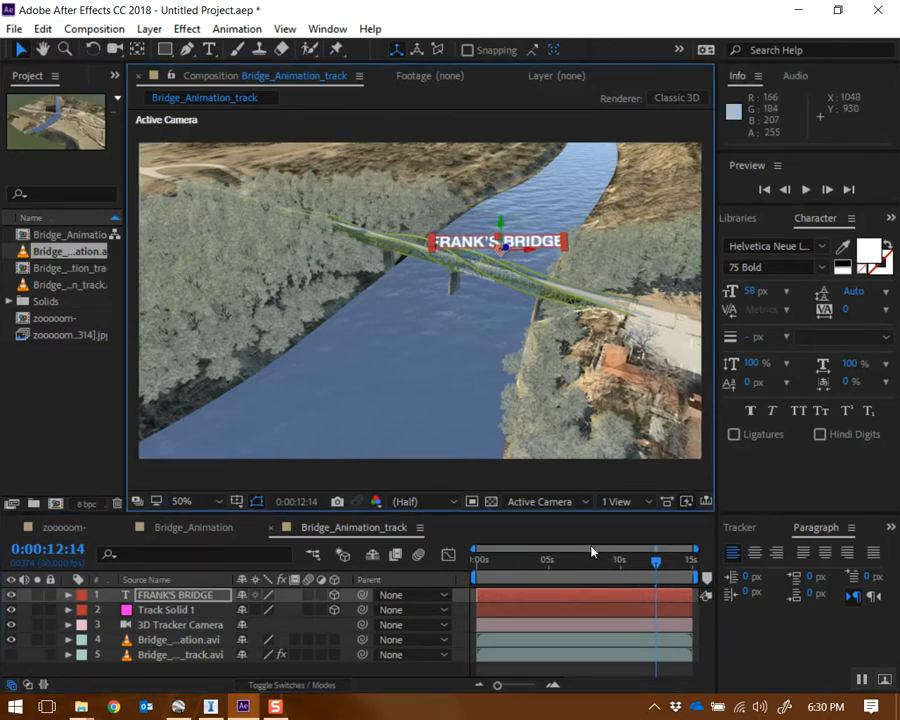
pyautogui.moveTo(540, 320)
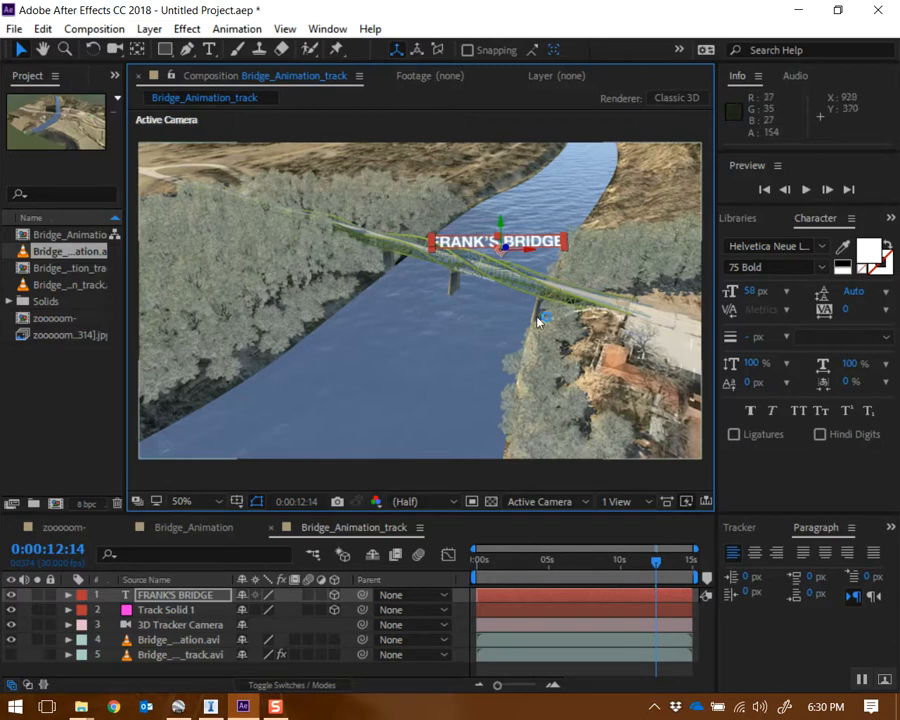
pyautogui.moveTo(490, 244)
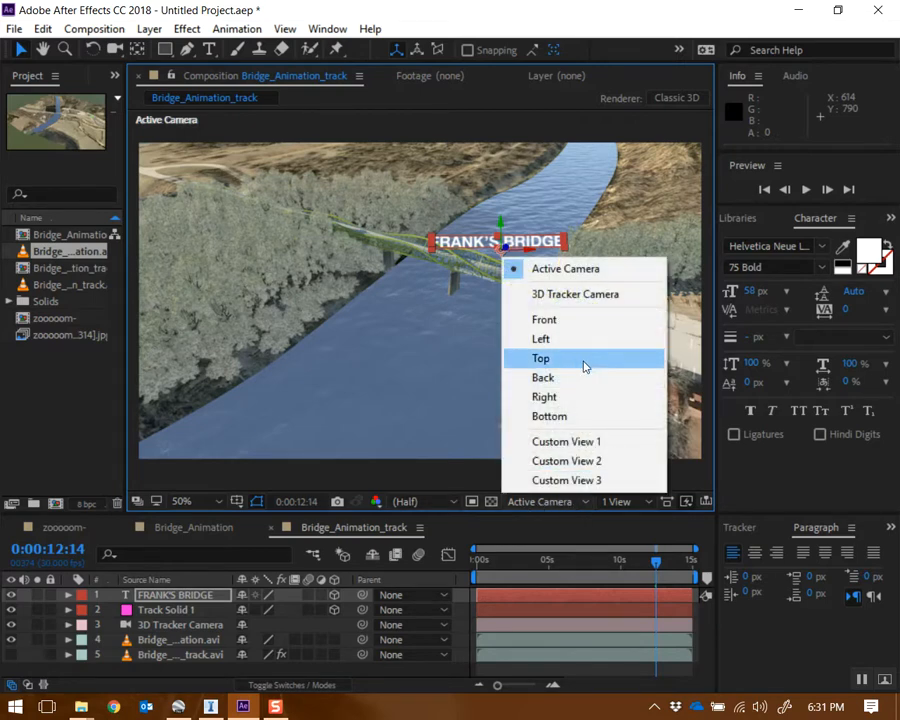
pyautogui.moveTo(556, 340)
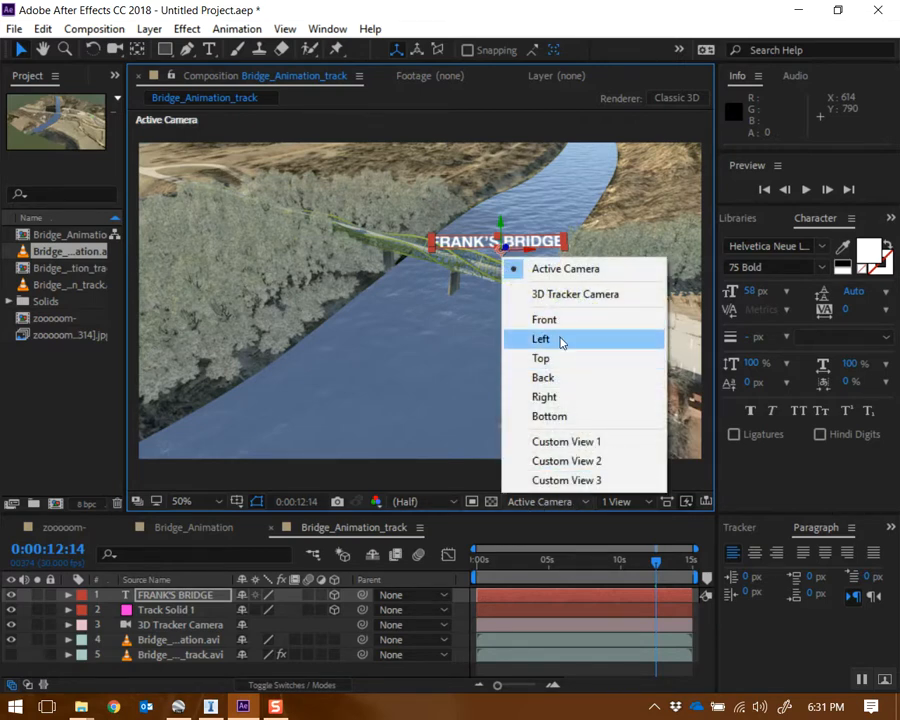
pyautogui.moveTo(564, 358)
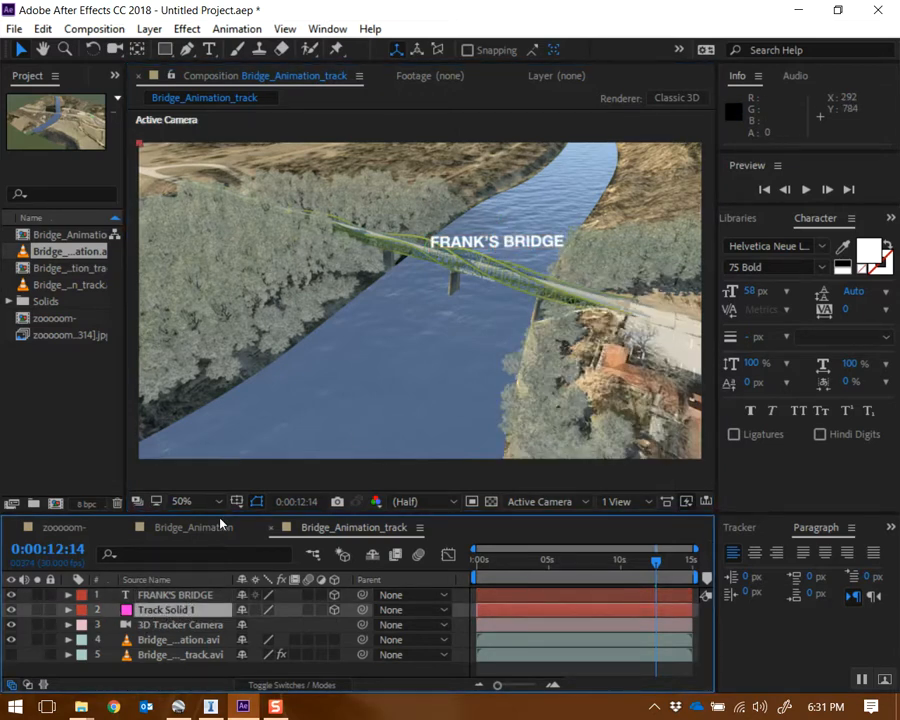
pyautogui.click(182, 500)
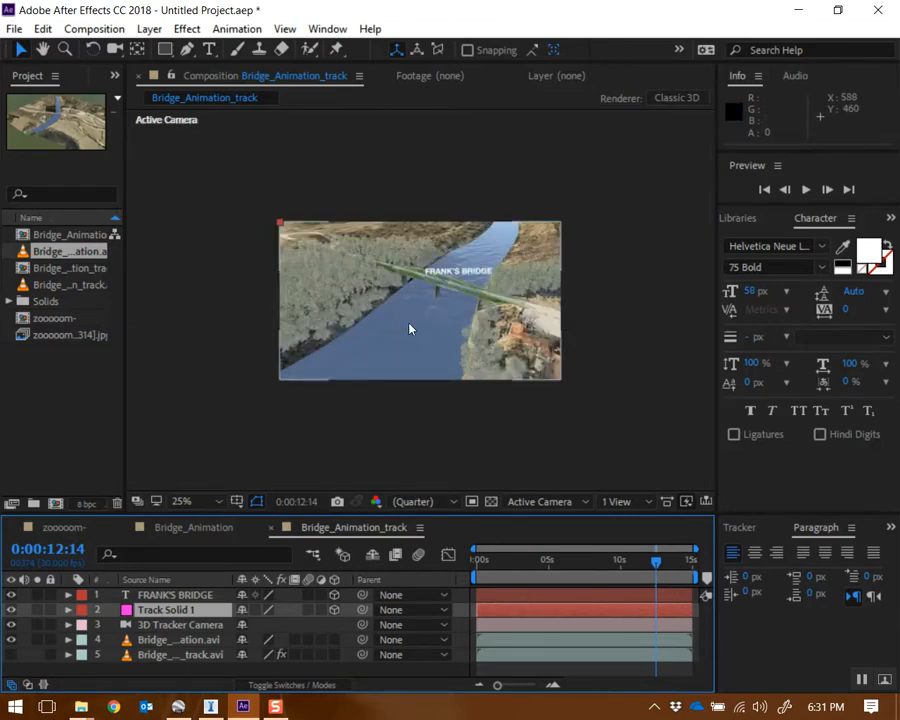
pyautogui.moveTo(656, 560); pyautogui.dragTo(544, 560)
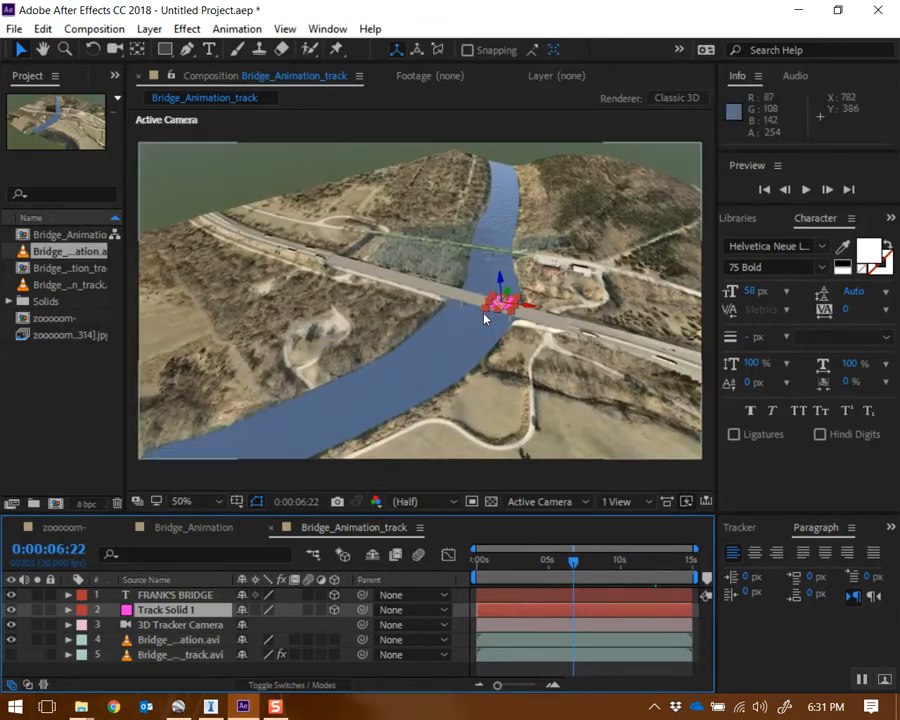
pyautogui.click(168, 608)
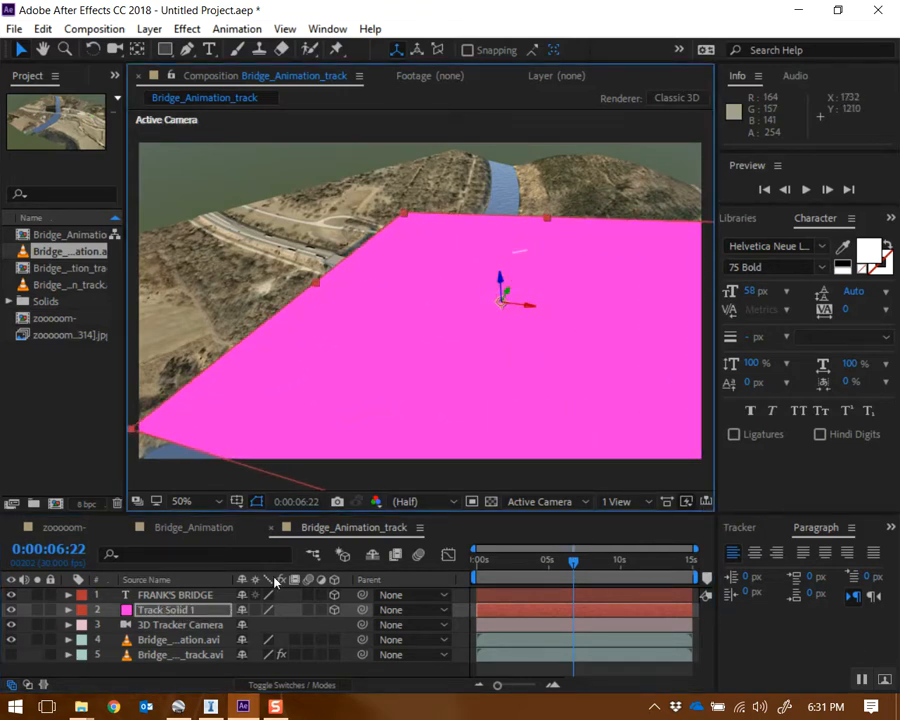
pyautogui.moveTo(572, 562); pyautogui.dragTo(670, 562)
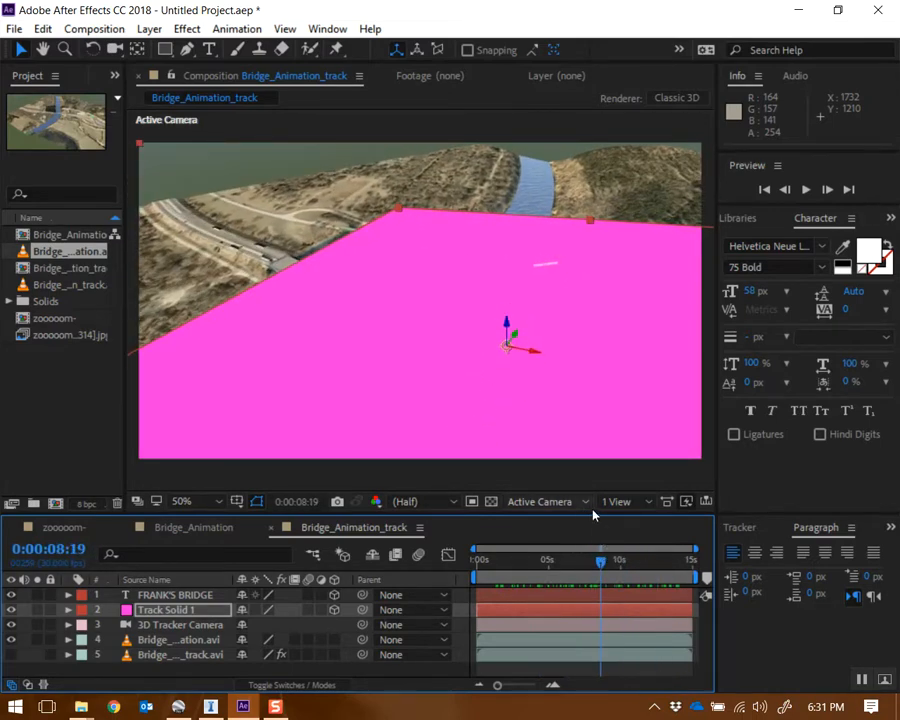
pyautogui.click(540, 500)
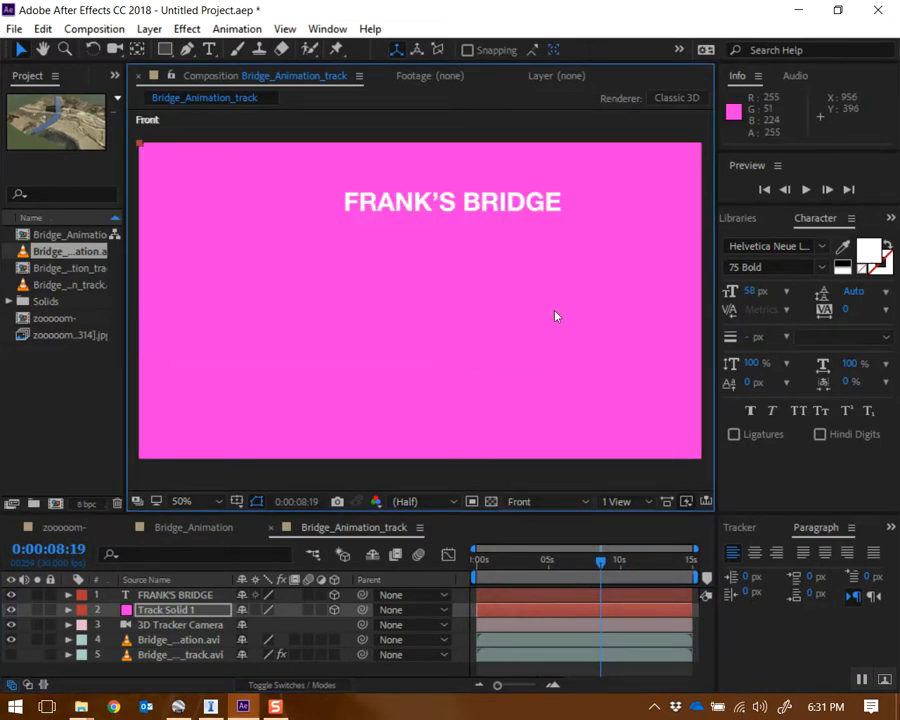
pyautogui.click(548, 500)
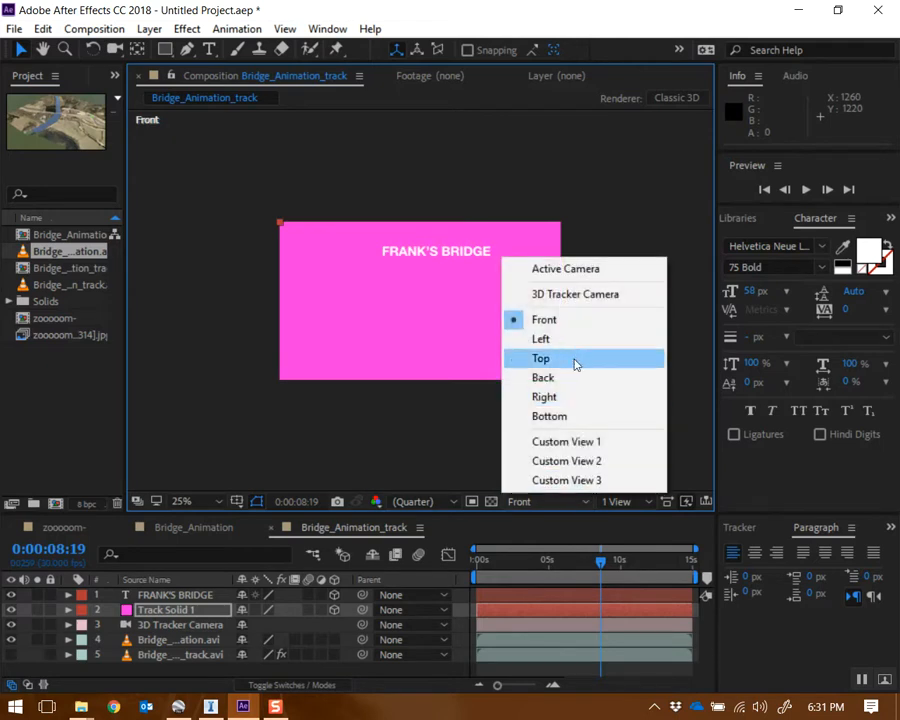
pyautogui.click(540, 338)
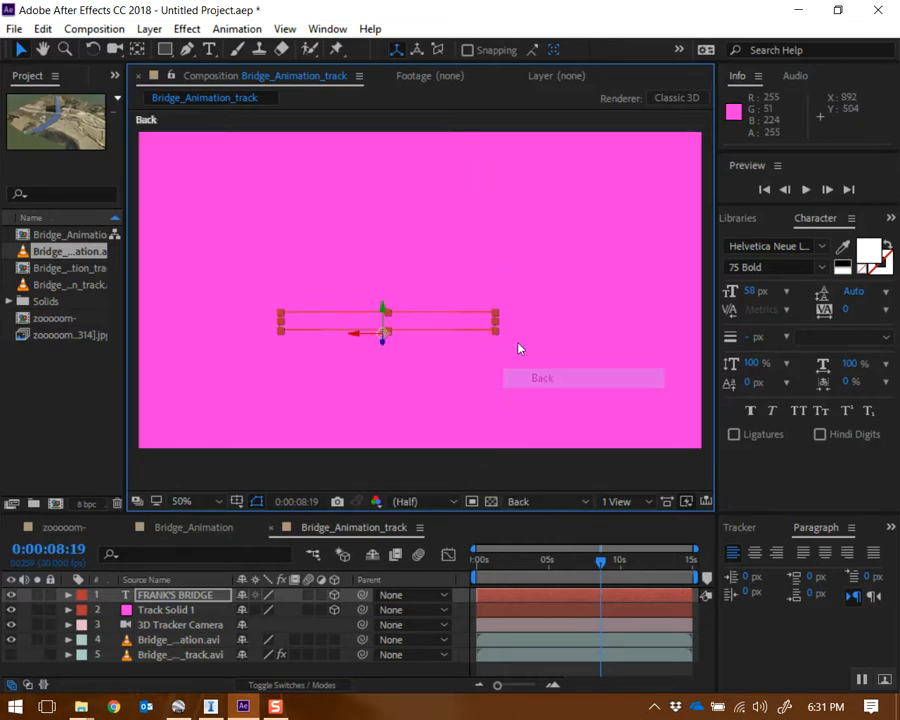
pyautogui.click(544, 500)
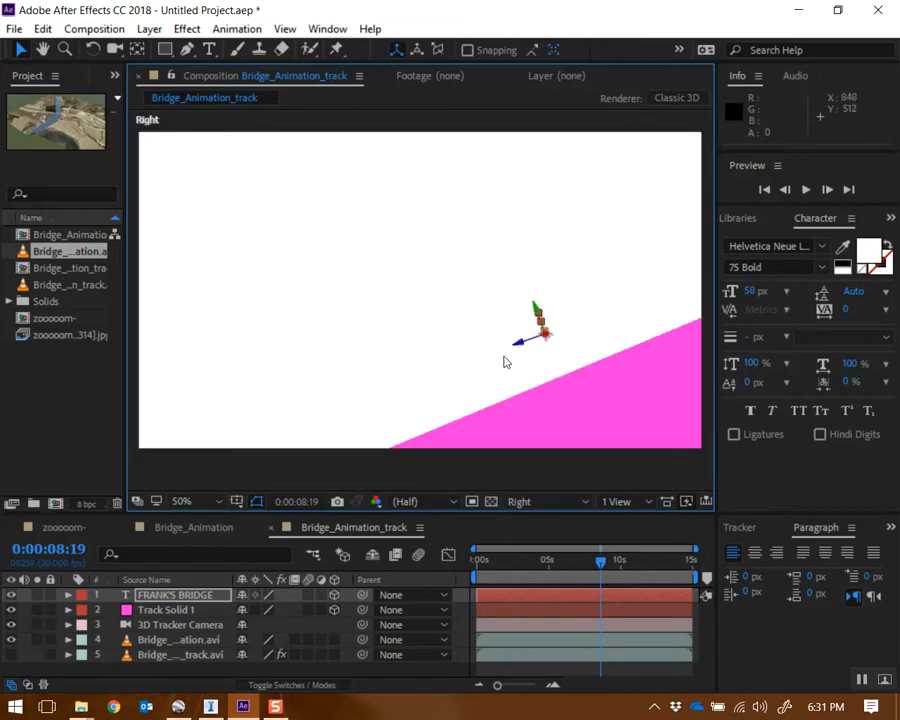
pyautogui.click(544, 500)
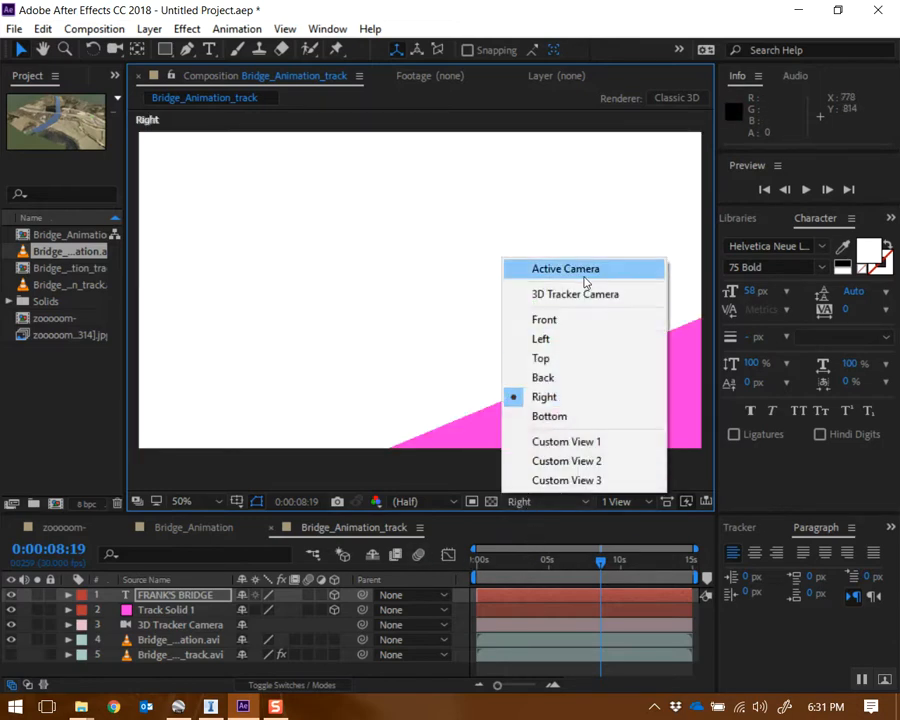
pyautogui.click(564, 268)
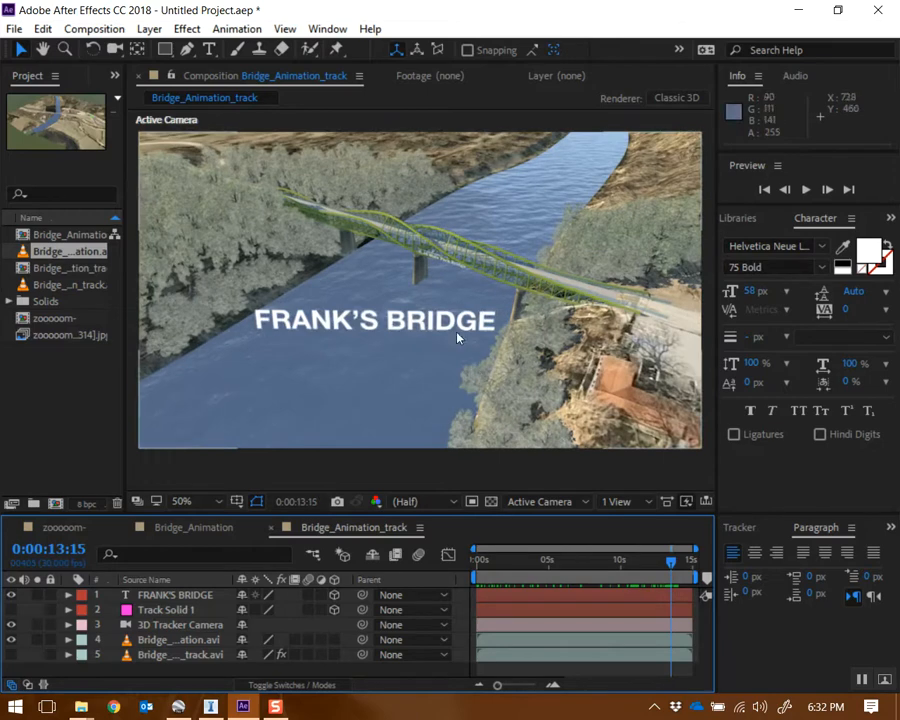
pyautogui.click(176, 594)
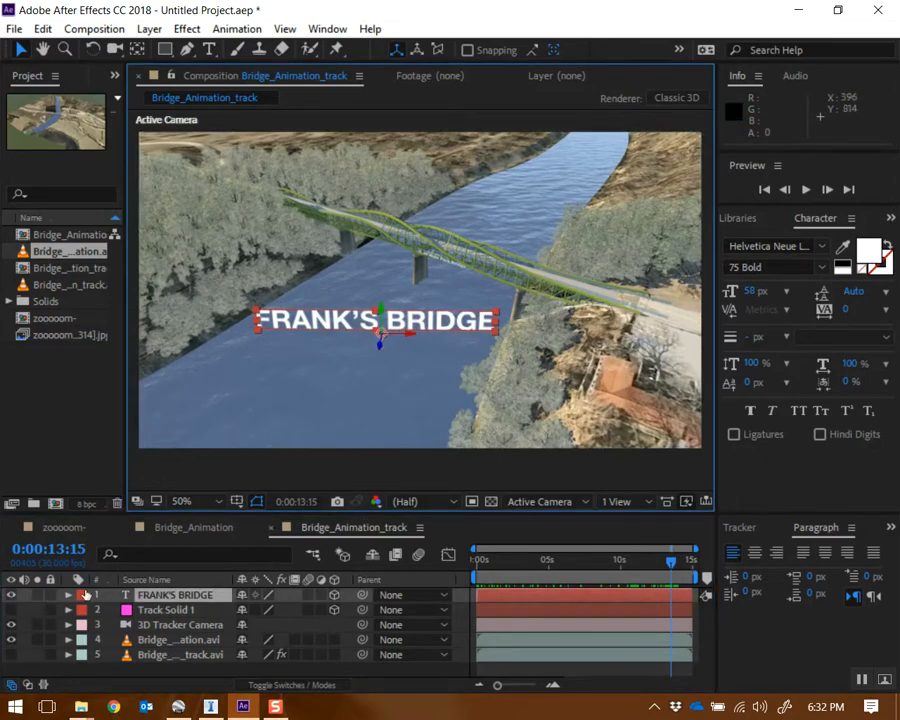
pyautogui.click(84, 596)
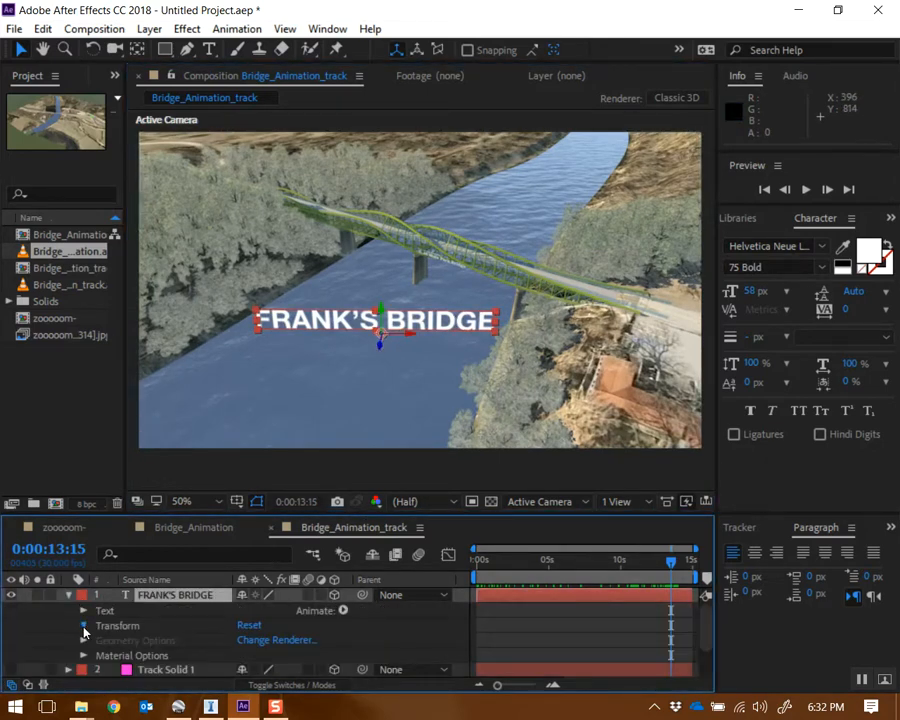
pyautogui.click(84, 596)
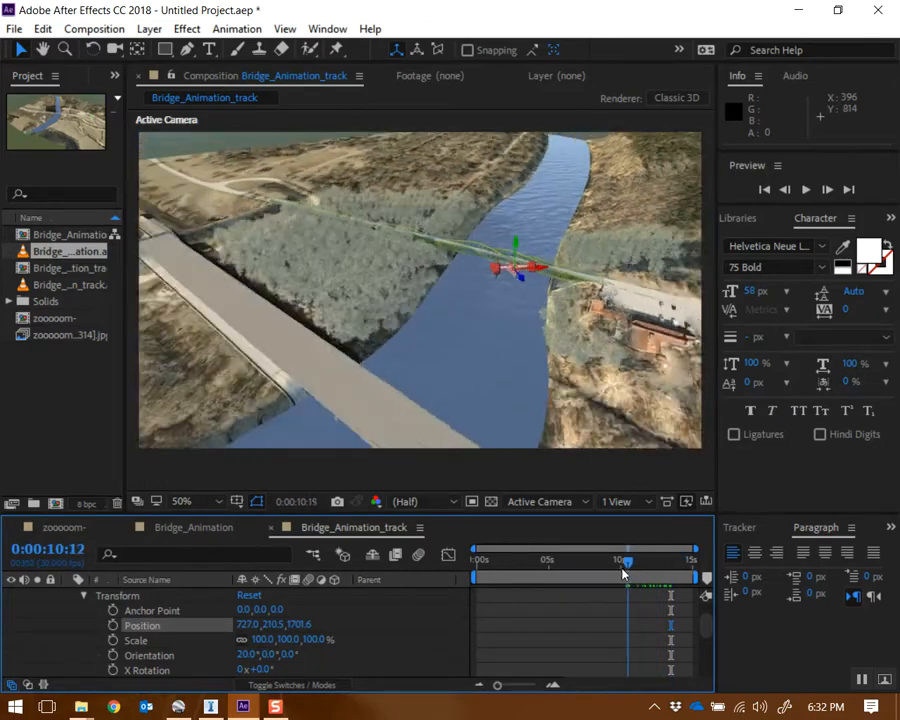
pyautogui.moveTo(624, 560); pyautogui.dragTo(568, 560)
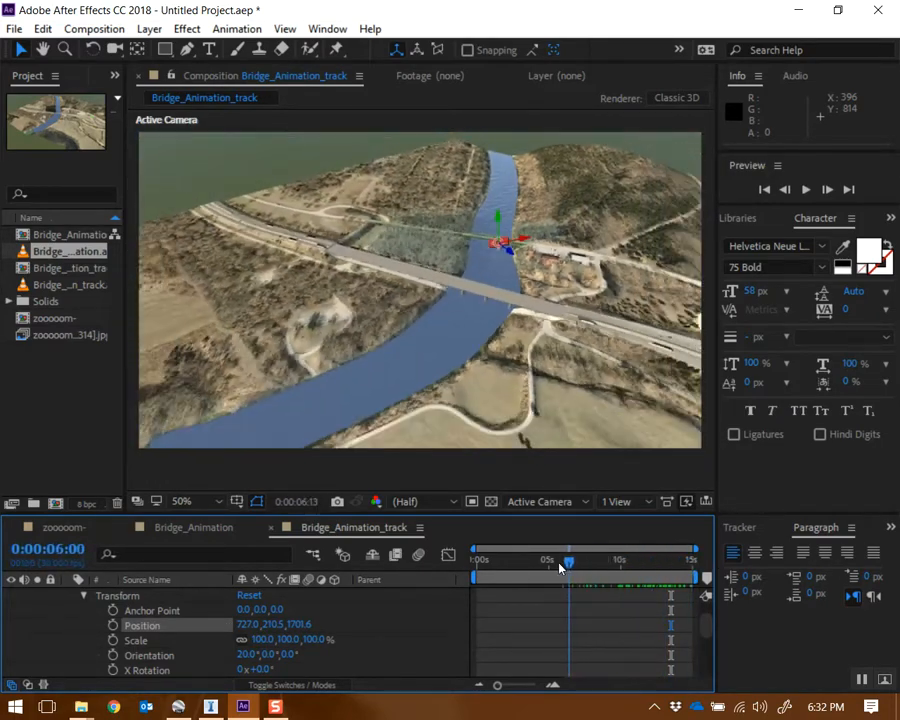
pyautogui.moveTo(568, 560); pyautogui.dragTo(688, 560)
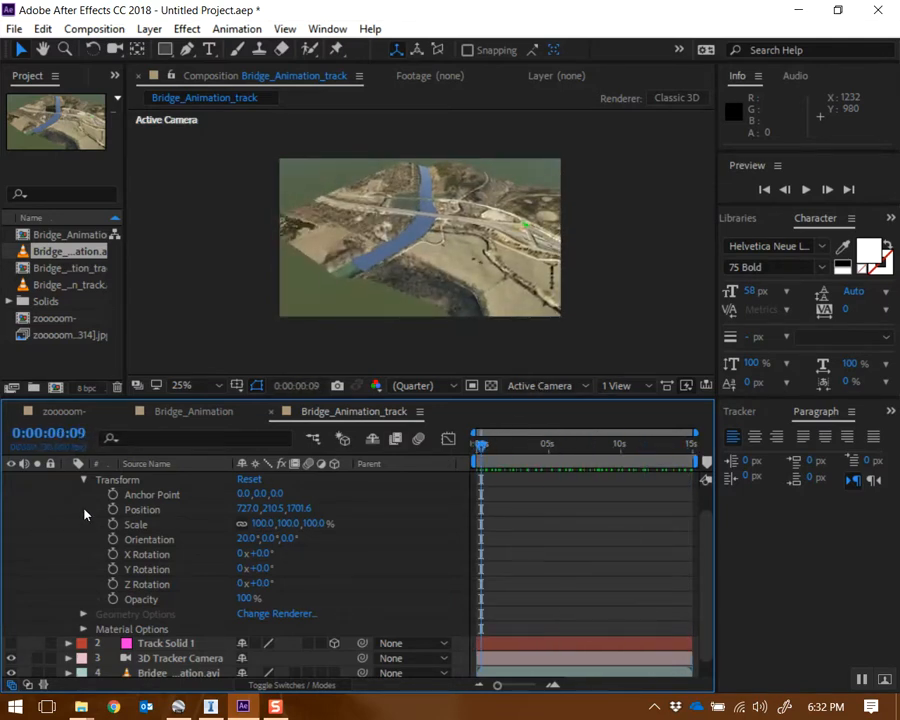
pyautogui.click(68, 480)
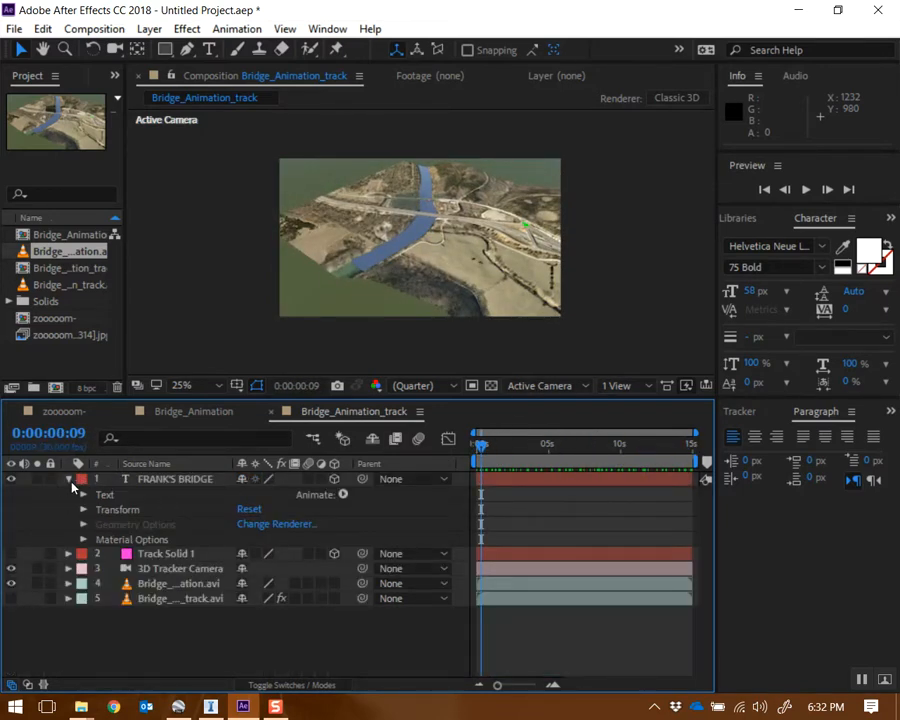
pyautogui.click(68, 478)
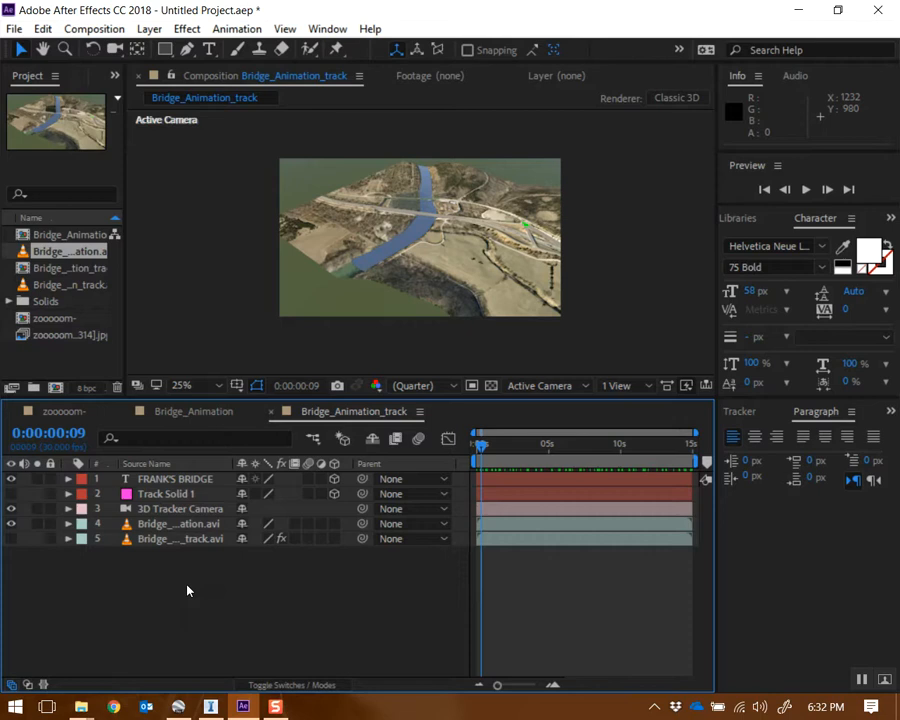
pyautogui.moveTo(208, 560)
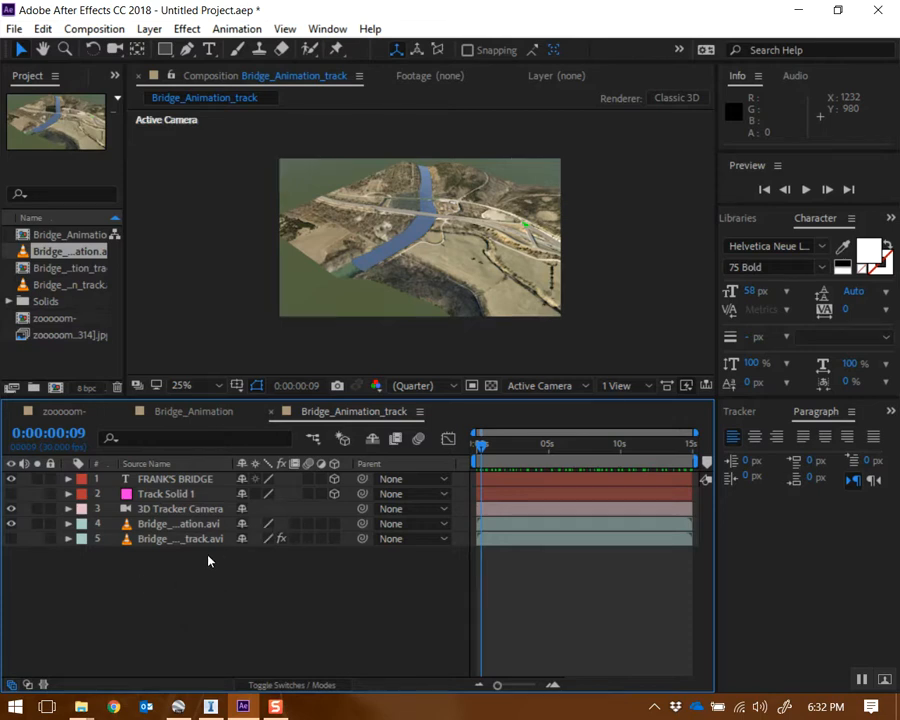
pyautogui.moveTo(178, 576)
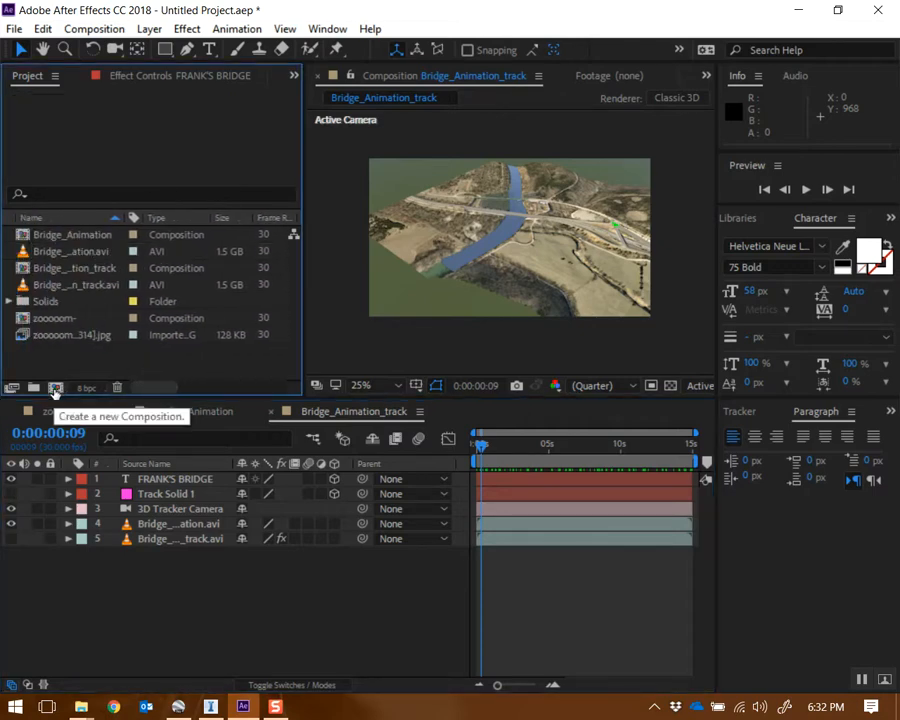
# Step: Create Comp 1 at 960×720 with the DVCPRO HD 720 29.97 preset
pyautogui.click(54, 388)
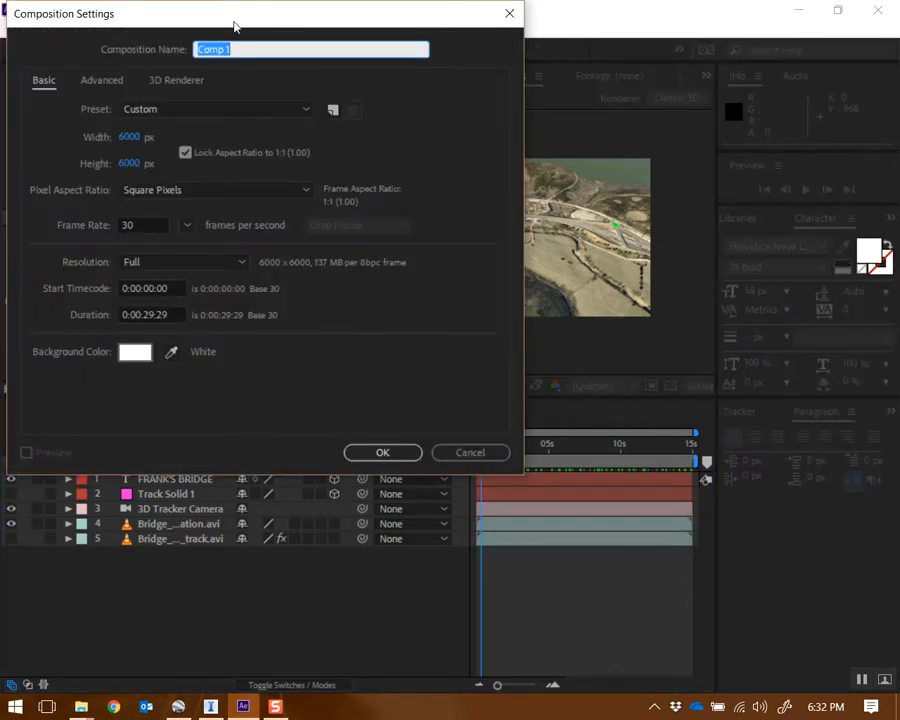
pyautogui.click(316, 148)
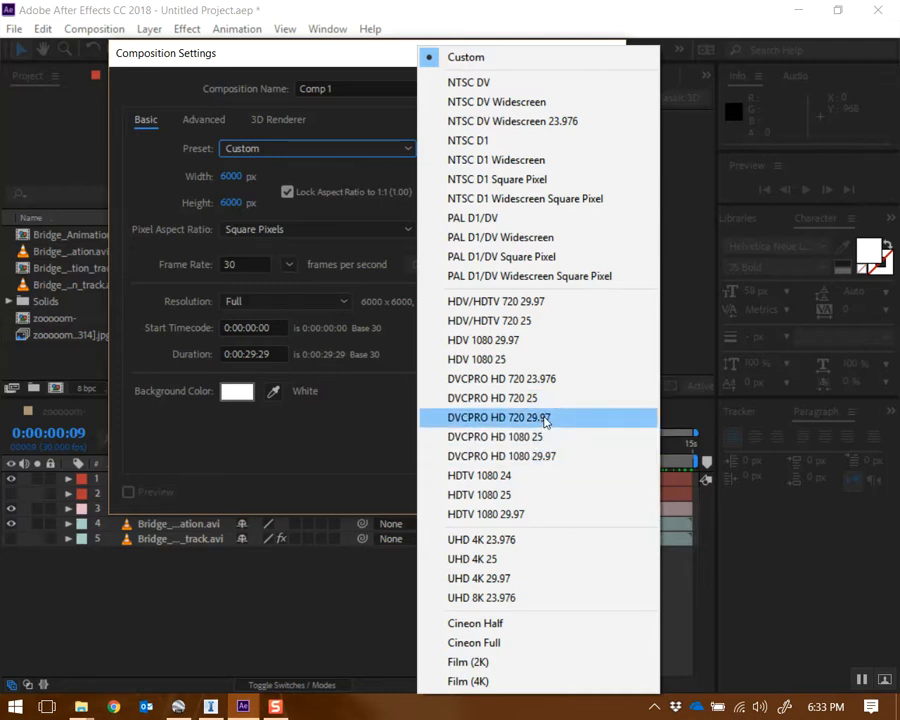
pyautogui.click(498, 418)
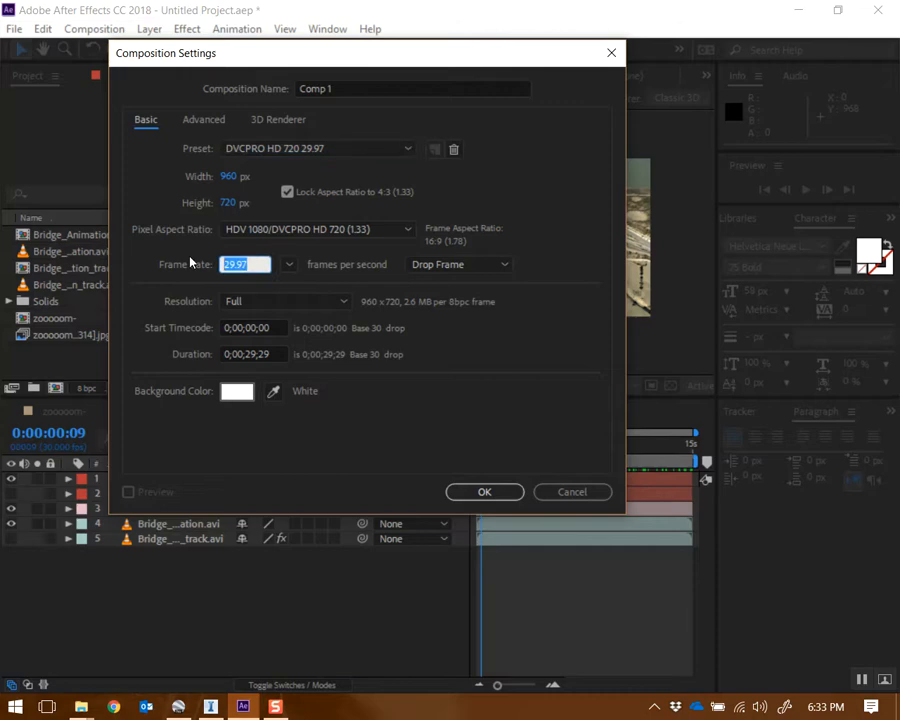
pyautogui.click(484, 492)
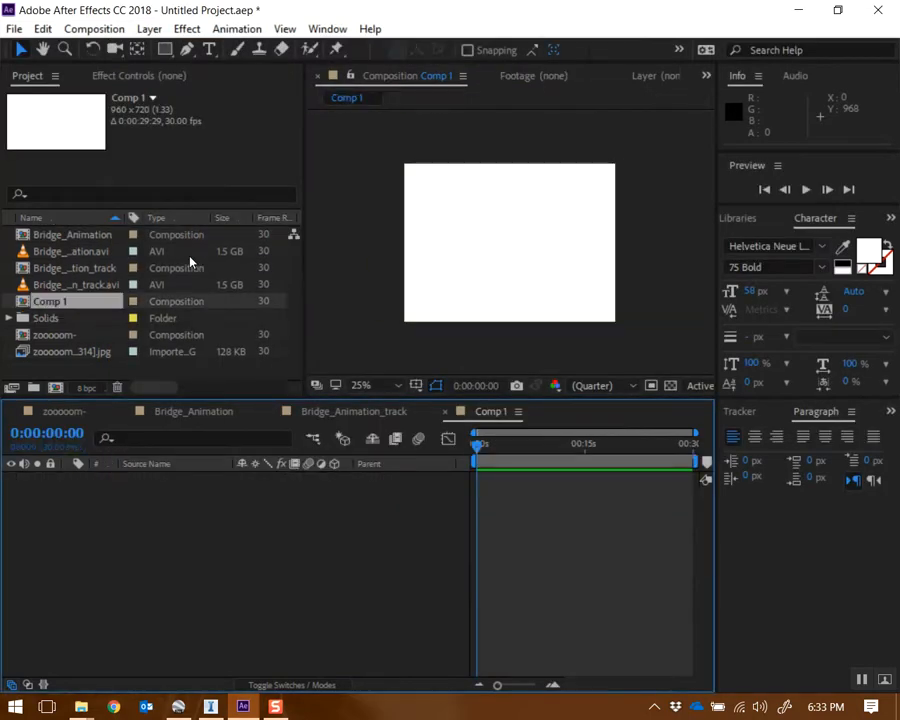
pyautogui.moveTo(58, 328)
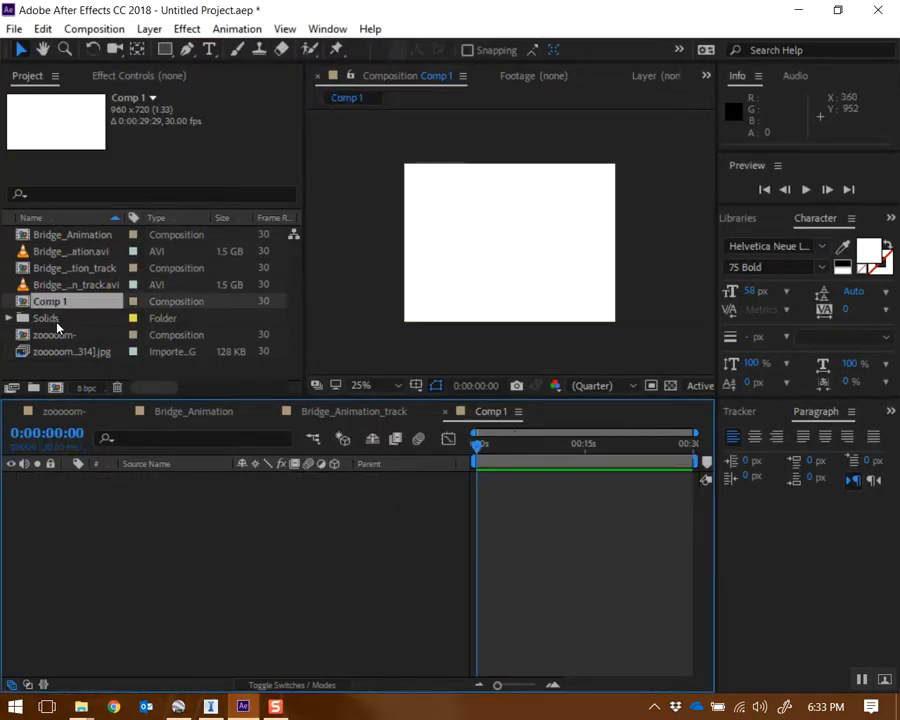
# Step: Add the zooooom globe animation to Comp 1 and reopen Bridge_Animation_track
pyautogui.click(56, 334)
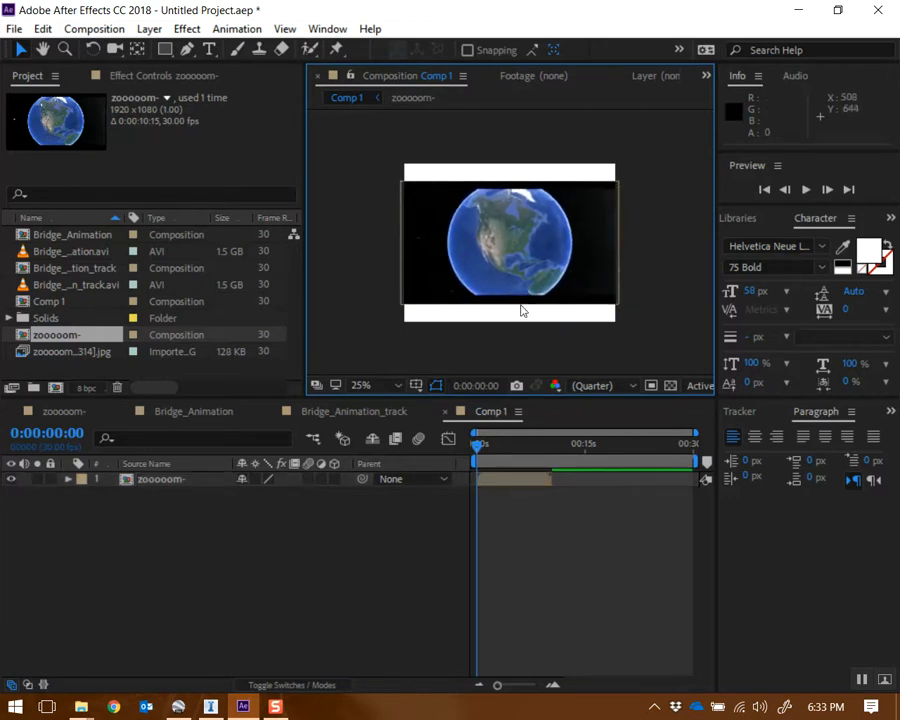
pyautogui.click(510, 240)
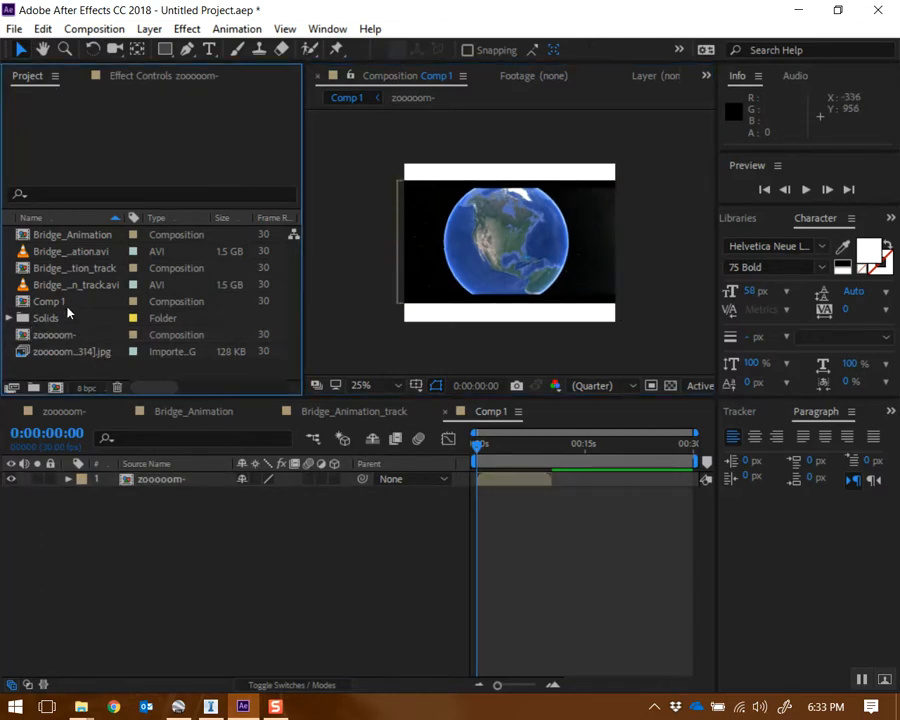
pyautogui.doubleClick(48, 300)
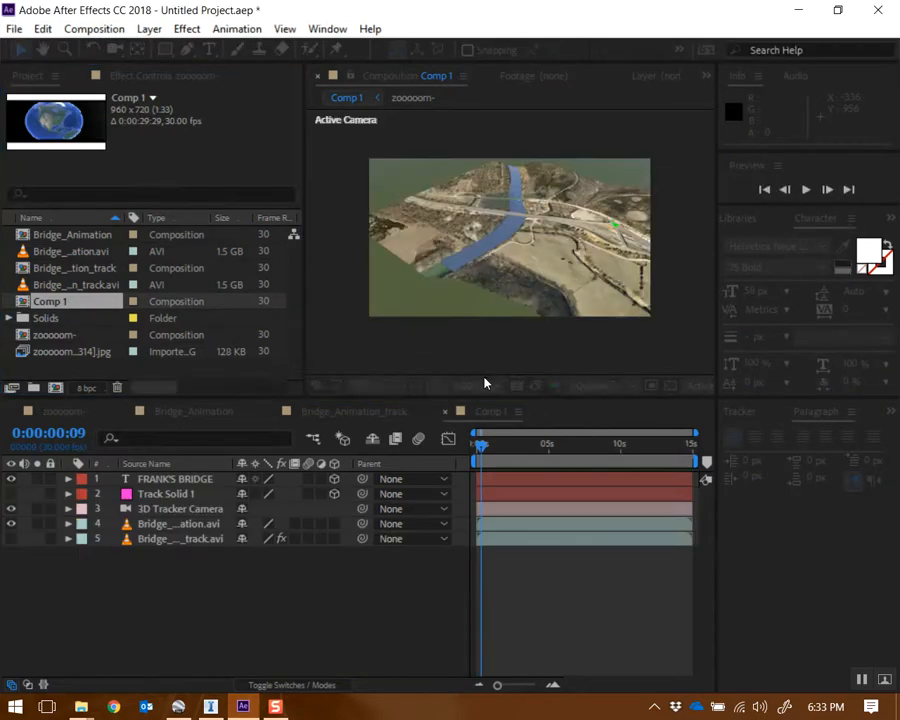
pyautogui.click(356, 412)
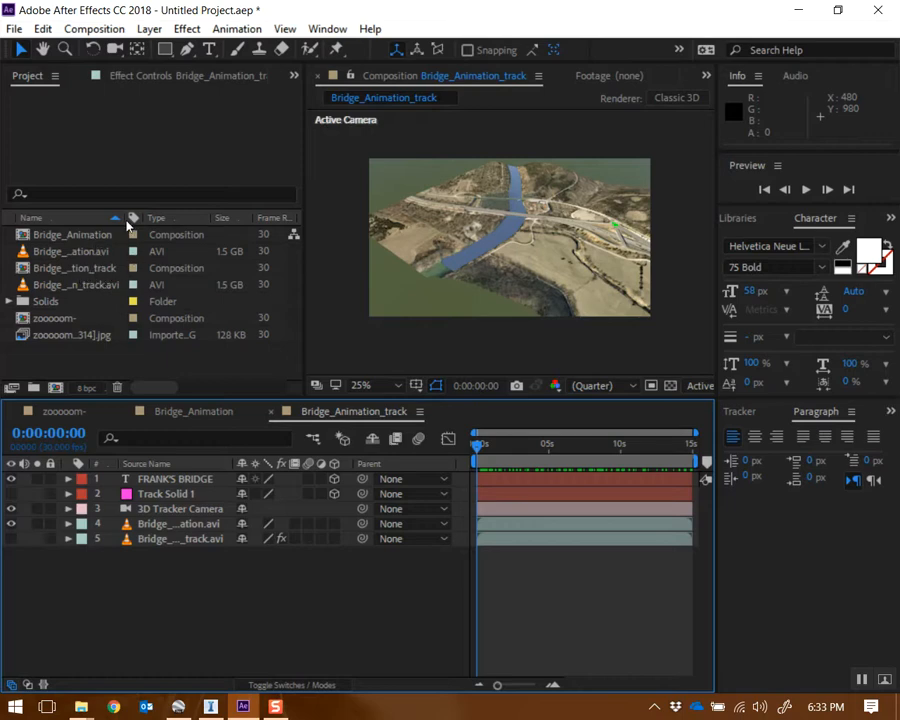
# Step: Set Bridge_Animation_track's duration to 0:00:25:01 in Composition Settings
pyautogui.rightClick(70, 268)
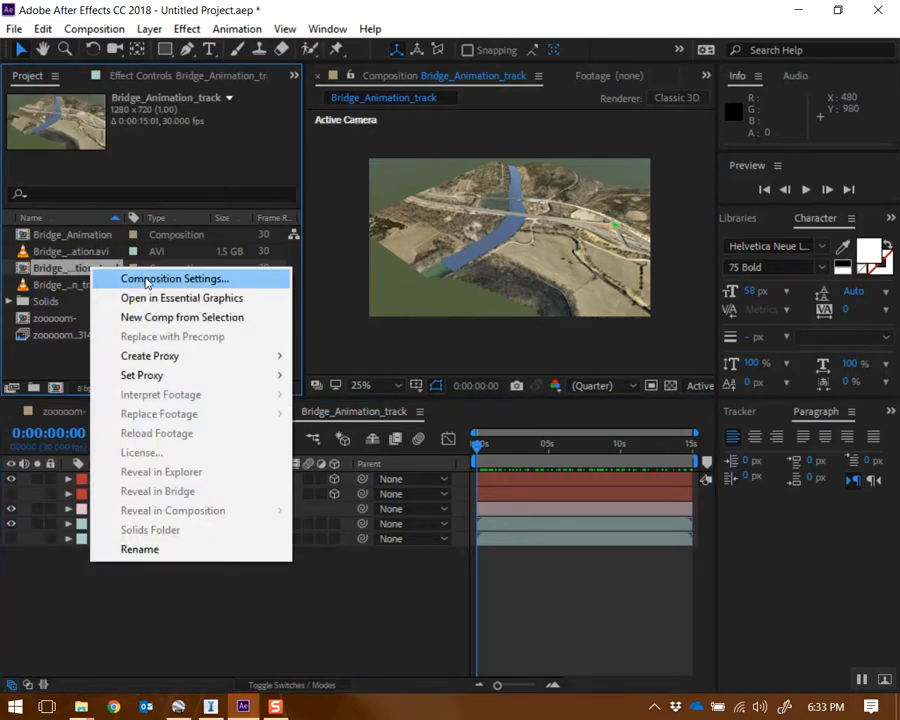
pyautogui.click(176, 278)
pyautogui.write('0:00:25:01')
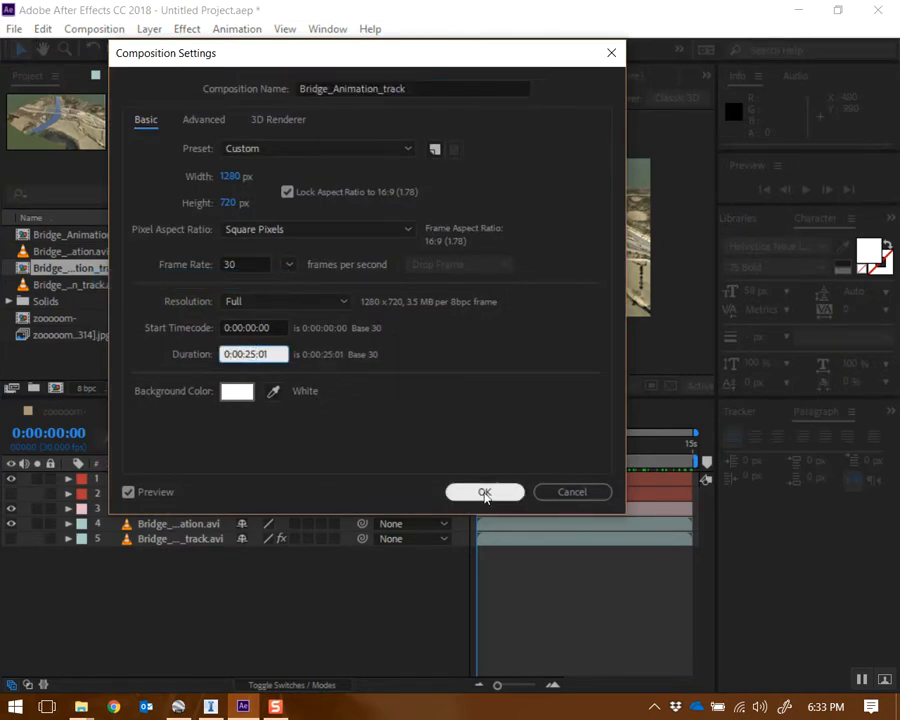
pyautogui.click(484, 492)
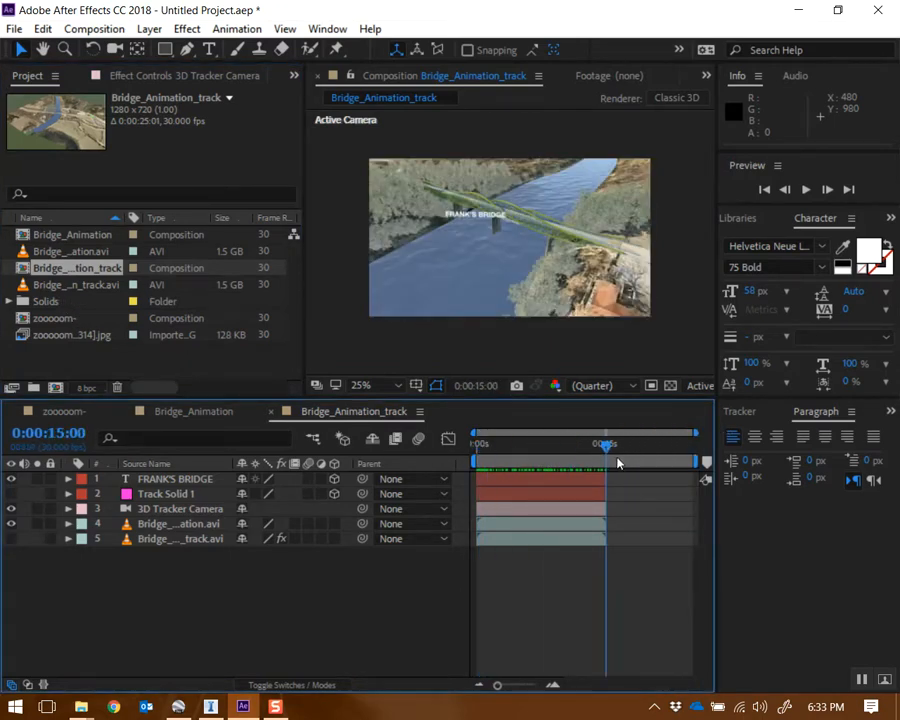
pyautogui.click(60, 318)
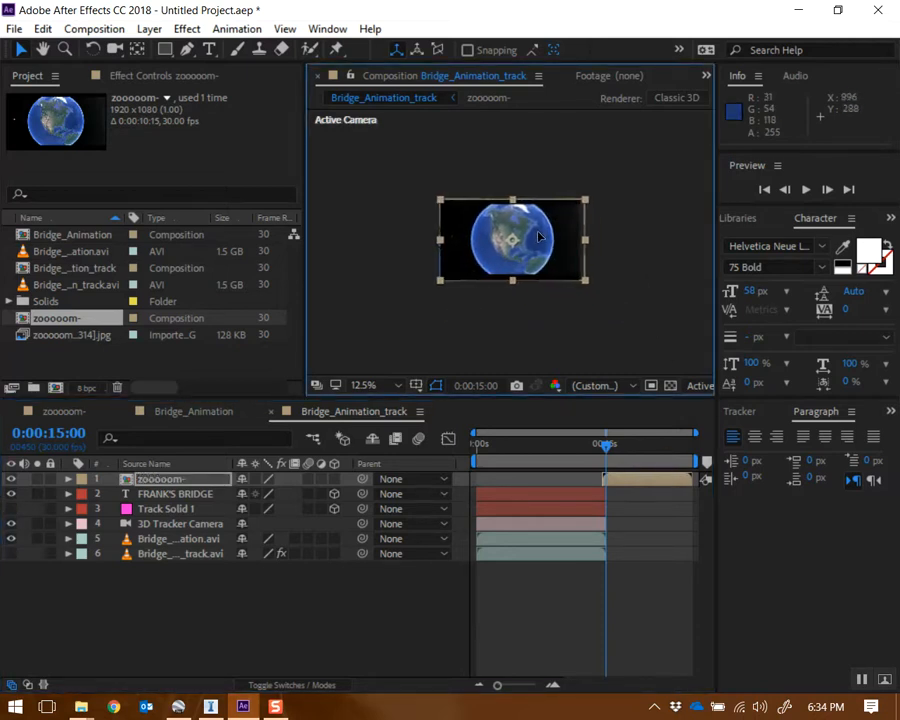
pyautogui.moveTo(604, 444); pyautogui.dragTo(620, 444)
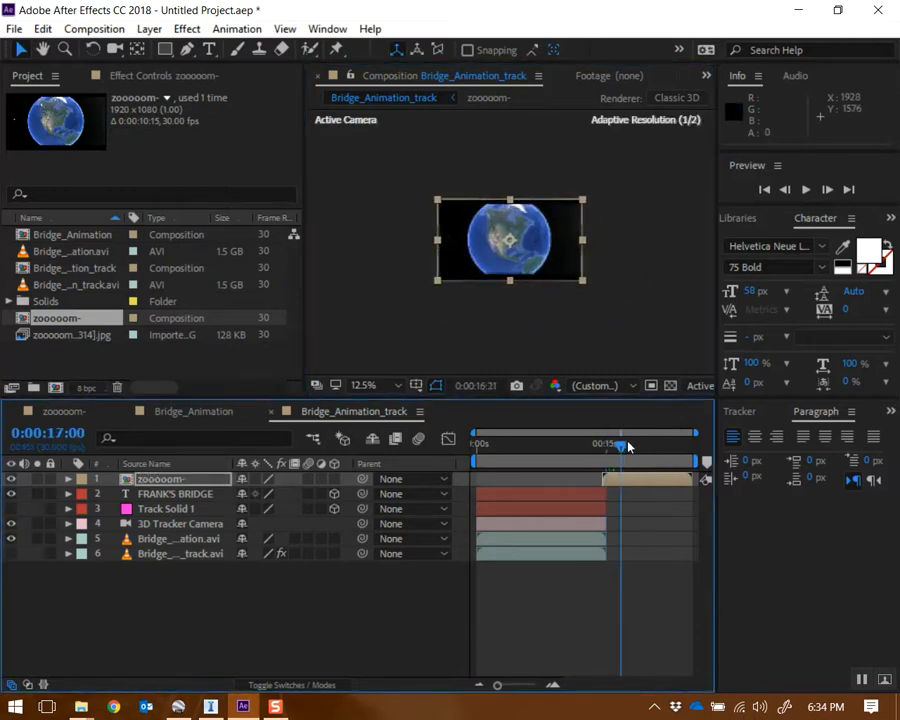
pyautogui.moveTo(620, 444); pyautogui.dragTo(572, 444)
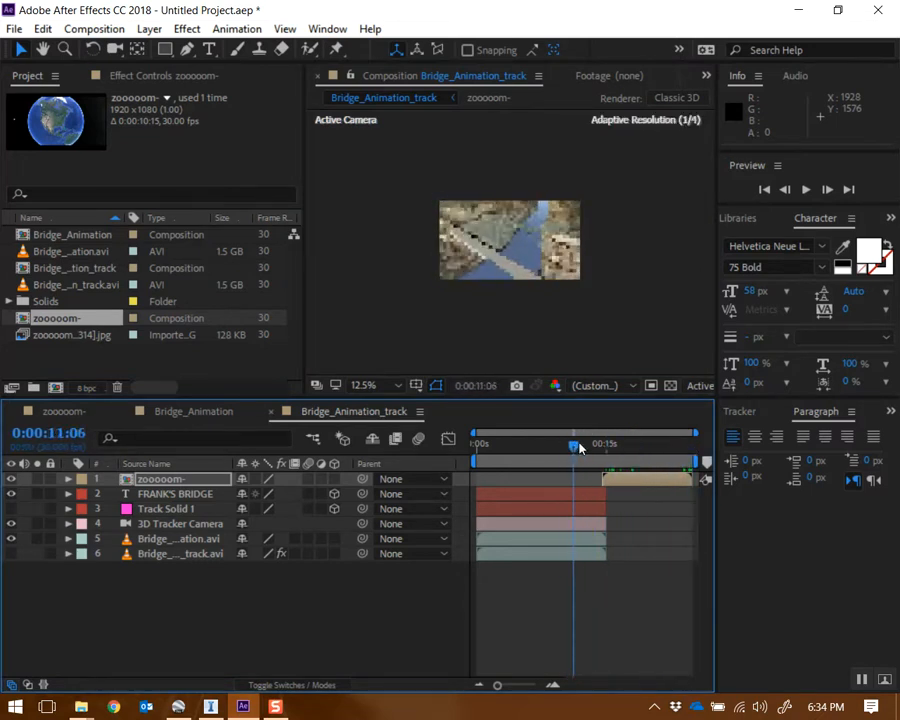
pyautogui.moveTo(576, 444); pyautogui.dragTo(472, 444)
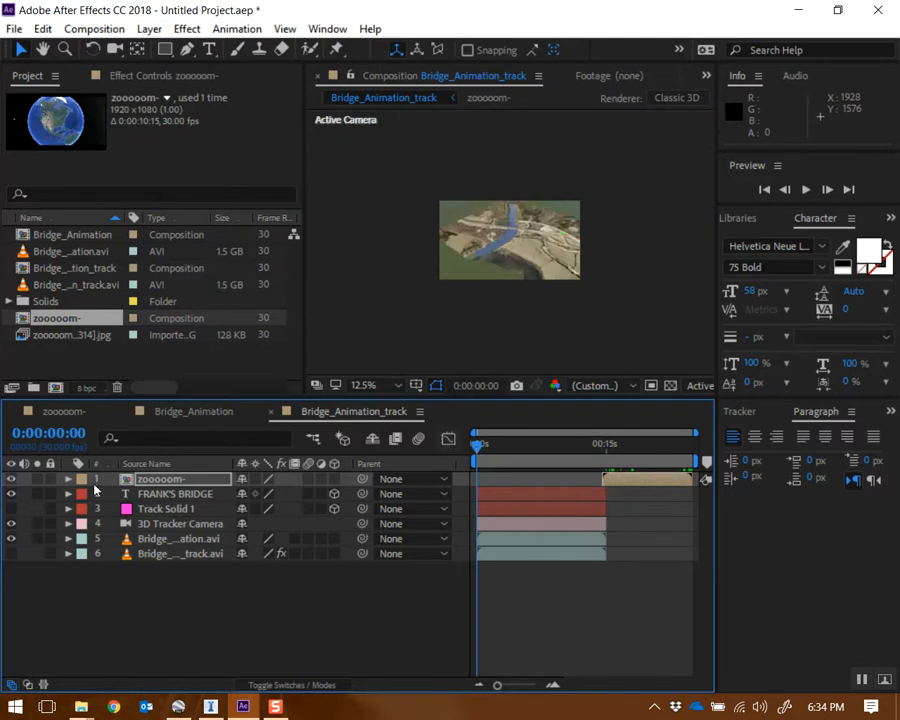
pyautogui.moveTo(432, 480)
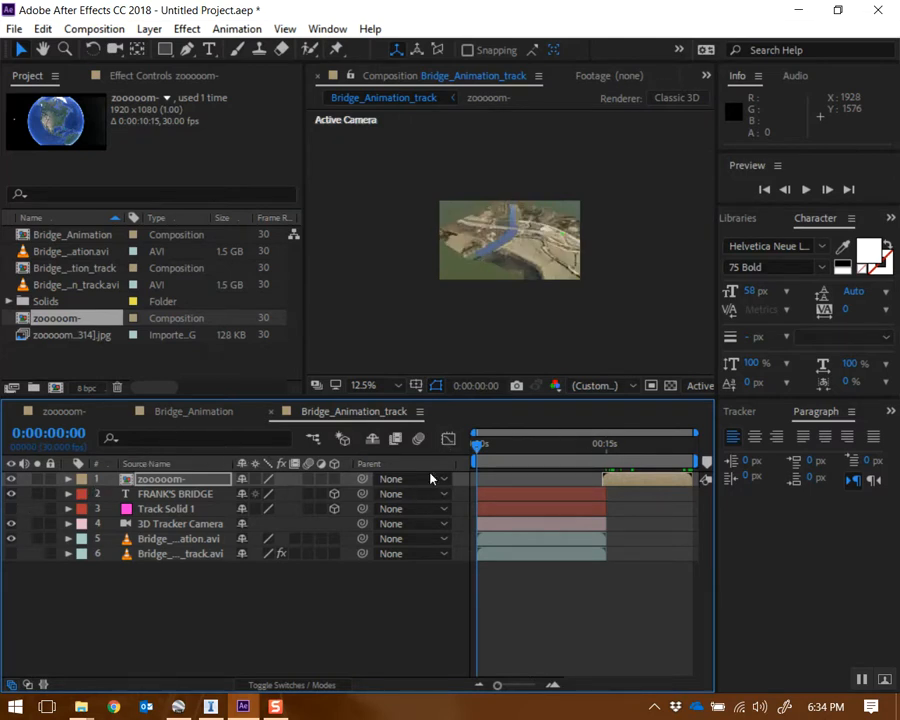
pyautogui.moveTo(160, 382)
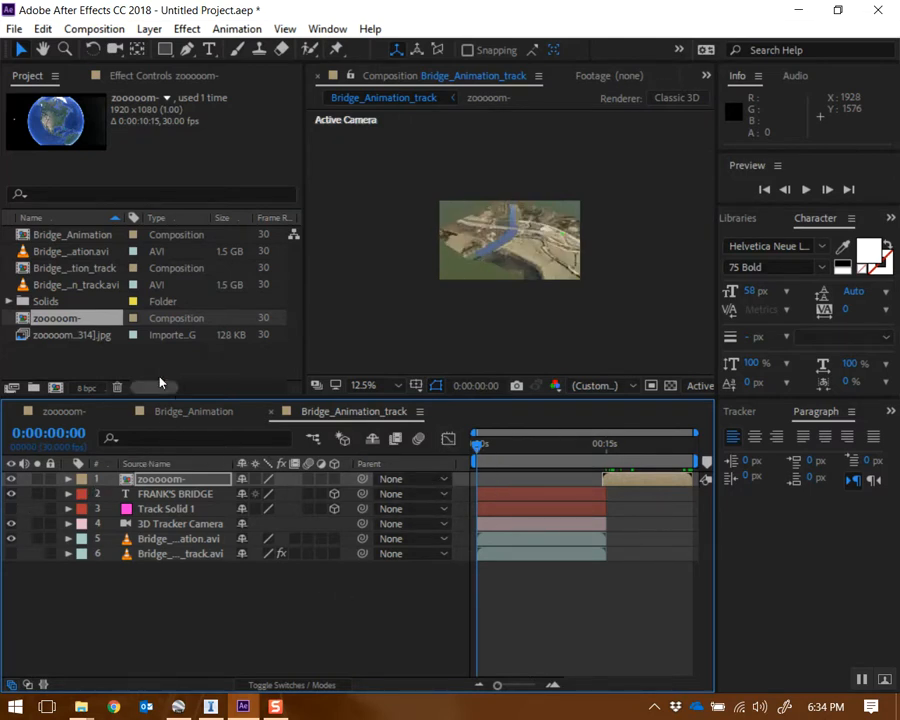
# Step: Send Bridge_Animation_track to the Adobe Media Encoder queue from the Composition menu
pyautogui.click(94, 28)
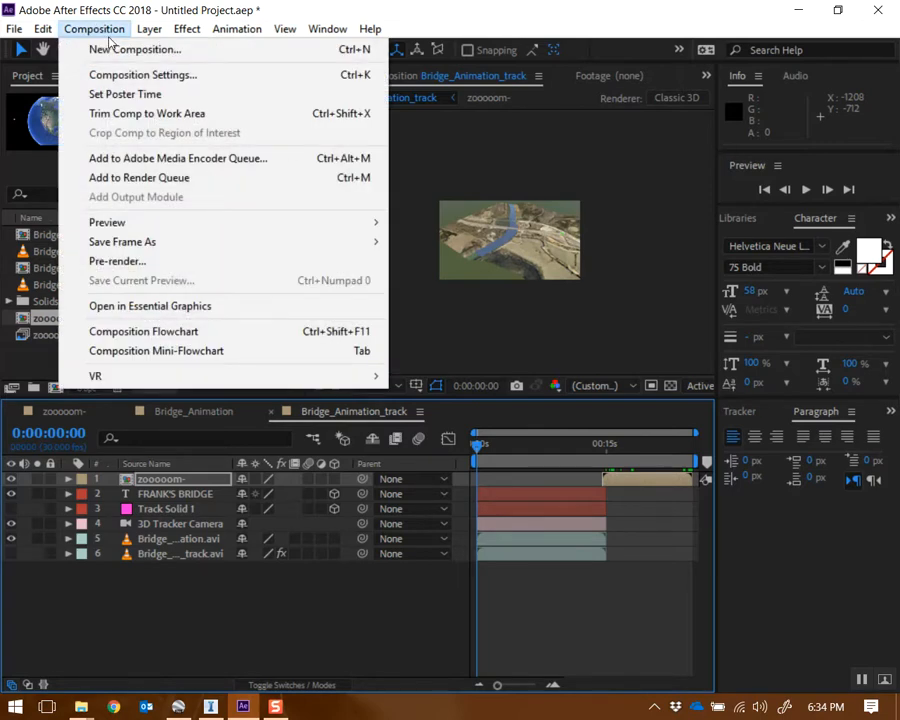
pyautogui.moveTo(184, 158)
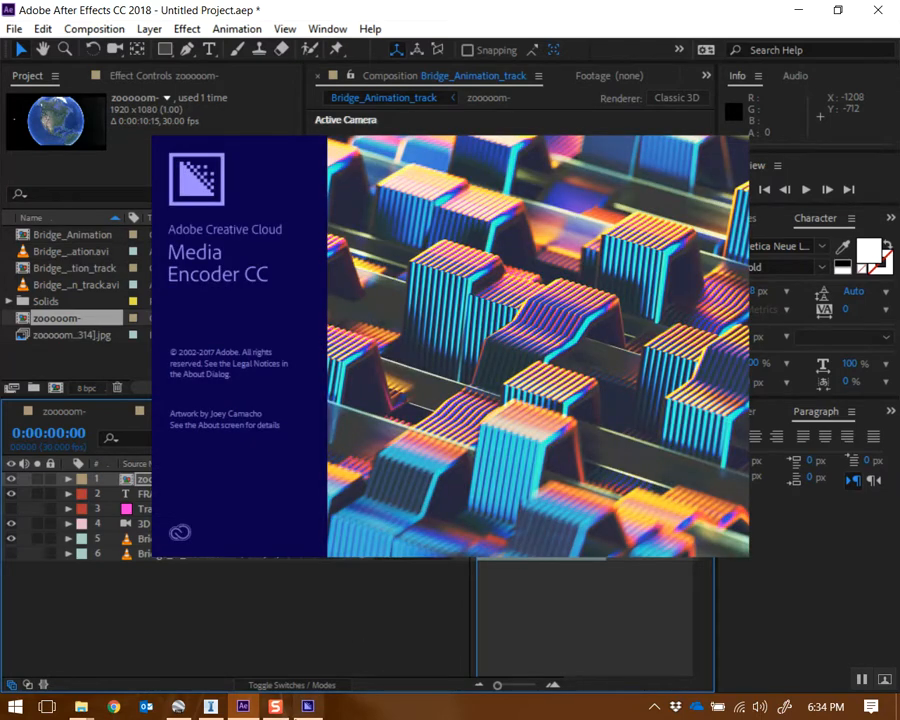
pyautogui.moveTo(308, 708)
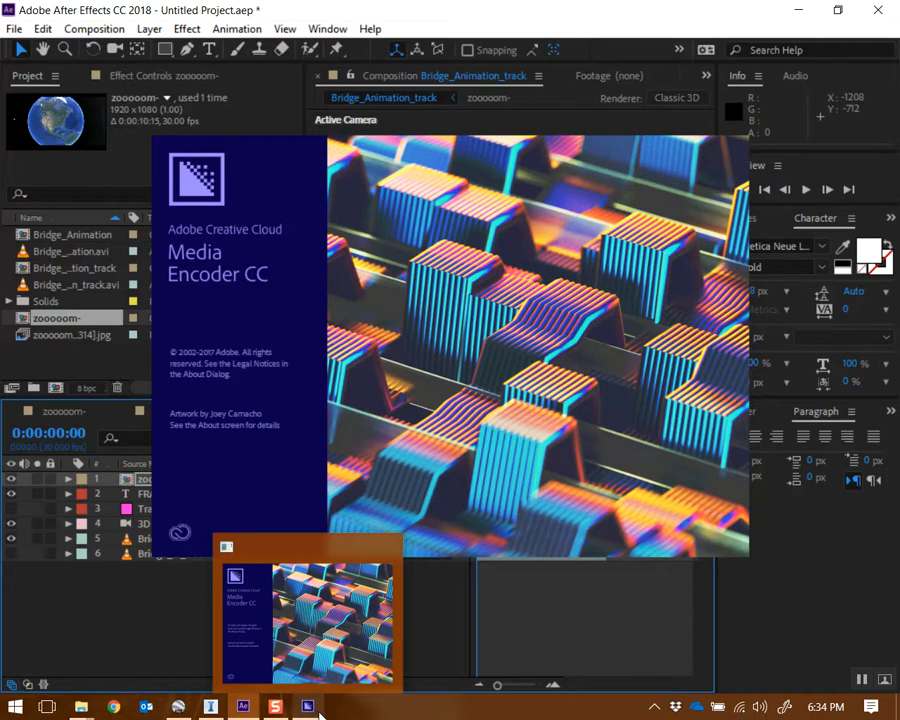
pyautogui.moveTo(320, 700)
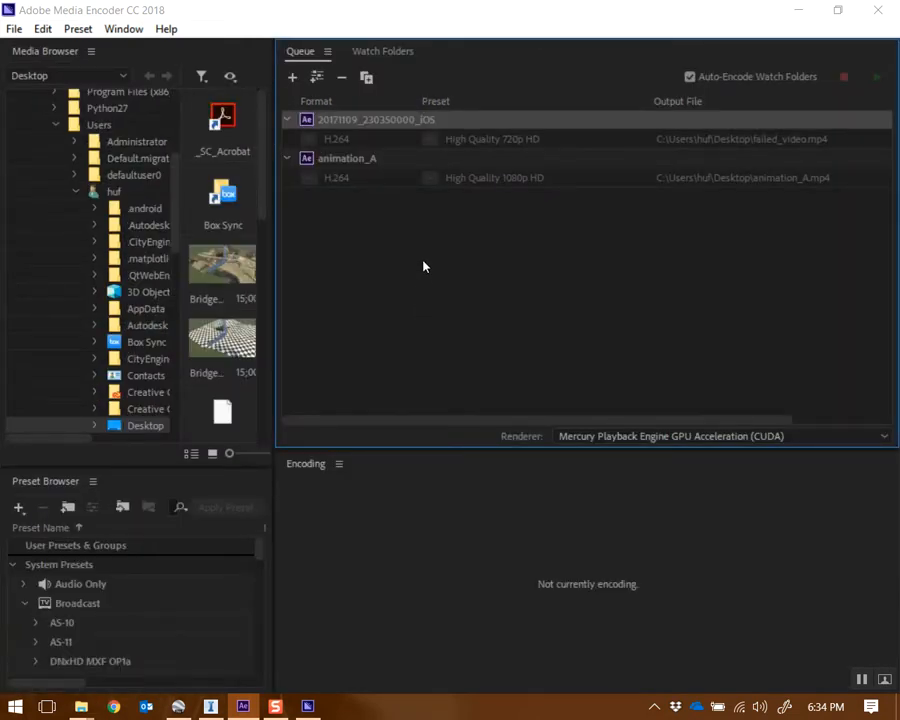
pyautogui.moveTo(532, 310)
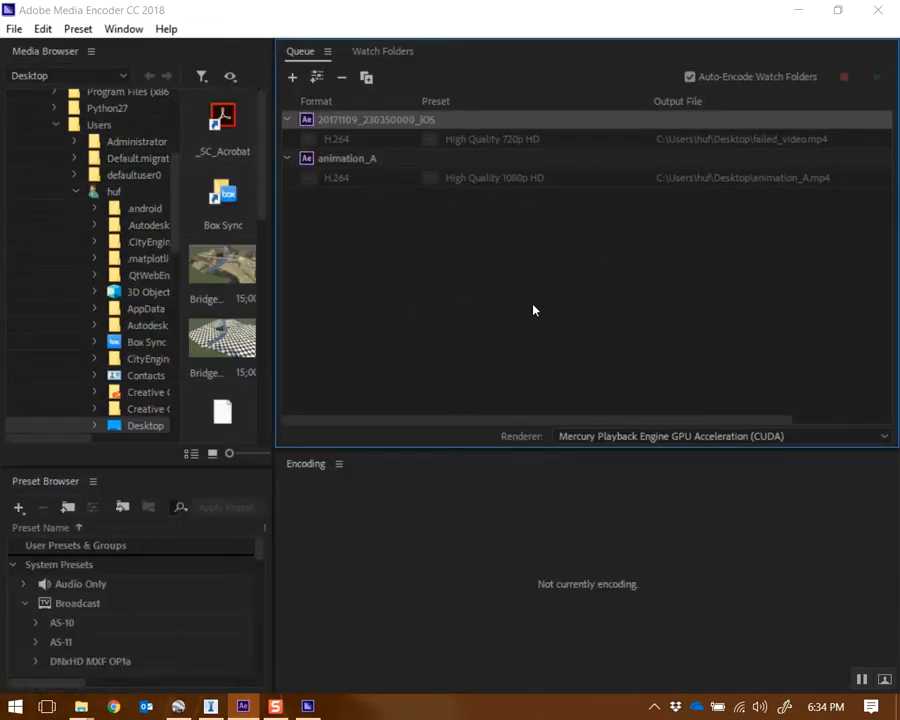
pyautogui.moveTo(476, 298)
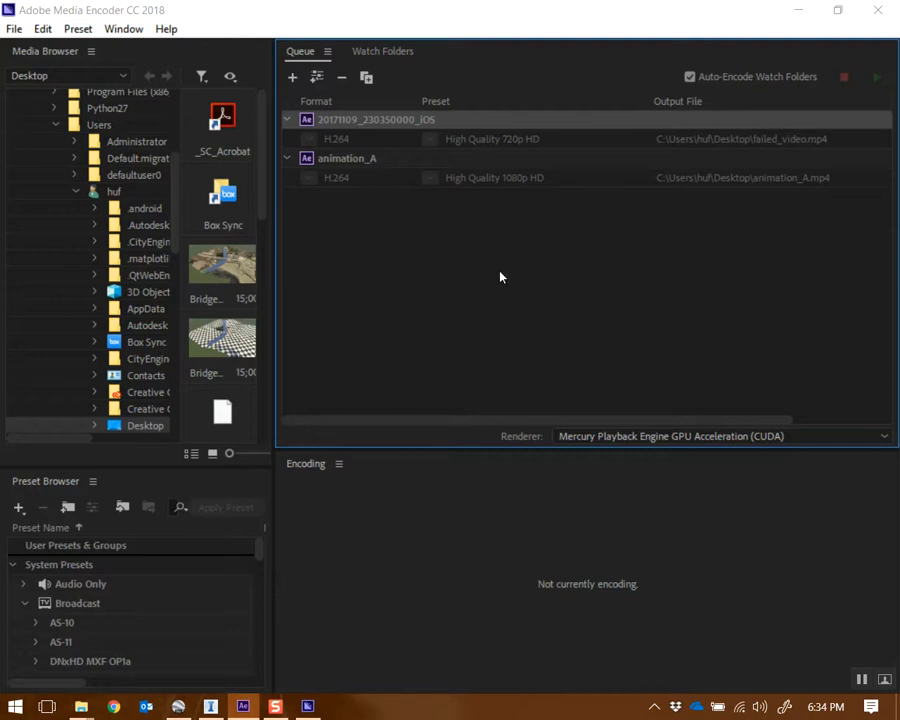
pyautogui.moveTo(526, 276)
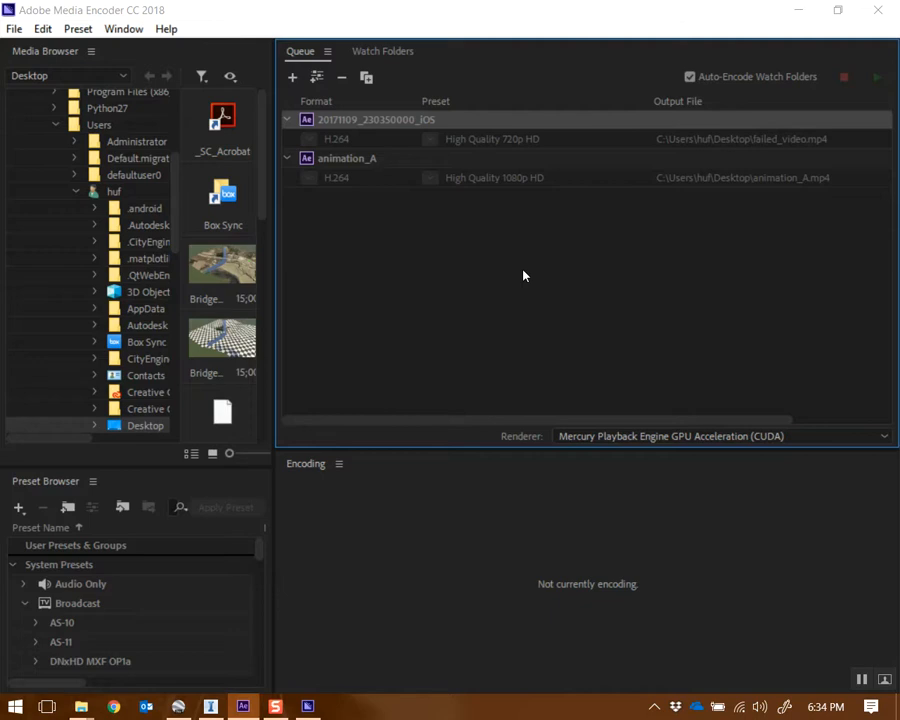
pyautogui.moveTo(320, 262)
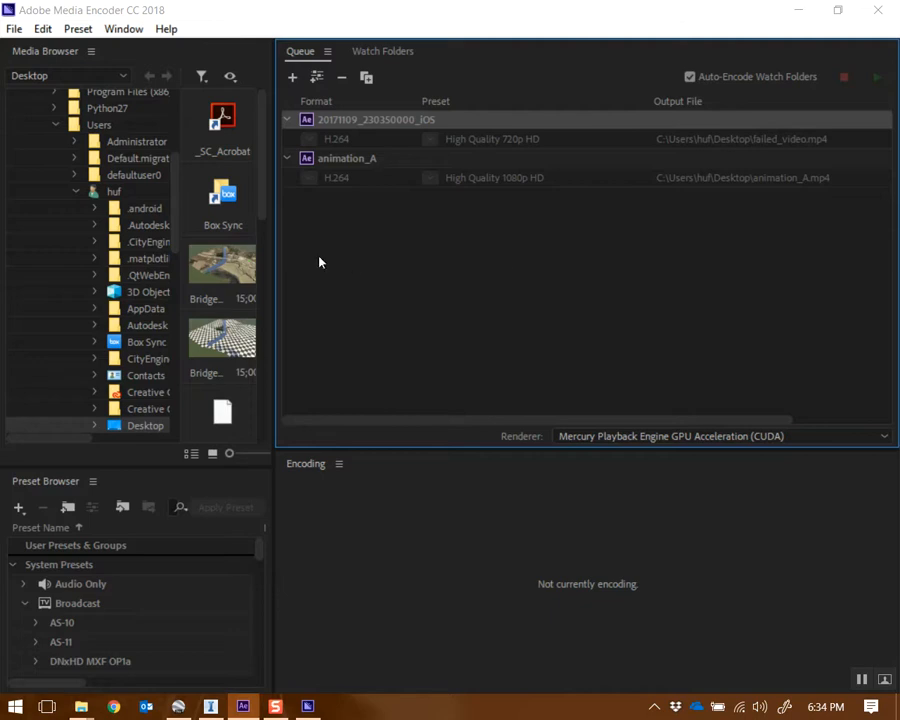
pyautogui.moveTo(492, 236)
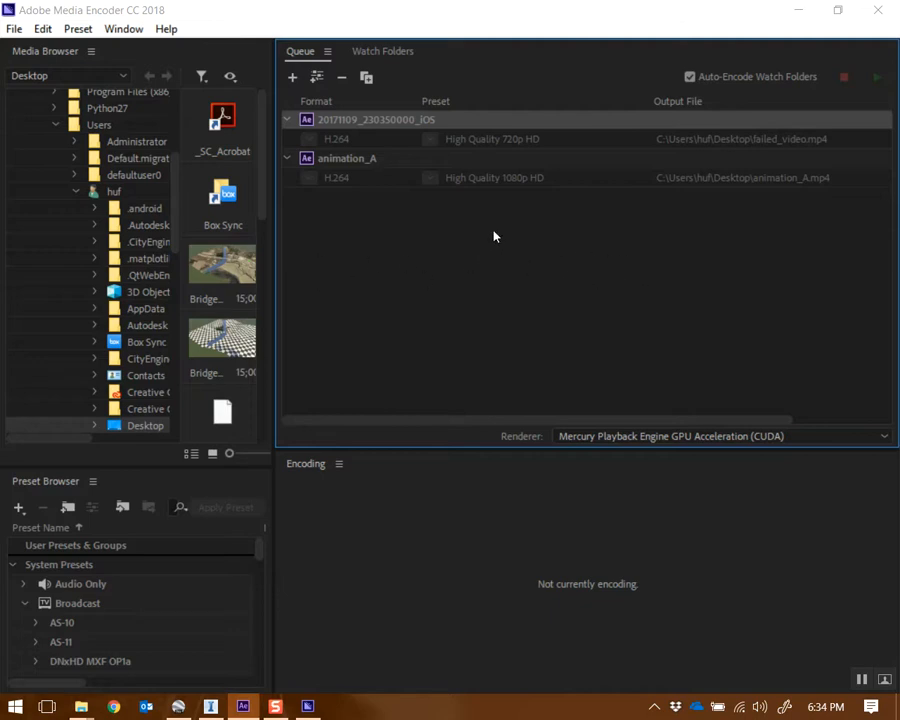
pyautogui.moveTo(420, 296)
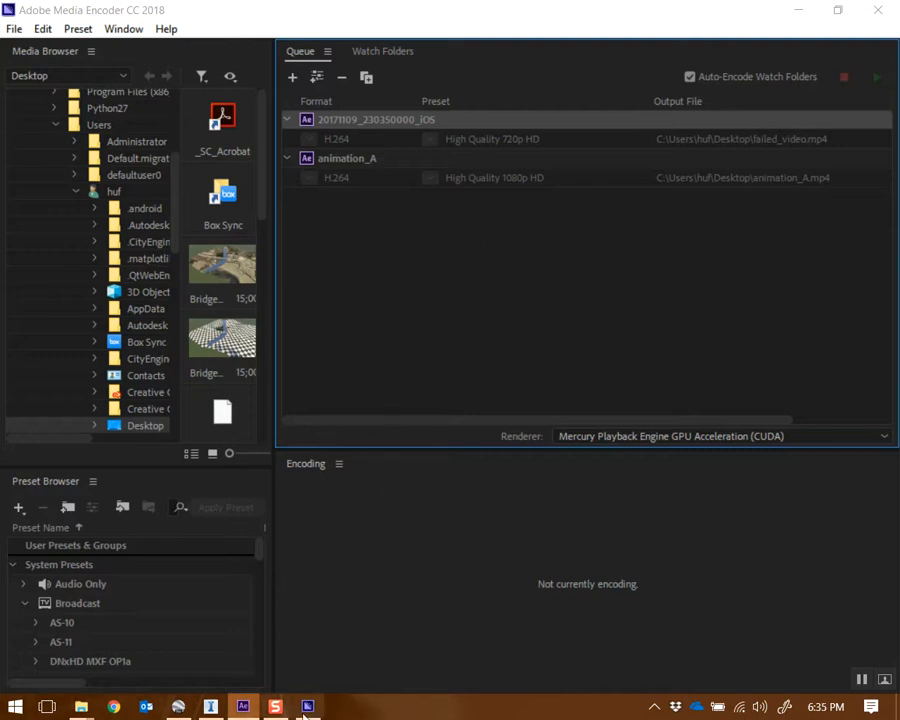
pyautogui.moveTo(420, 356)
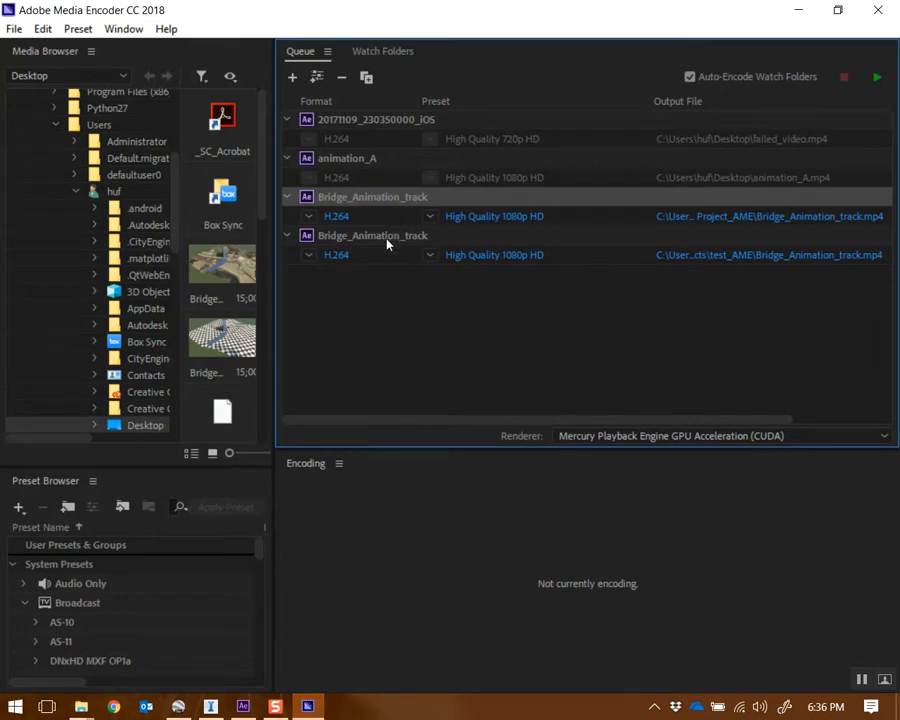
# Step: Set the job to Match Source - High bitrate with output saved to the desktop
pyautogui.click(428, 216)
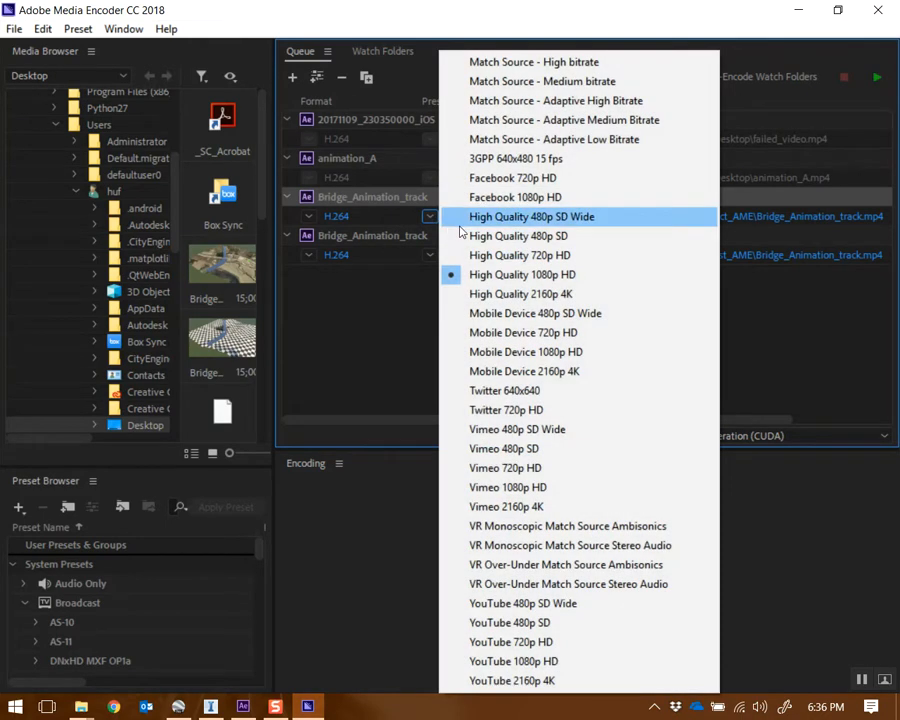
pyautogui.click(532, 62)
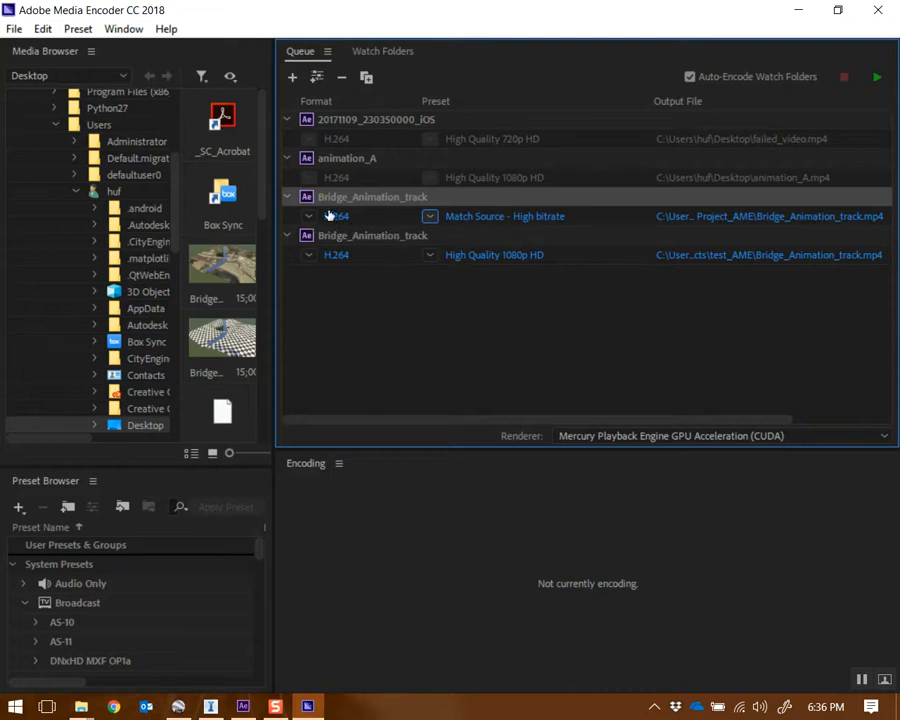
pyautogui.moveTo(784, 222)
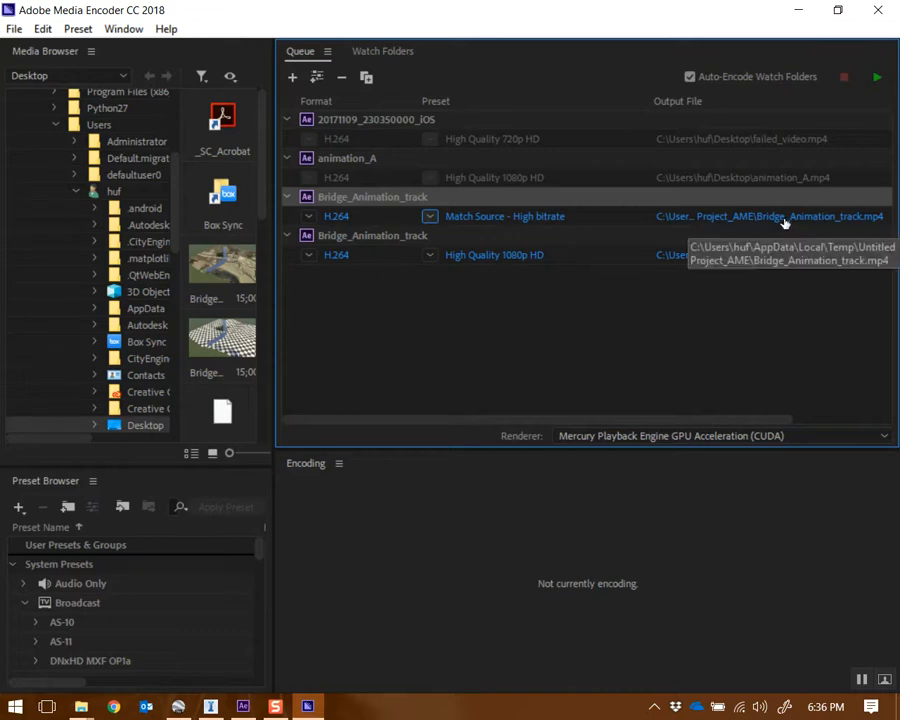
pyautogui.click(768, 216)
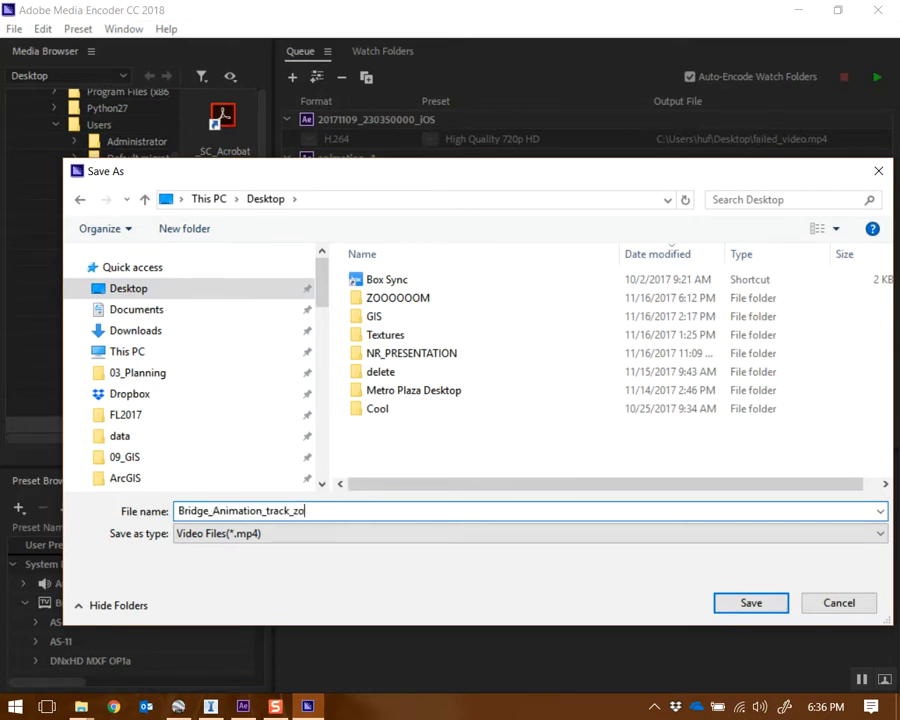
pyautogui.click(752, 602)
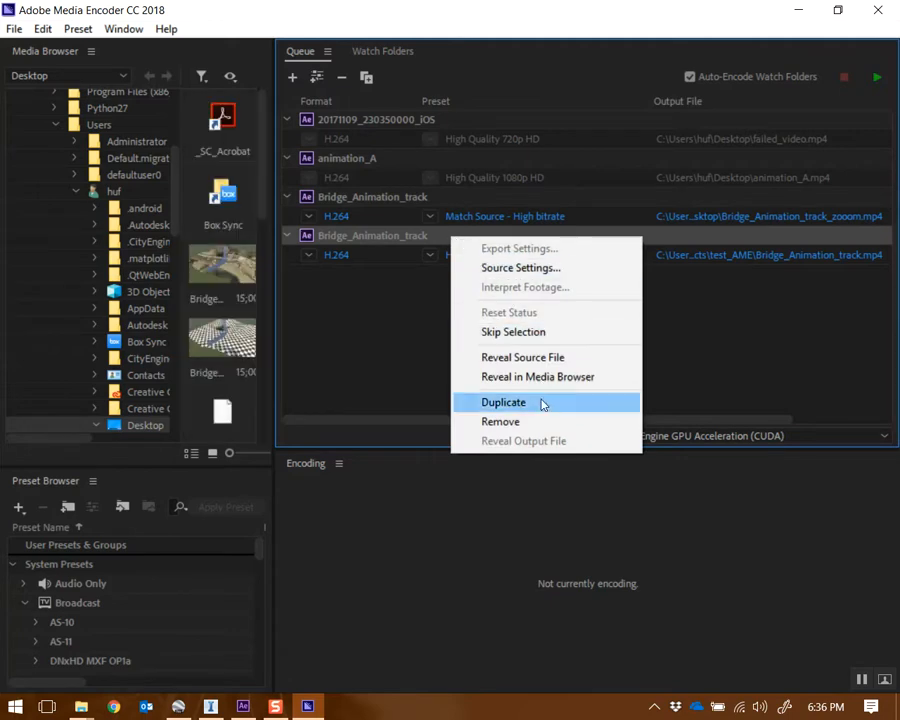
# Step: Remove the duplicate Bridge_Animation_track entry and start the encode
pyautogui.click(500, 420)
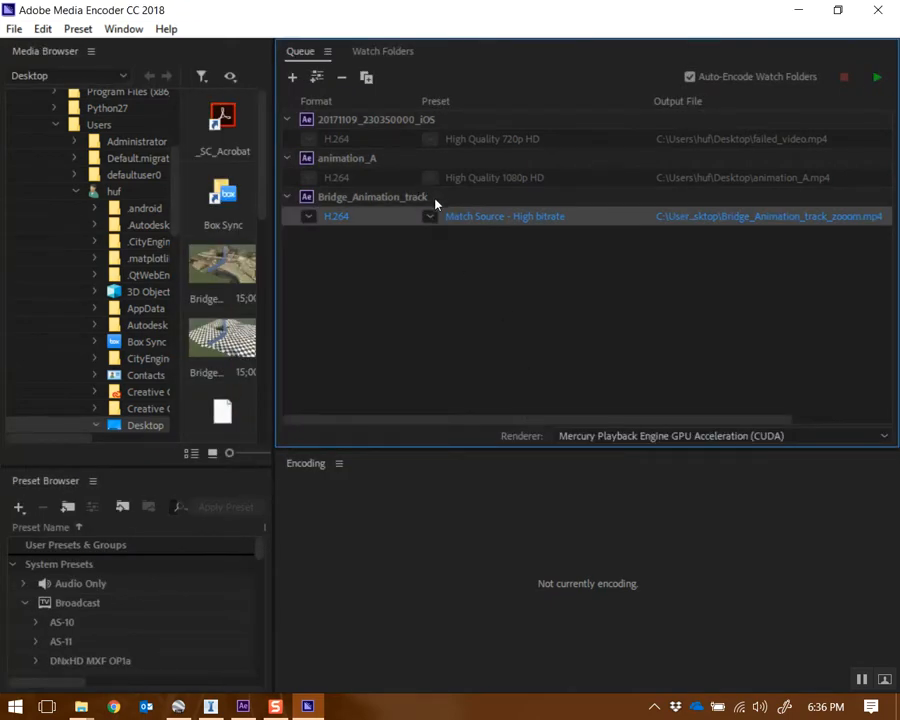
pyautogui.click(876, 76)
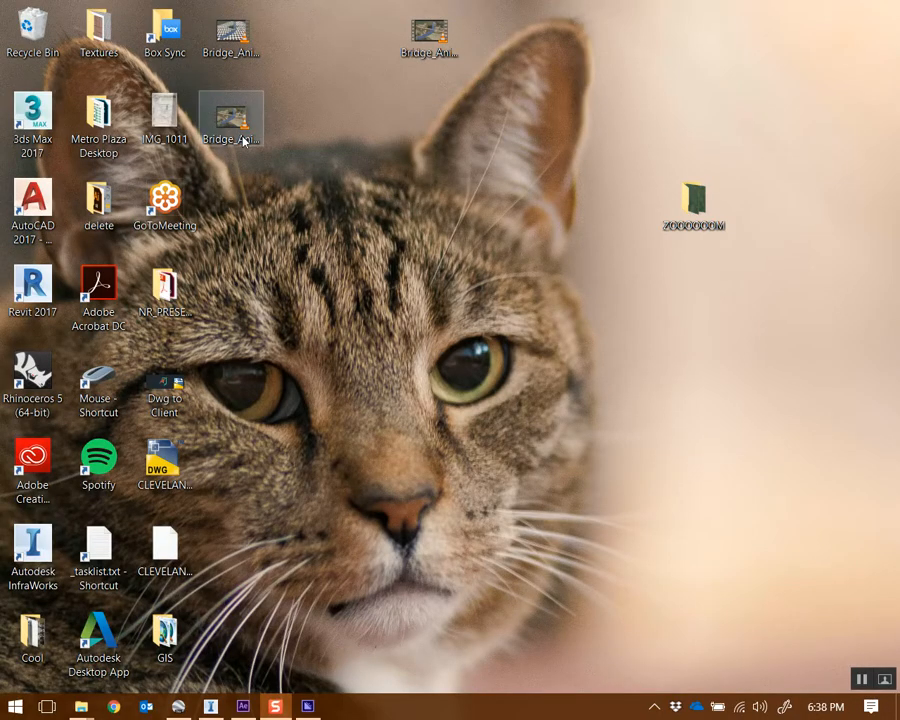
pyautogui.moveTo(232, 114)
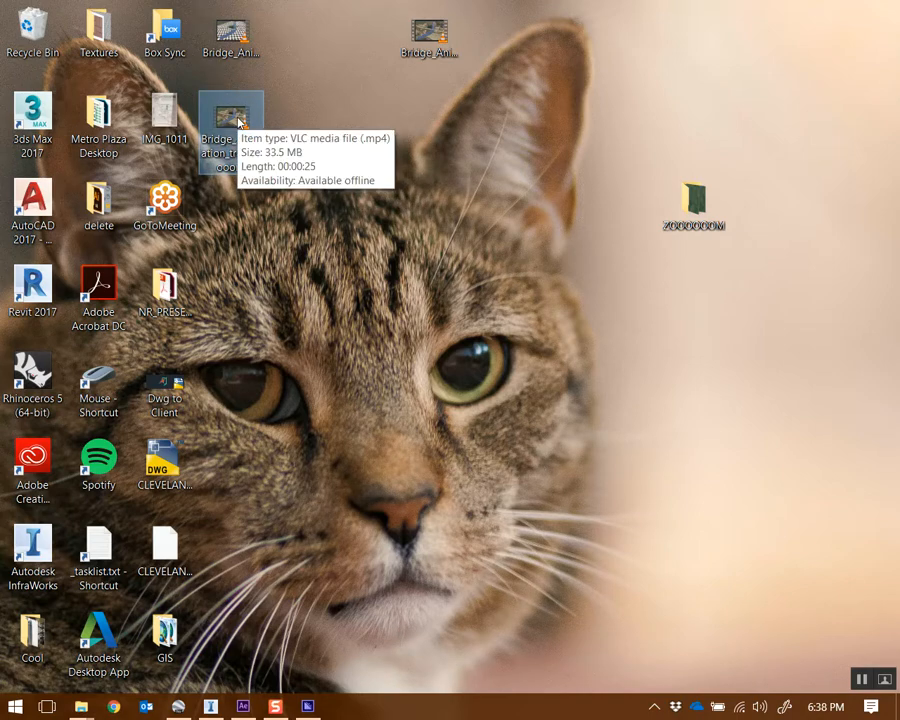
# Step: Play the rendered Bridge_Animation_track_zooom.mp4 from the desktop in VLC
pyautogui.doubleClick(232, 112)
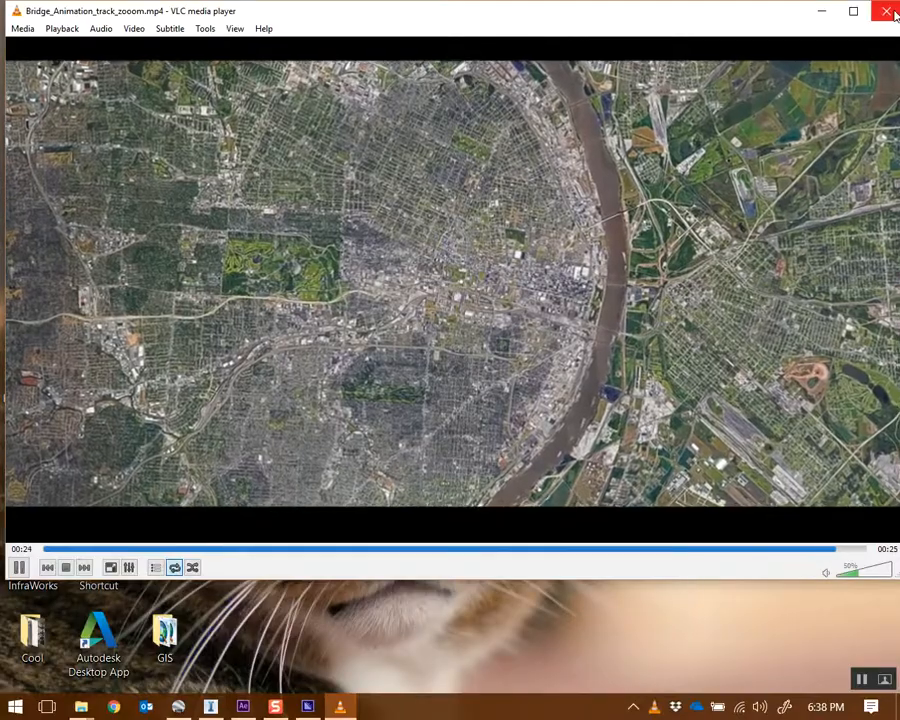
# Step: Leave After Effects and drag the Bridge_Animation videos into the Recycle Bin
pyautogui.click(886, 12)
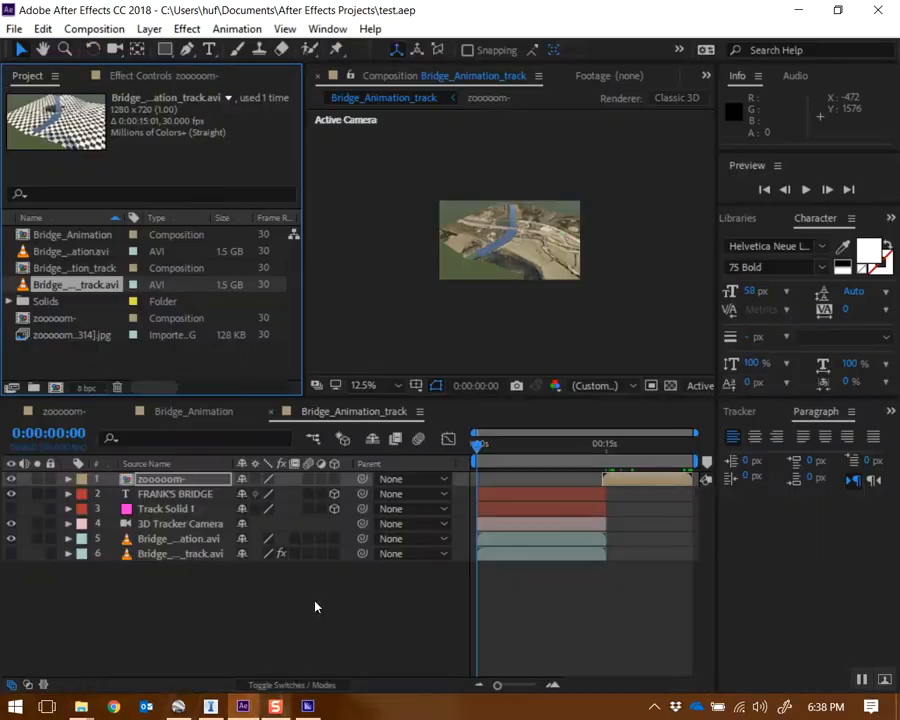
pyautogui.moveTo(322, 396)
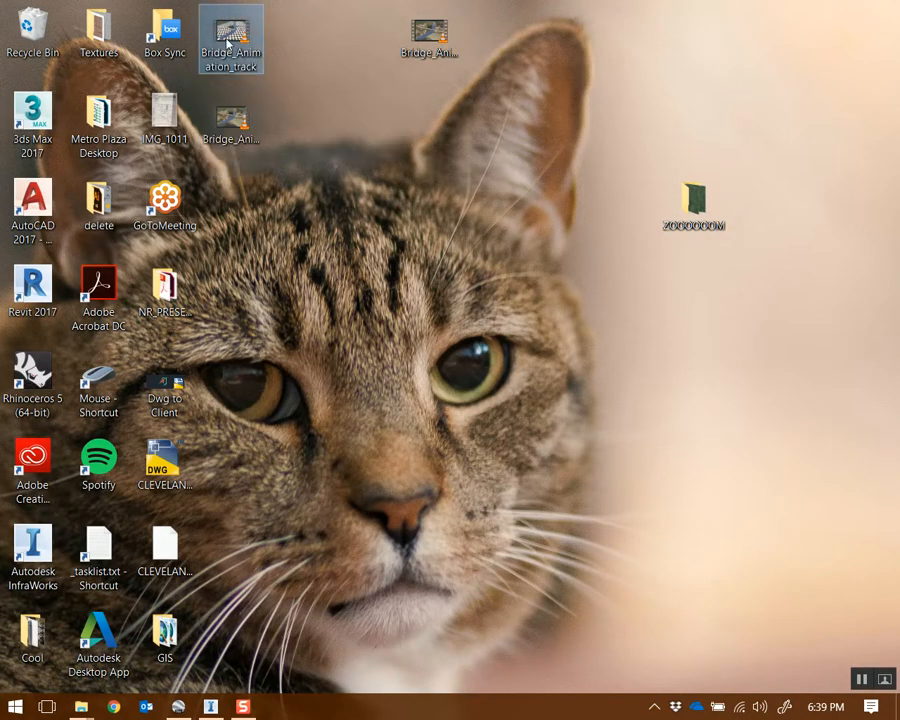
pyautogui.moveTo(232, 40); pyautogui.dragTo(32, 30)
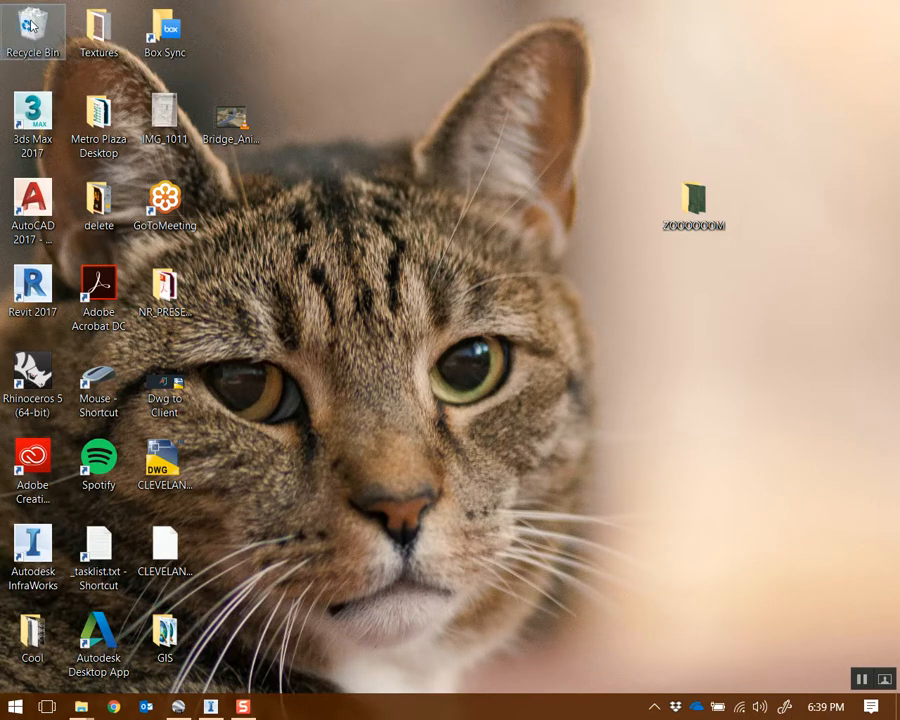
# Step: Permanently delete Bridge_Animation and Bridge_Animation_track from the Recycle Bin
pyautogui.doubleClick(32, 24)
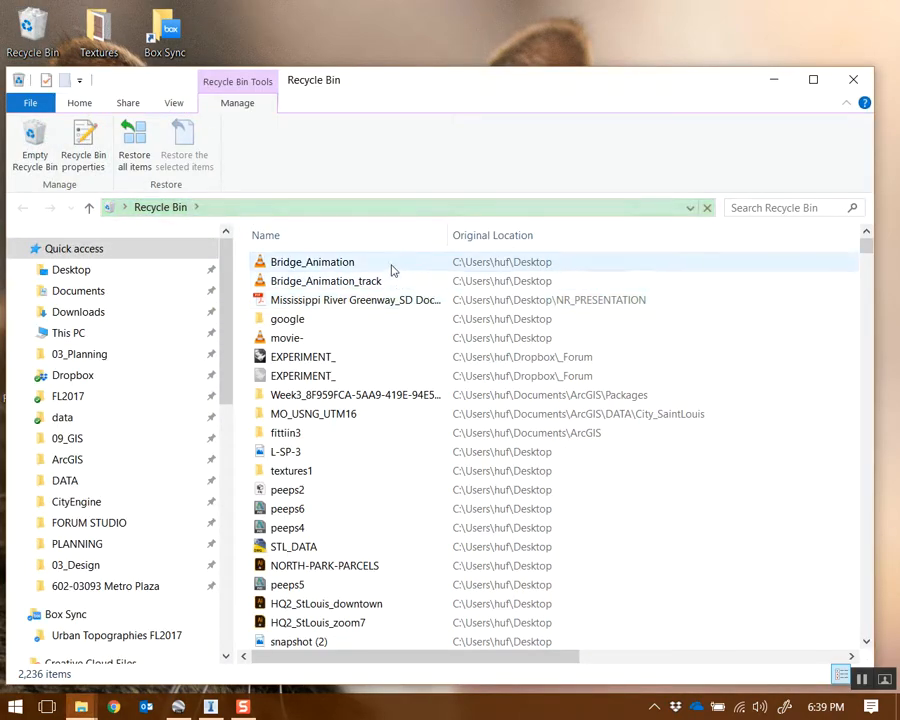
pyautogui.click(324, 280)
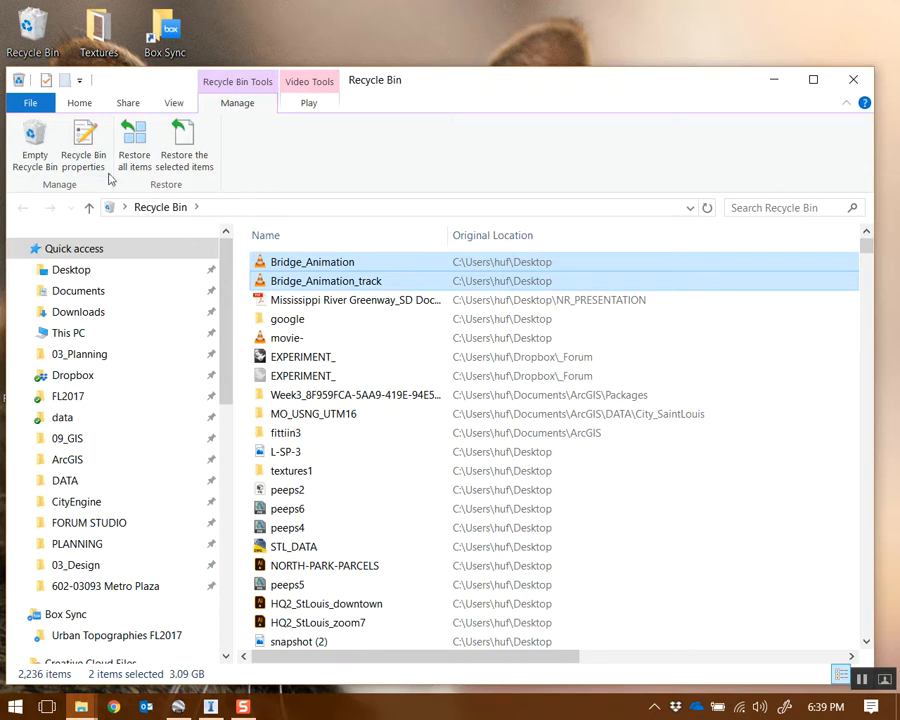
pyautogui.press('Delete')
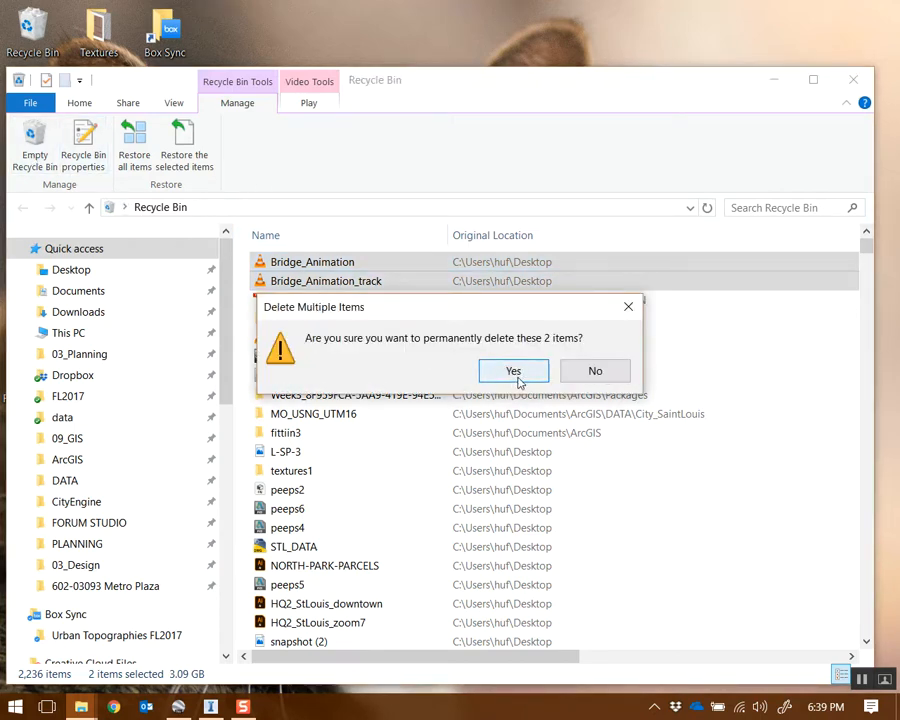
pyautogui.click(512, 370)
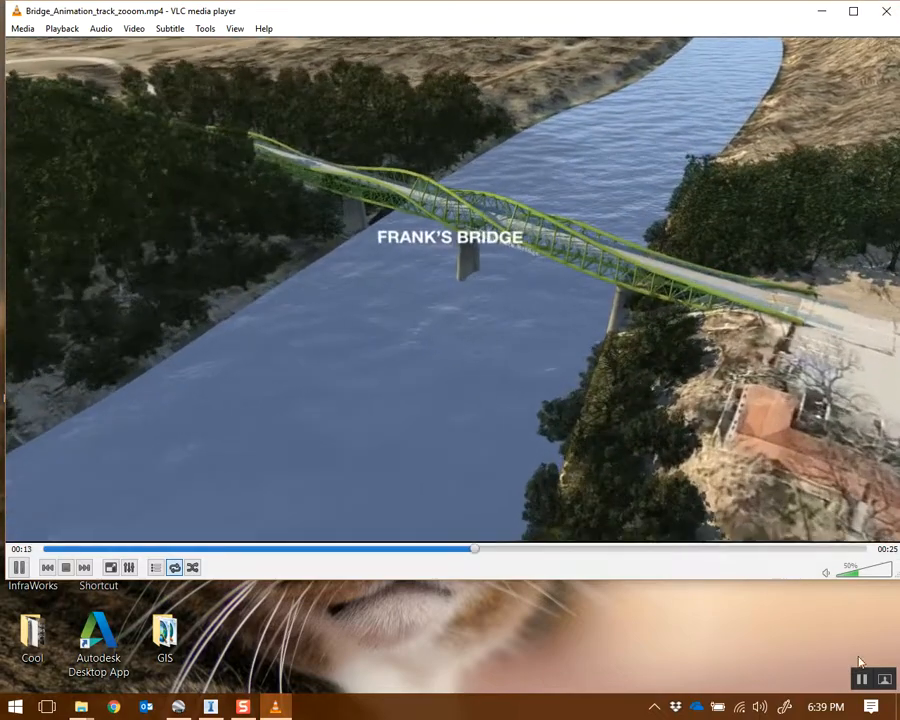
# Step: Close the VLC playback of the rendered FRANK'S BRIDGE video
pyautogui.click(886, 12)
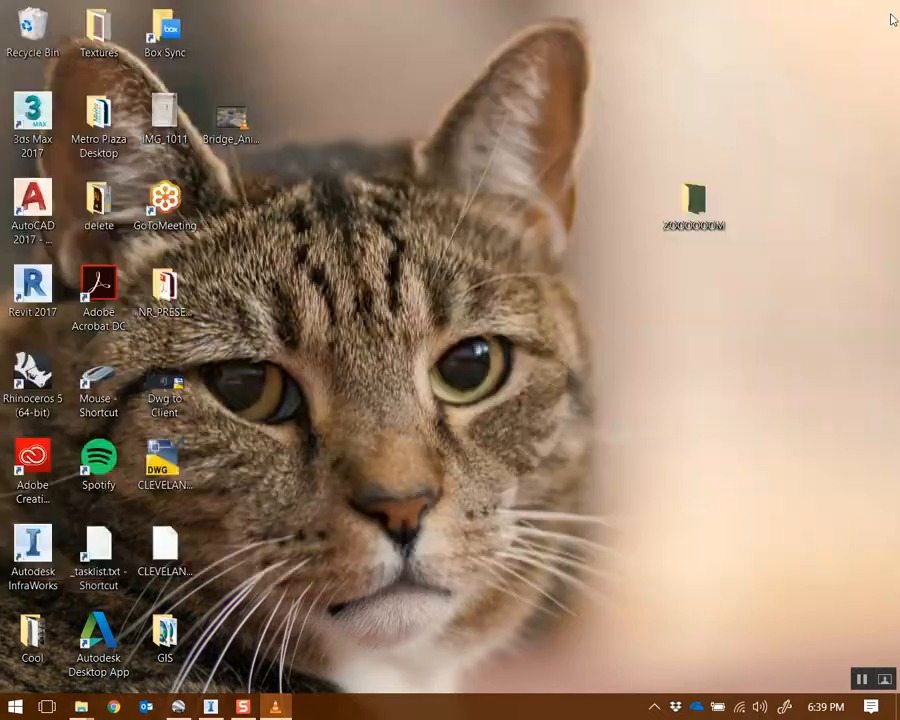